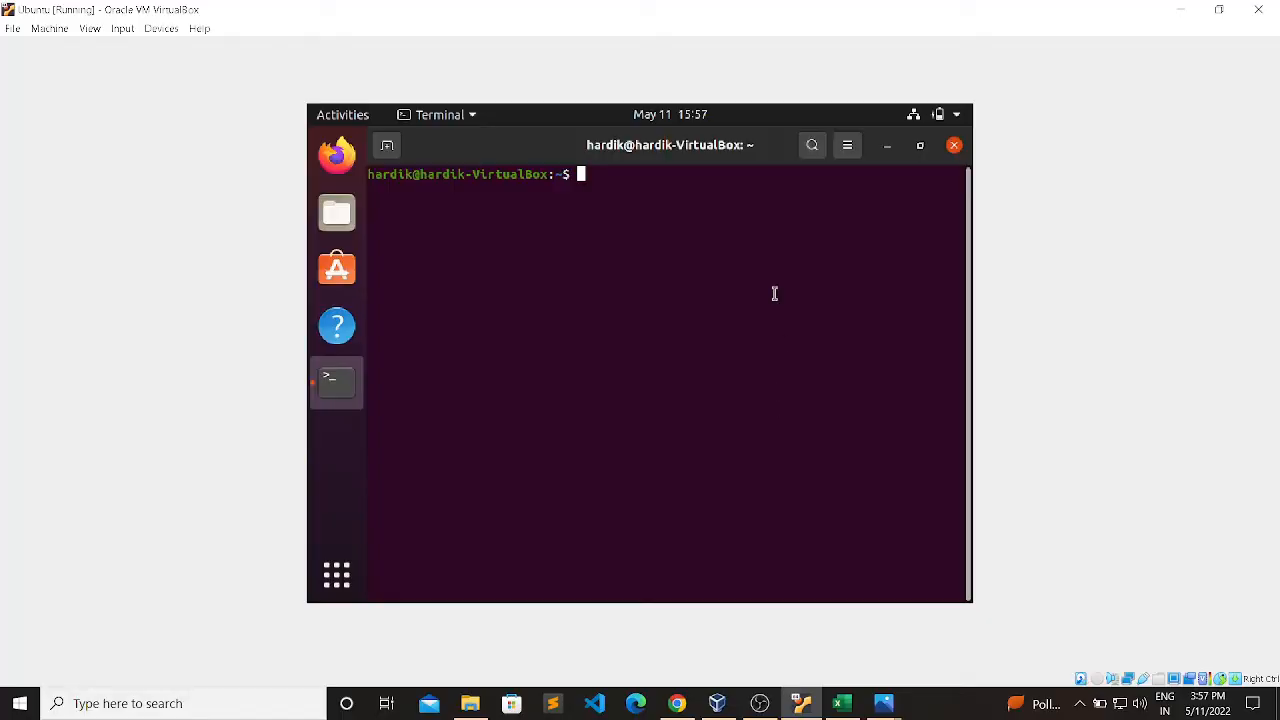
Launch cqlsh from the bash prompt, connecting to the local Test Cluster.
type("cq")
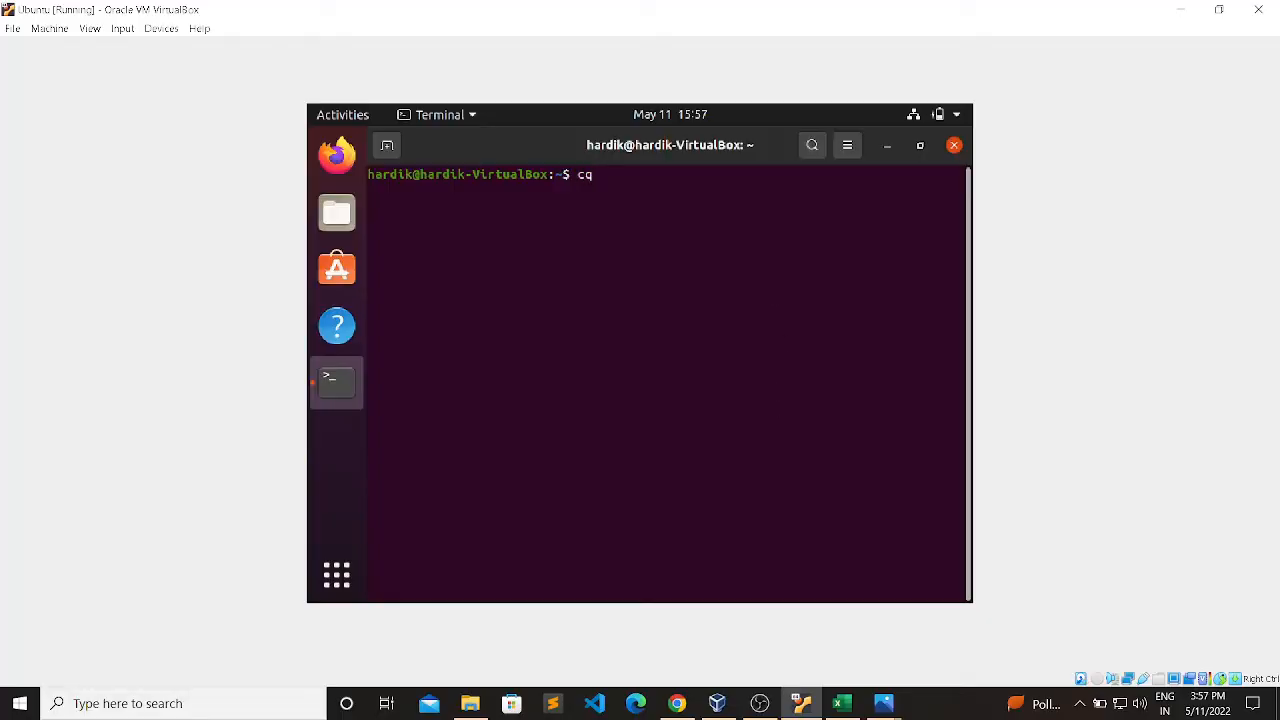
type("lsh")
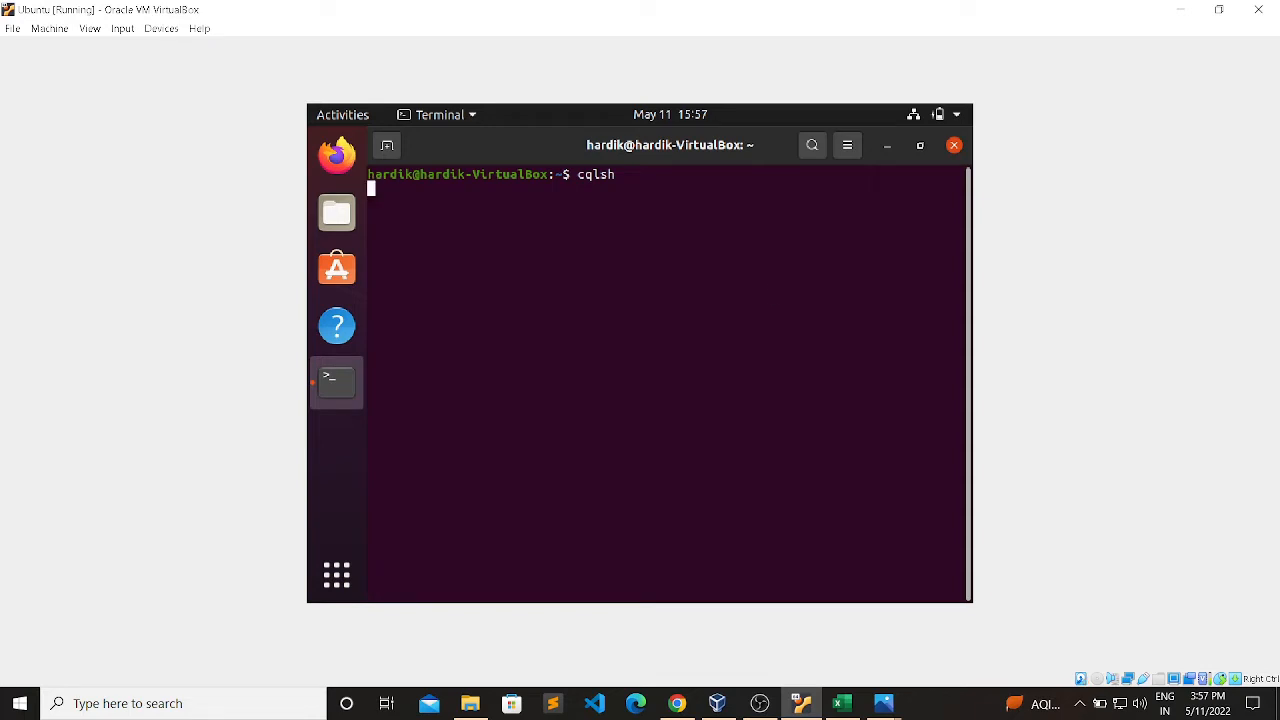
mouse_move(768, 294)
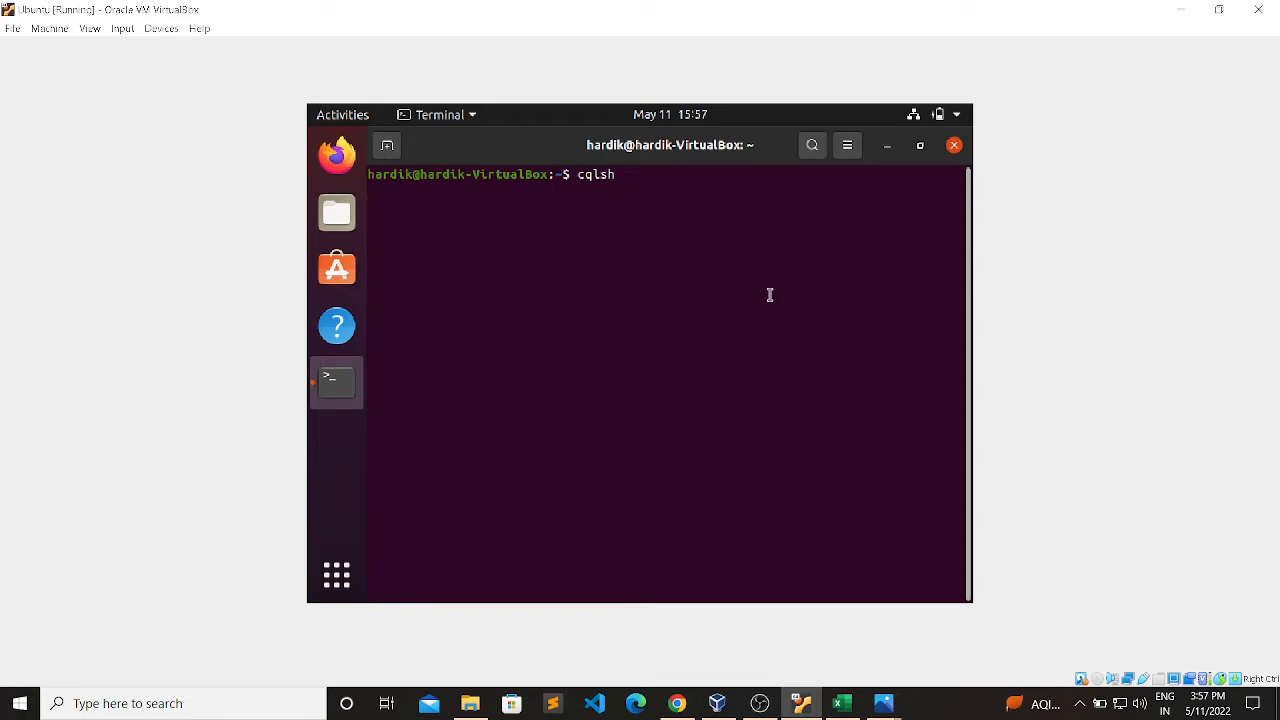
key("Return")
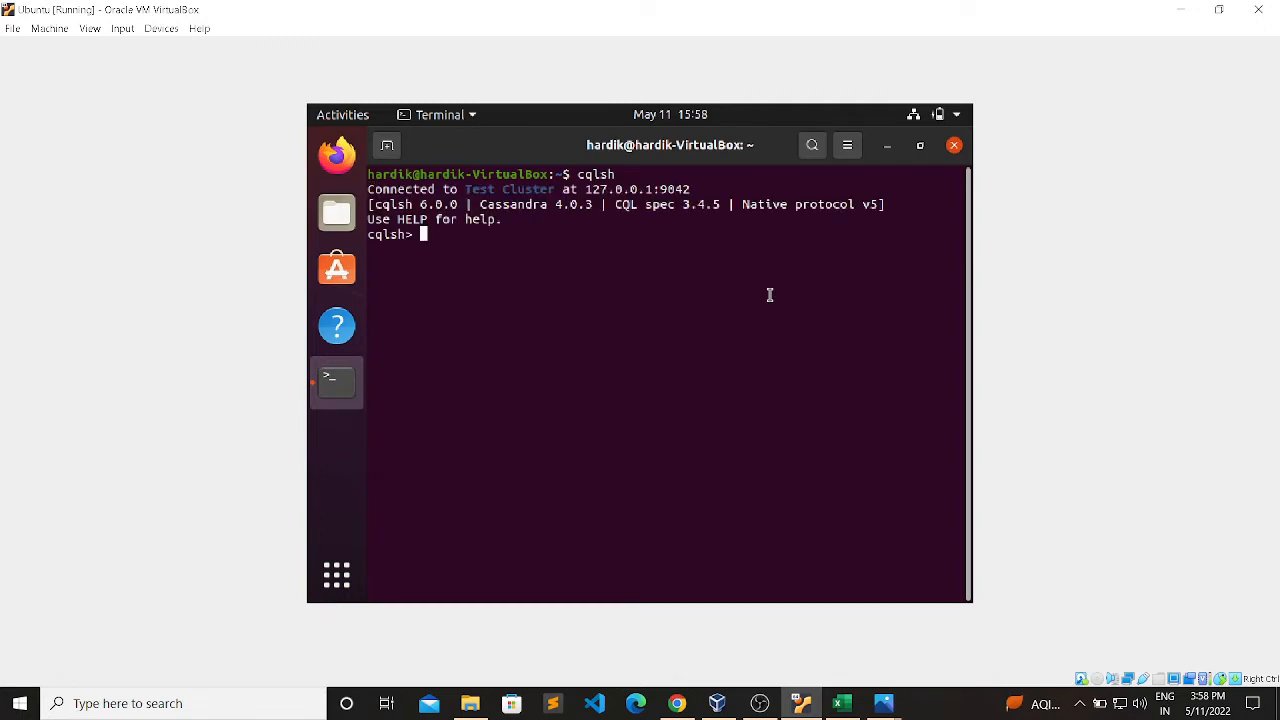
Write CREATE KEYSPACE data WITH REPLICATION={} as the statement skeleton.
type("create")
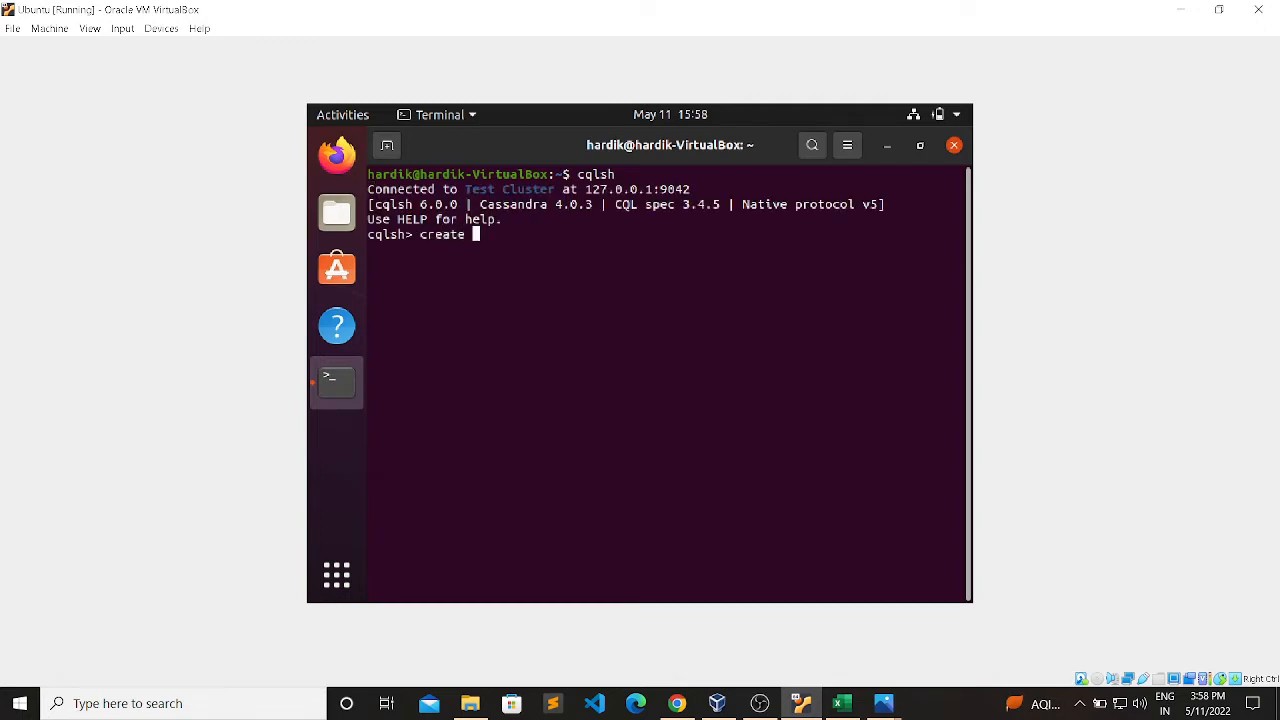
type("k")
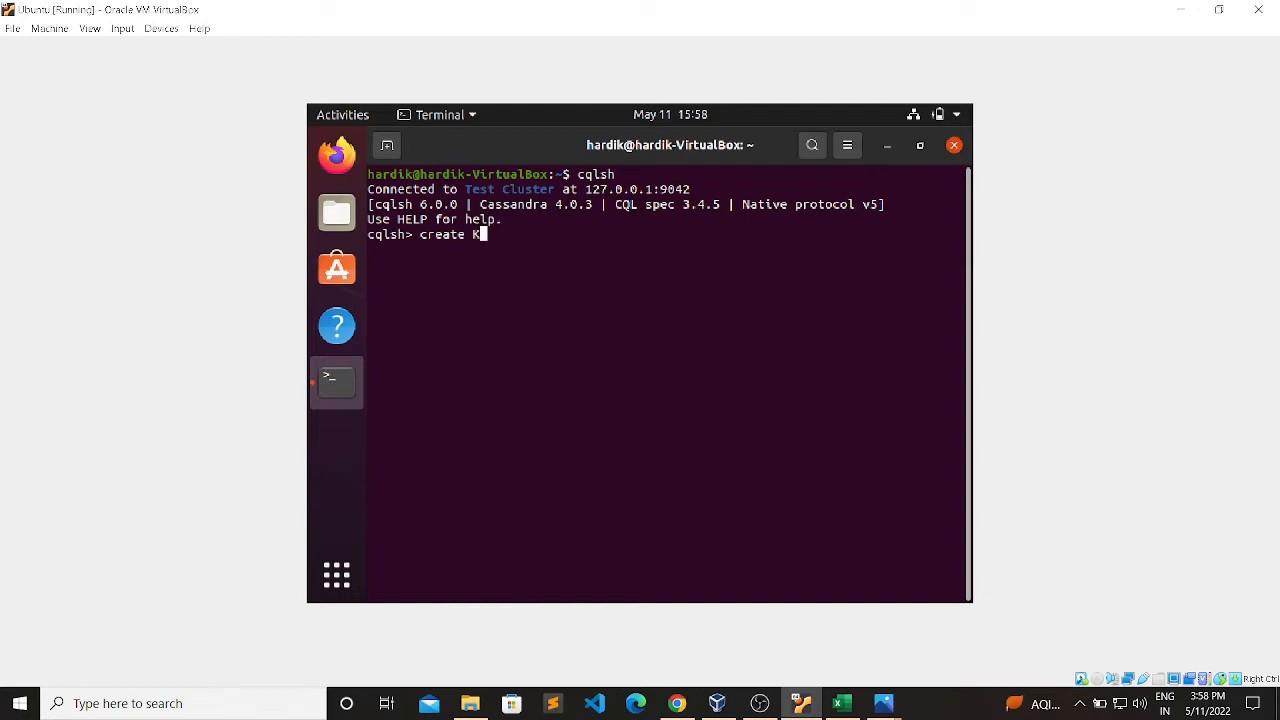
type("EYSPACE d")
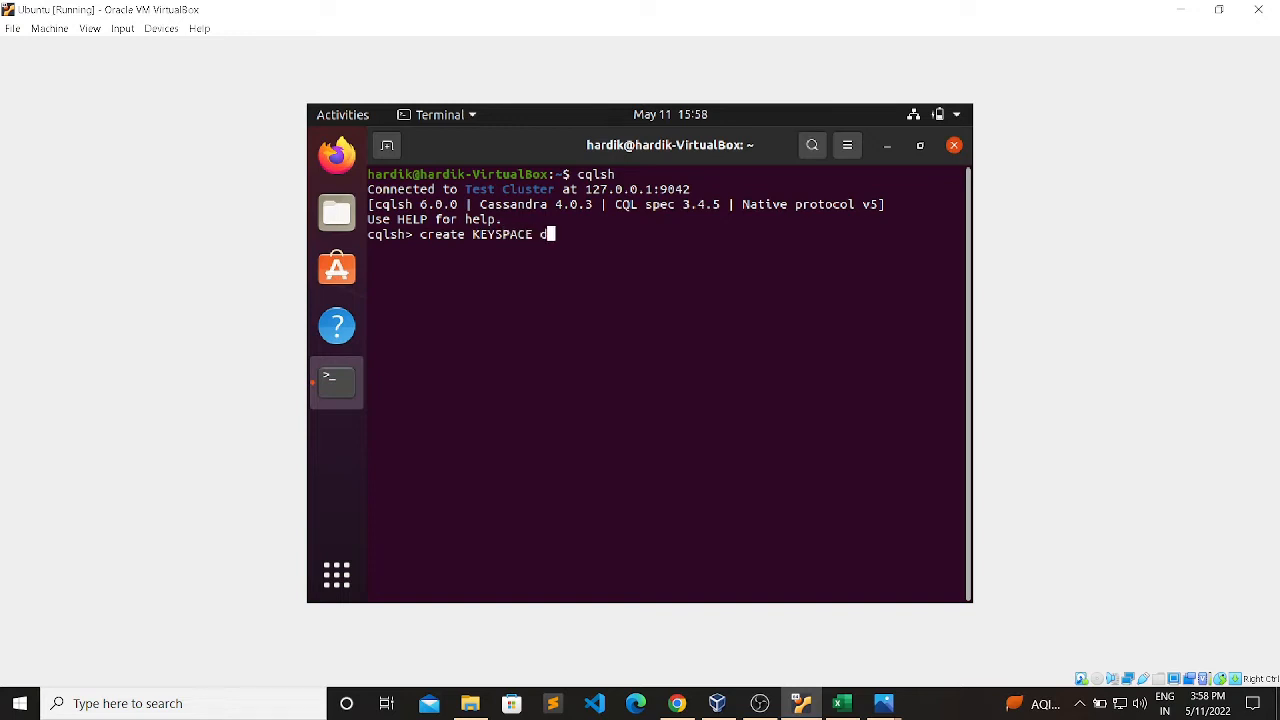
type("ata")
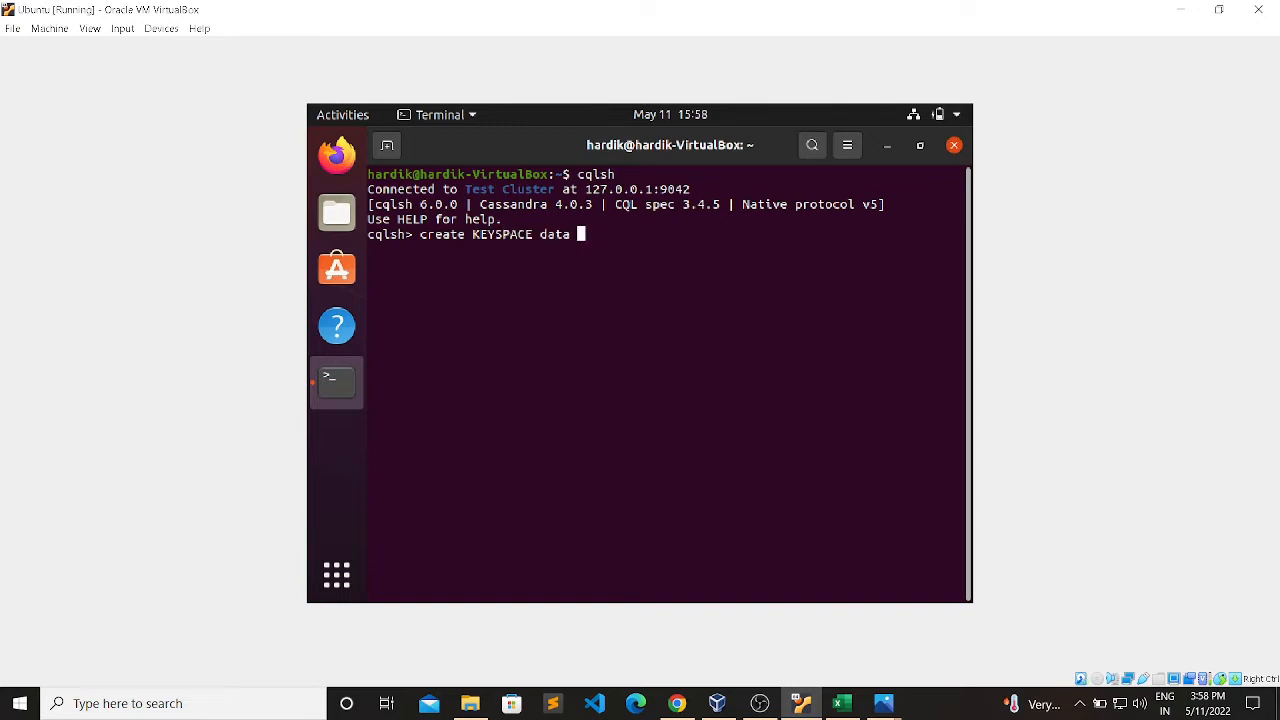
type("with REPL")
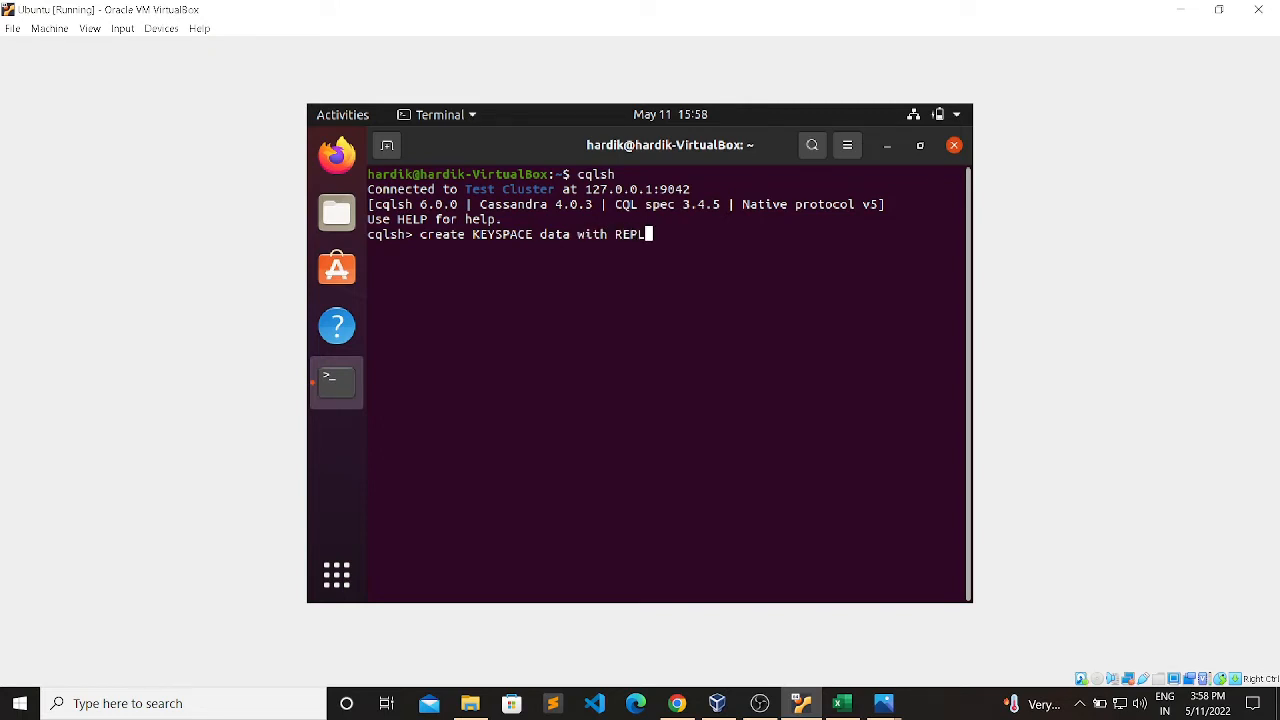
type("ICATION")
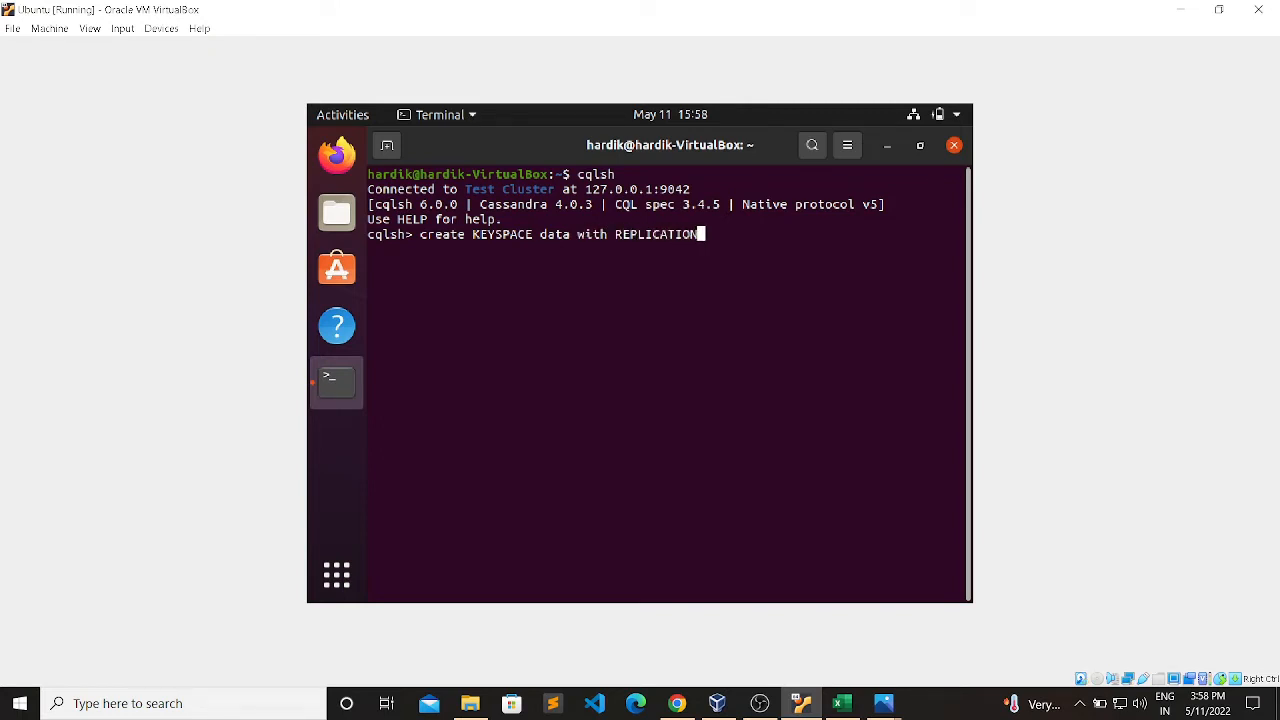
type("={}")
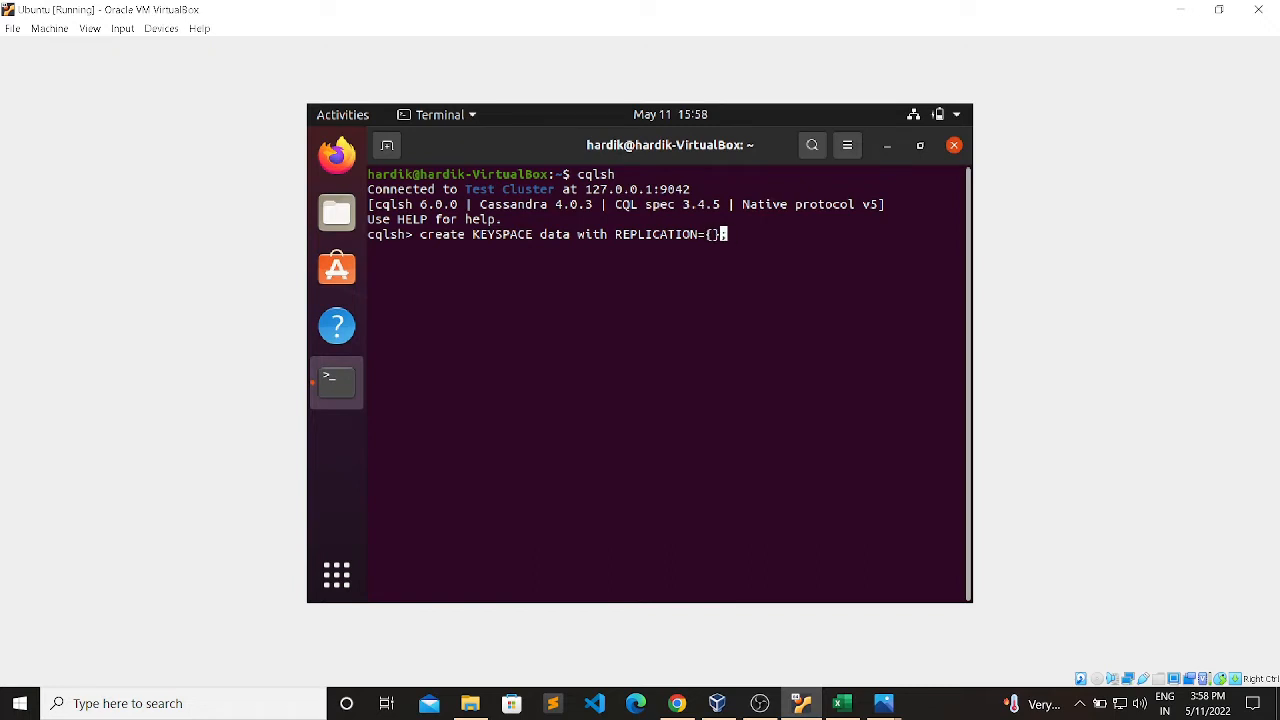
type("';")
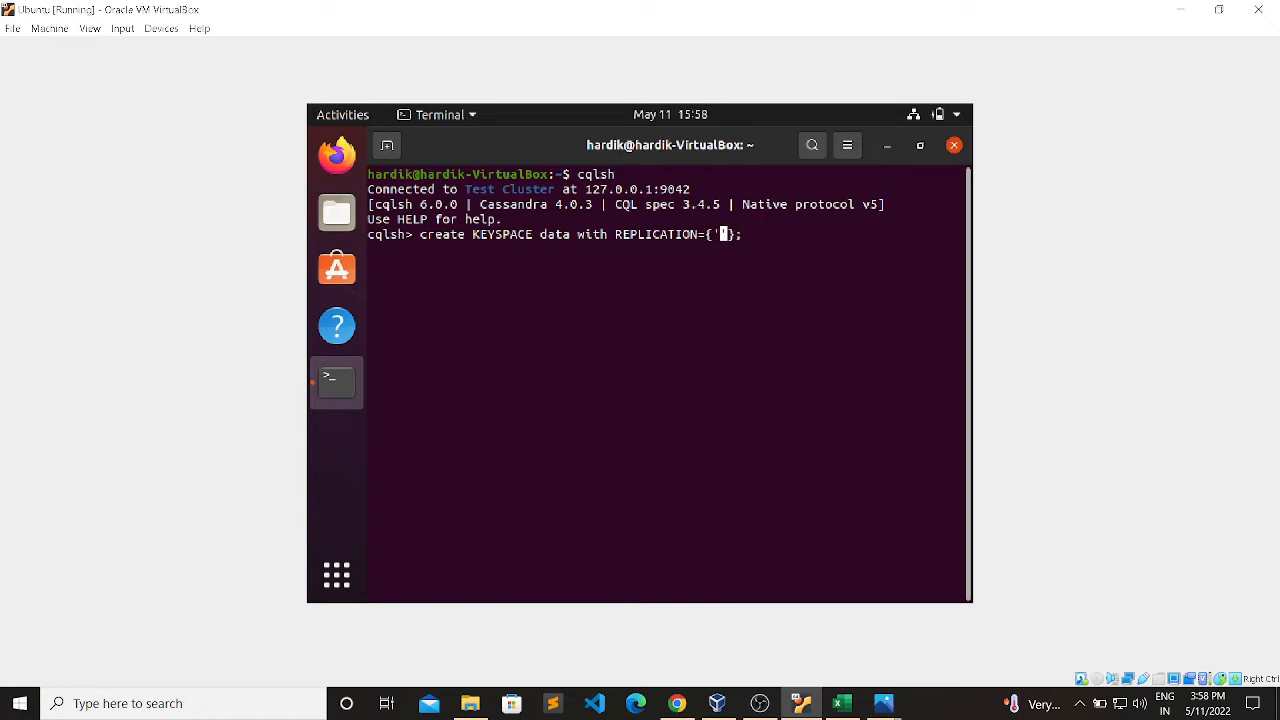
Fill the replication map with 'class':'NetworkTopologyStrategy' and 'datacenter1':1.
type("C")
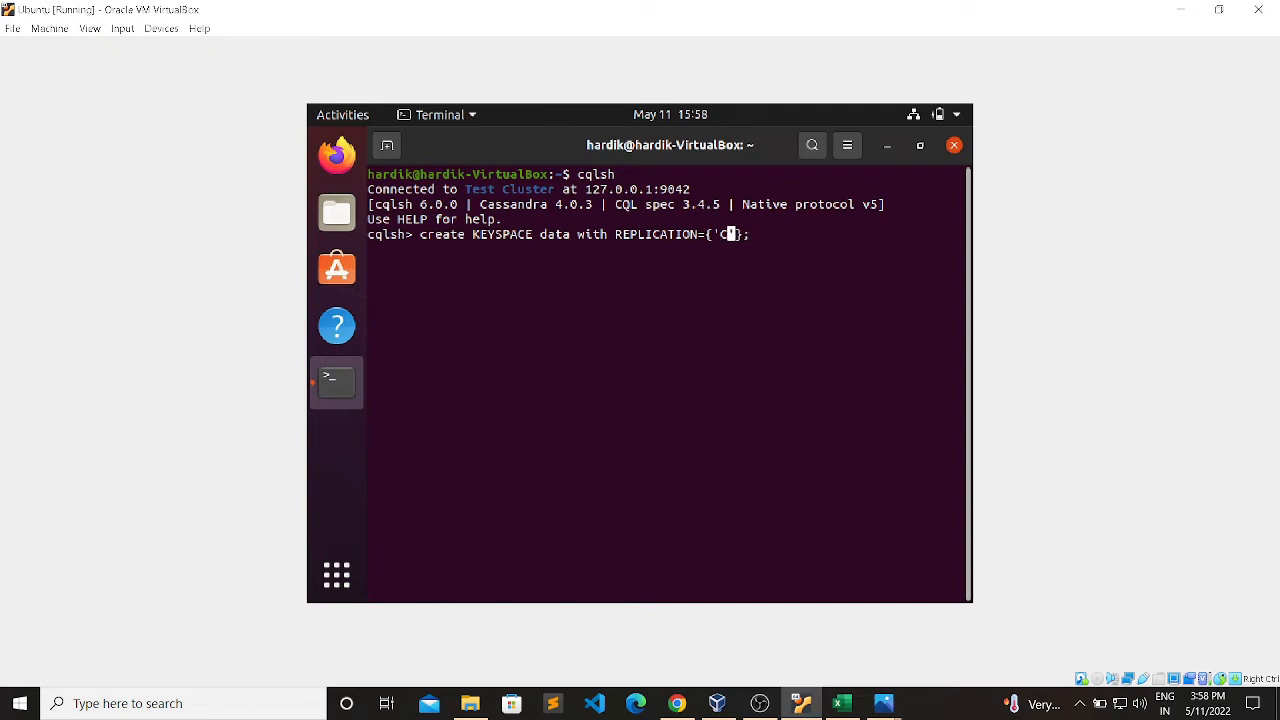
type("la")
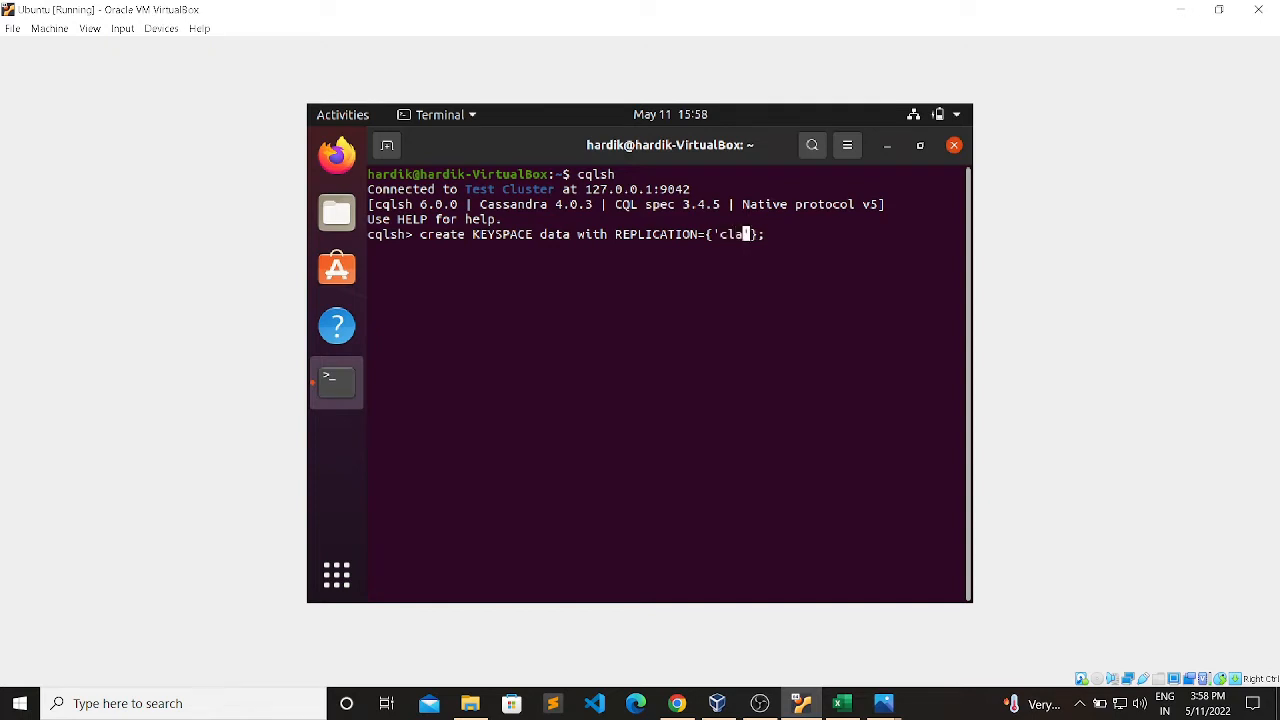
type("ss'")
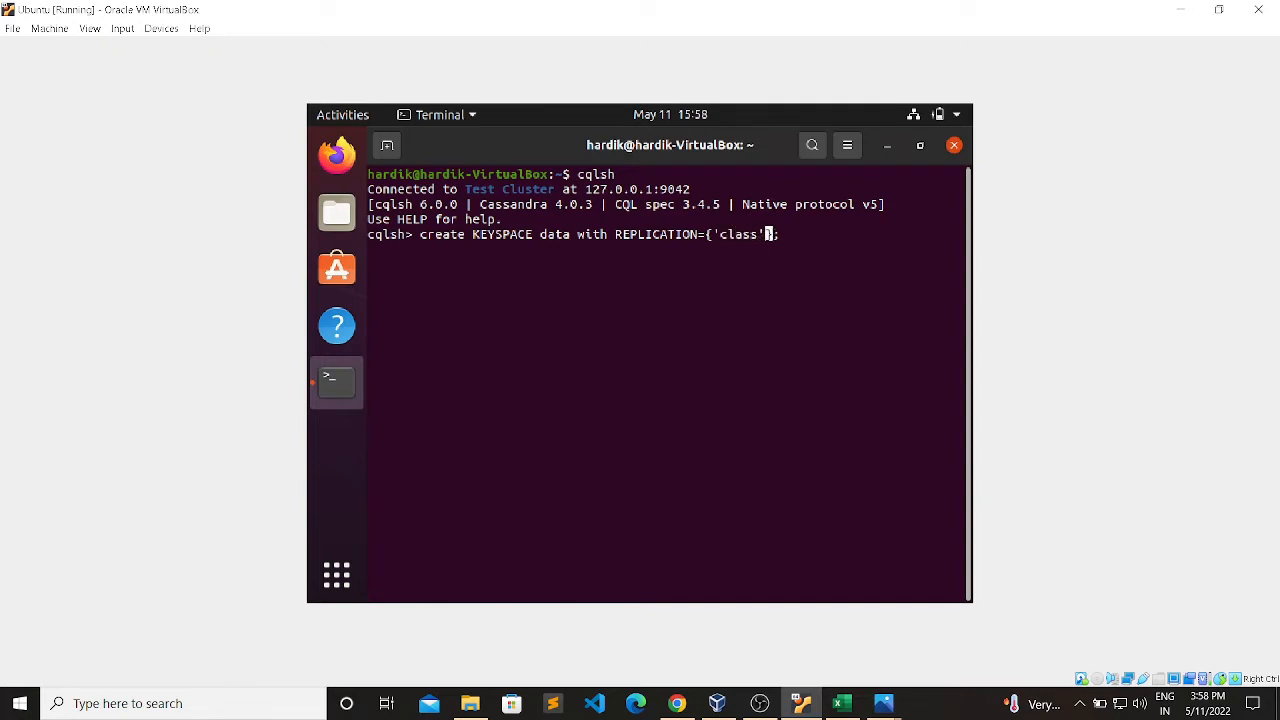
type(":'")
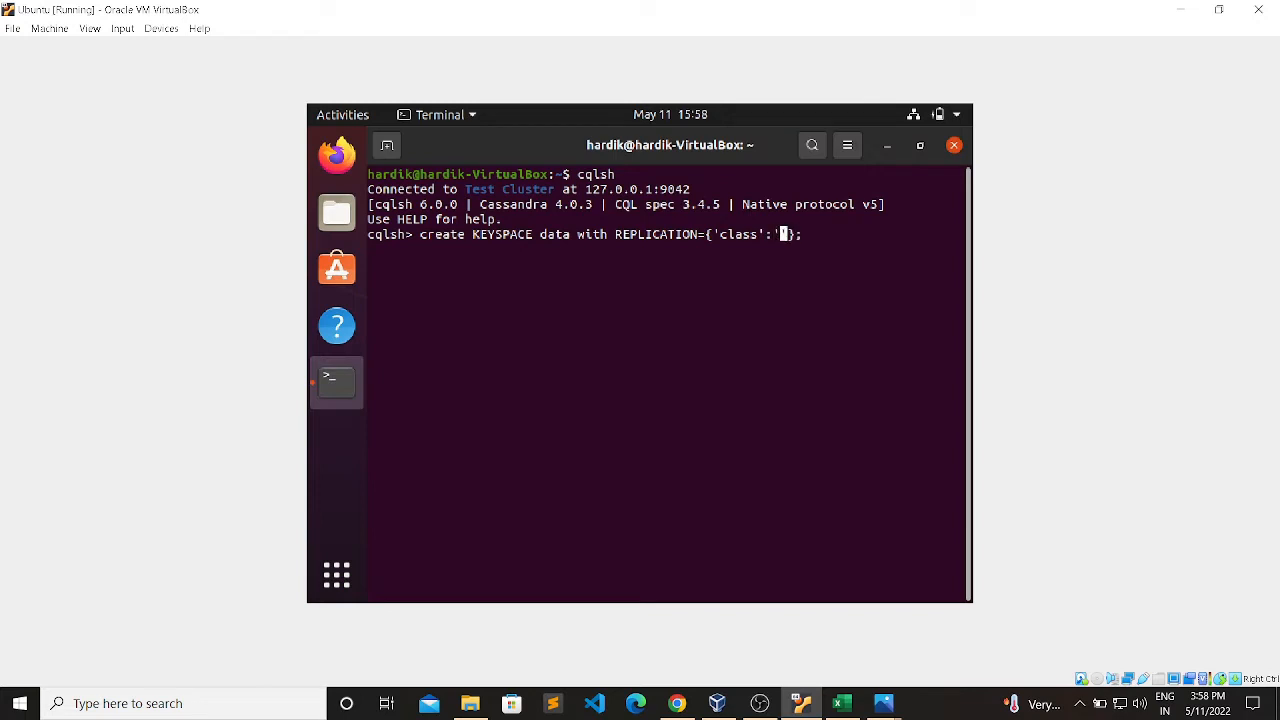
type("Ne")
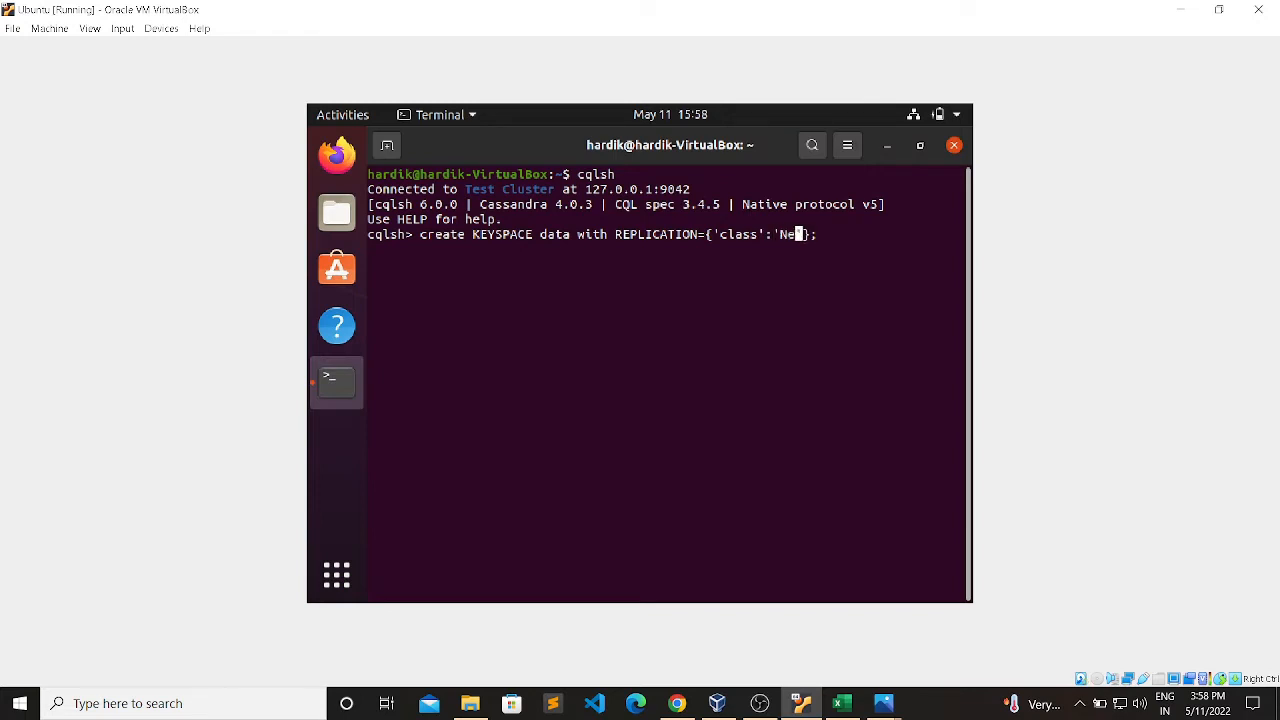
type("twork")
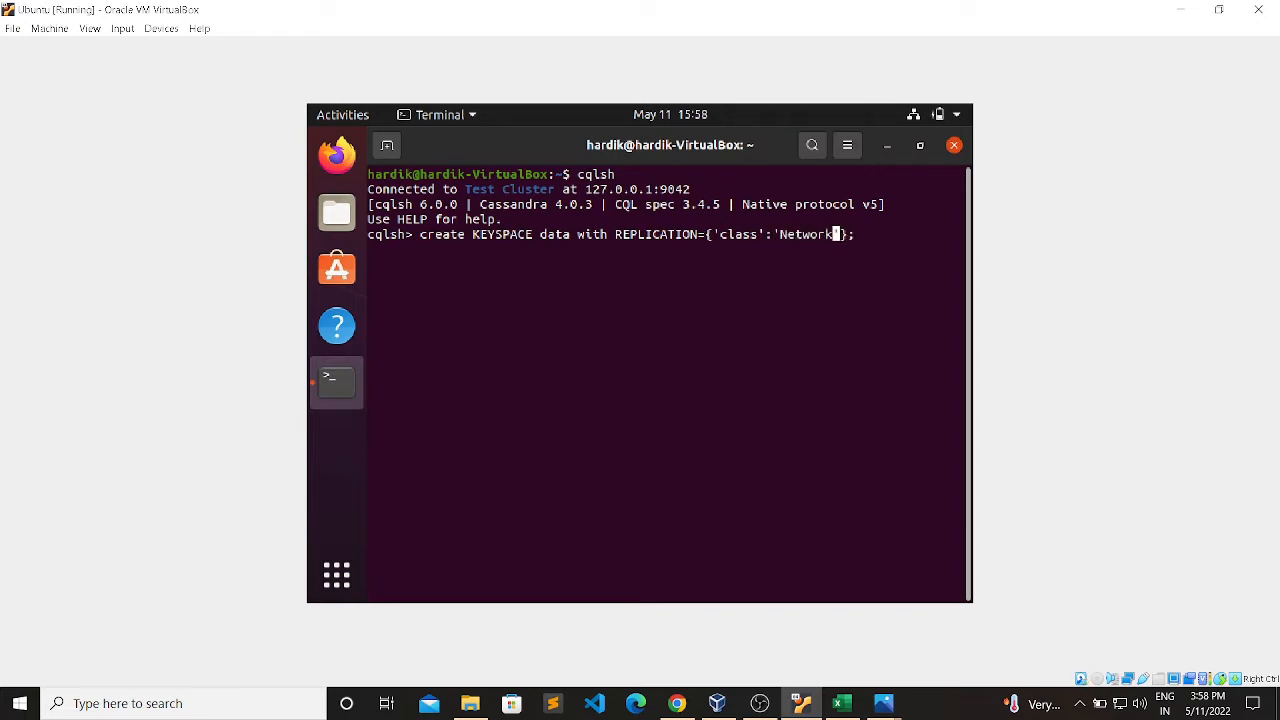
type("TOPOL")
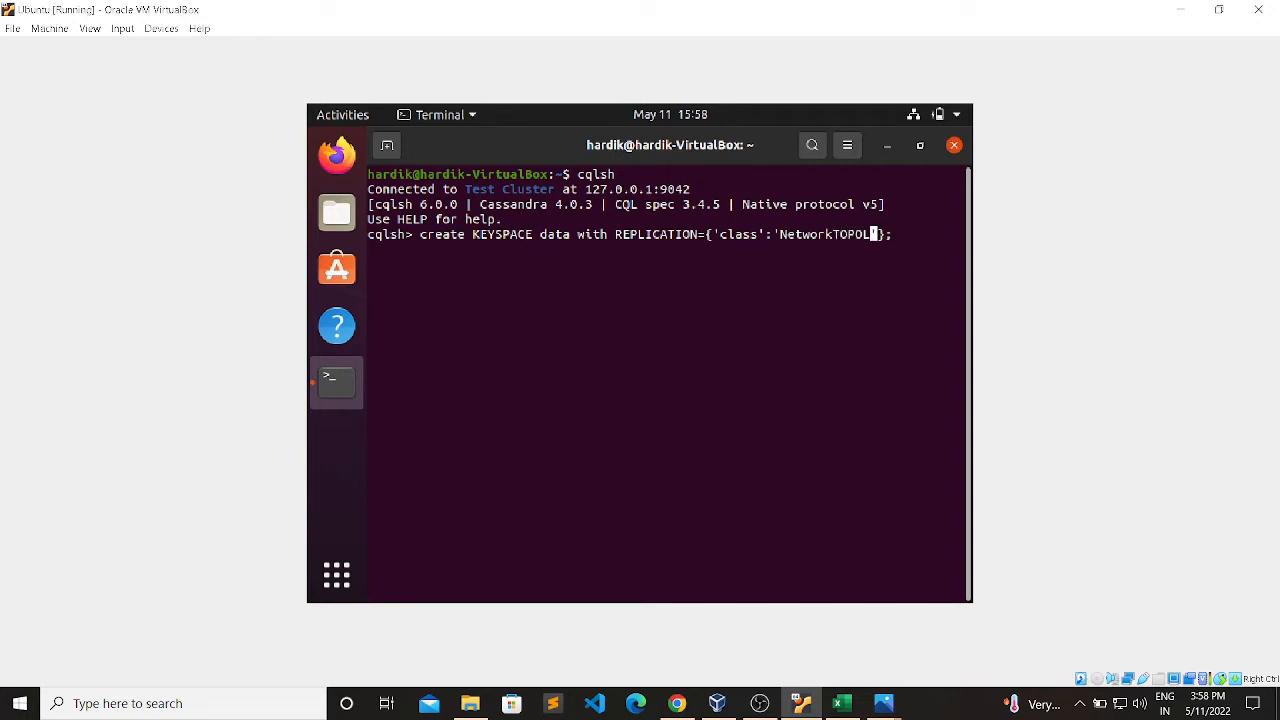
key("BackSpace")
type("opology")
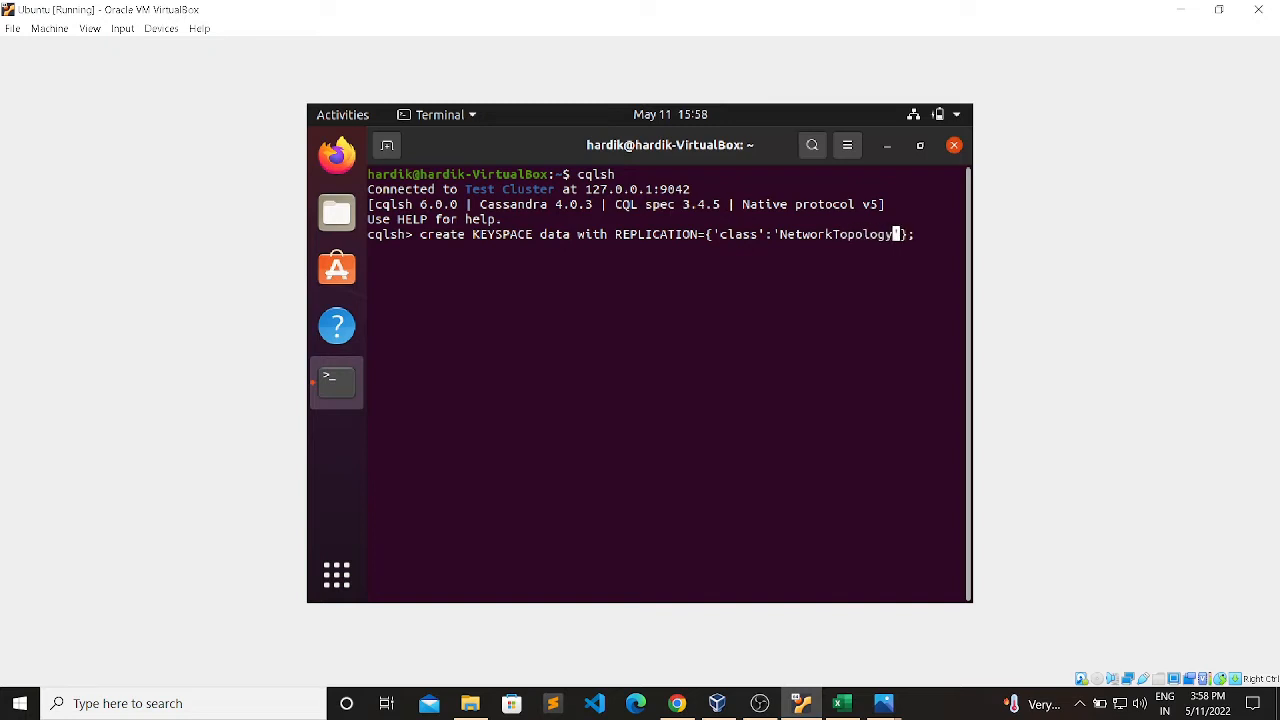
type("Stra")
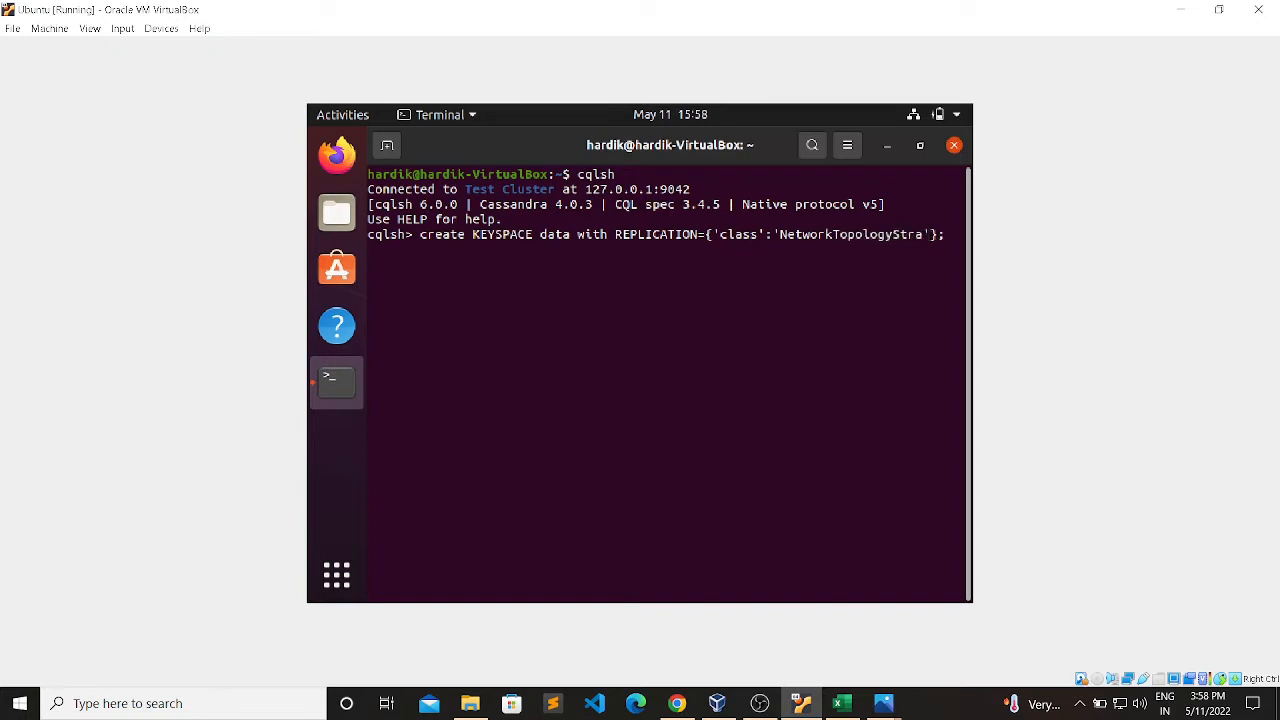
type("tegy',")
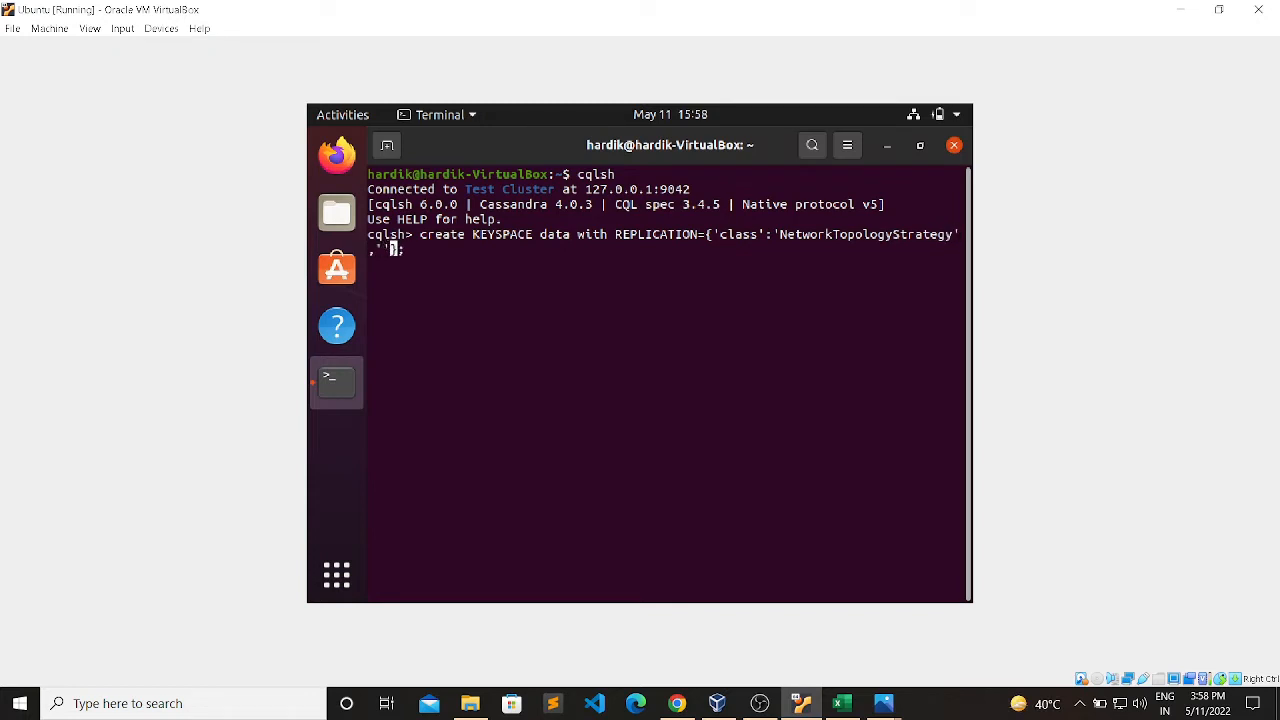
type("datacenter1")
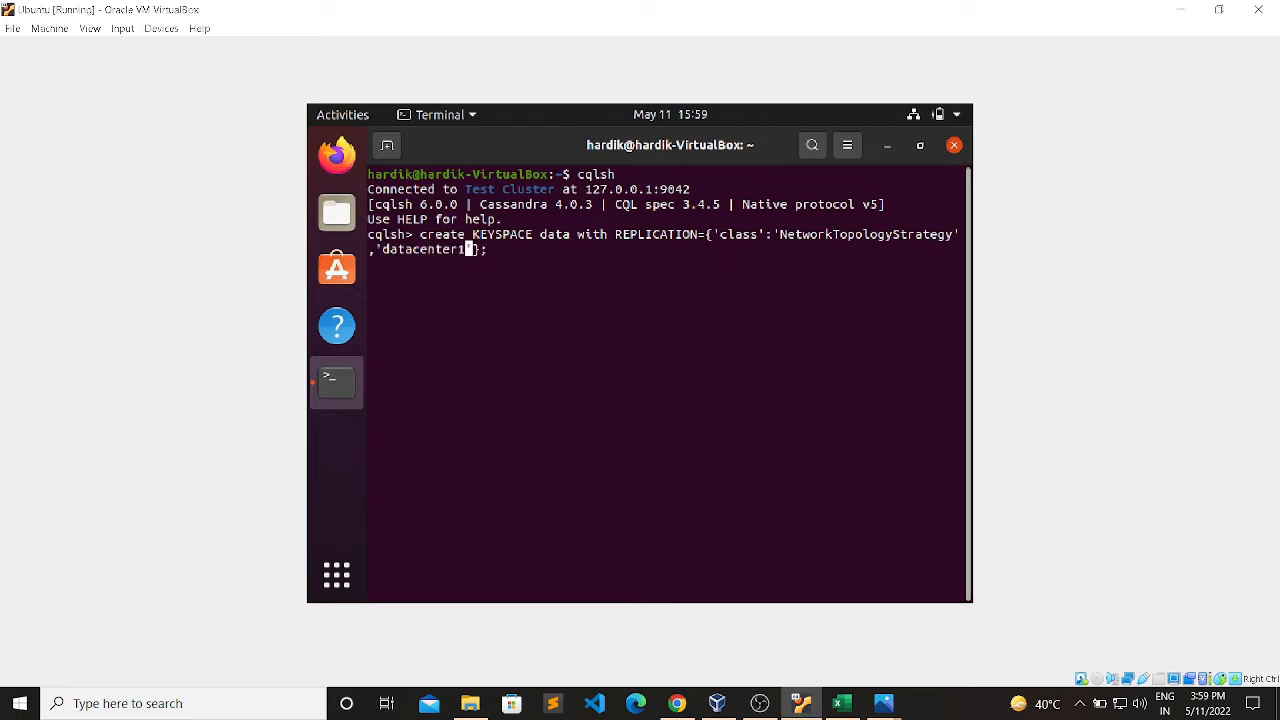
type(":1")
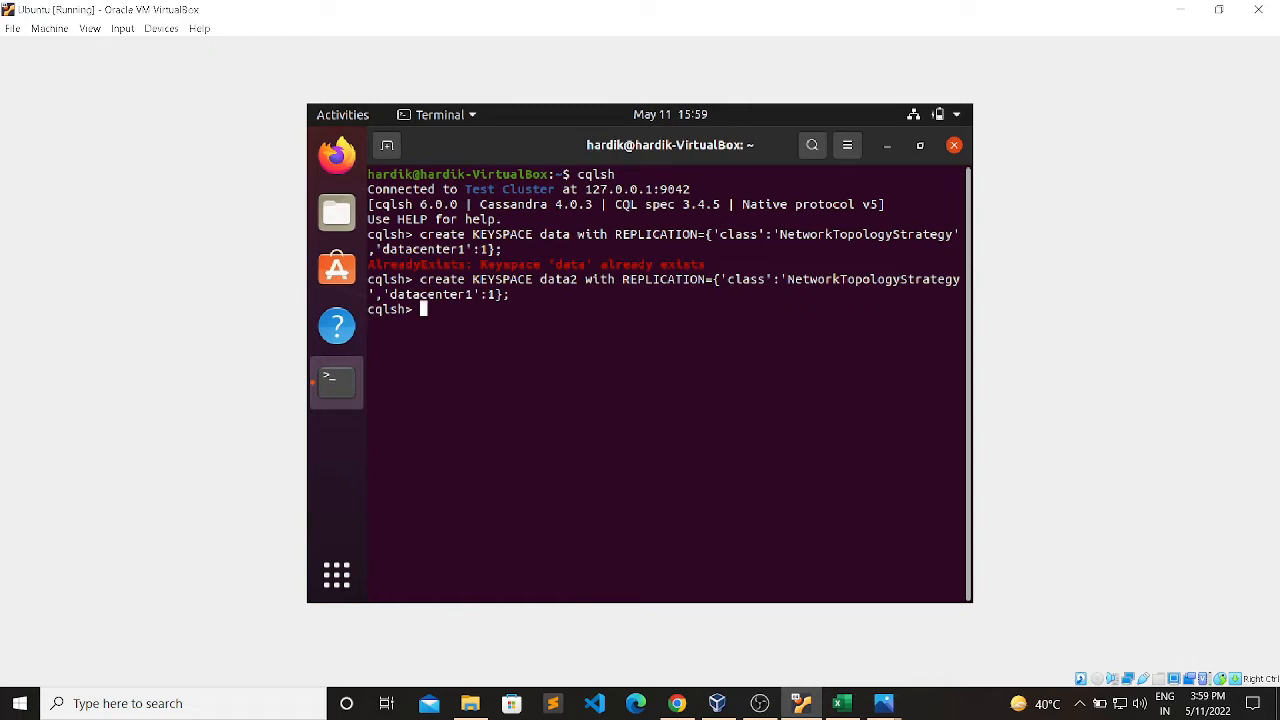
Switch the session to keyspace data2 with USE data2.
type("u")
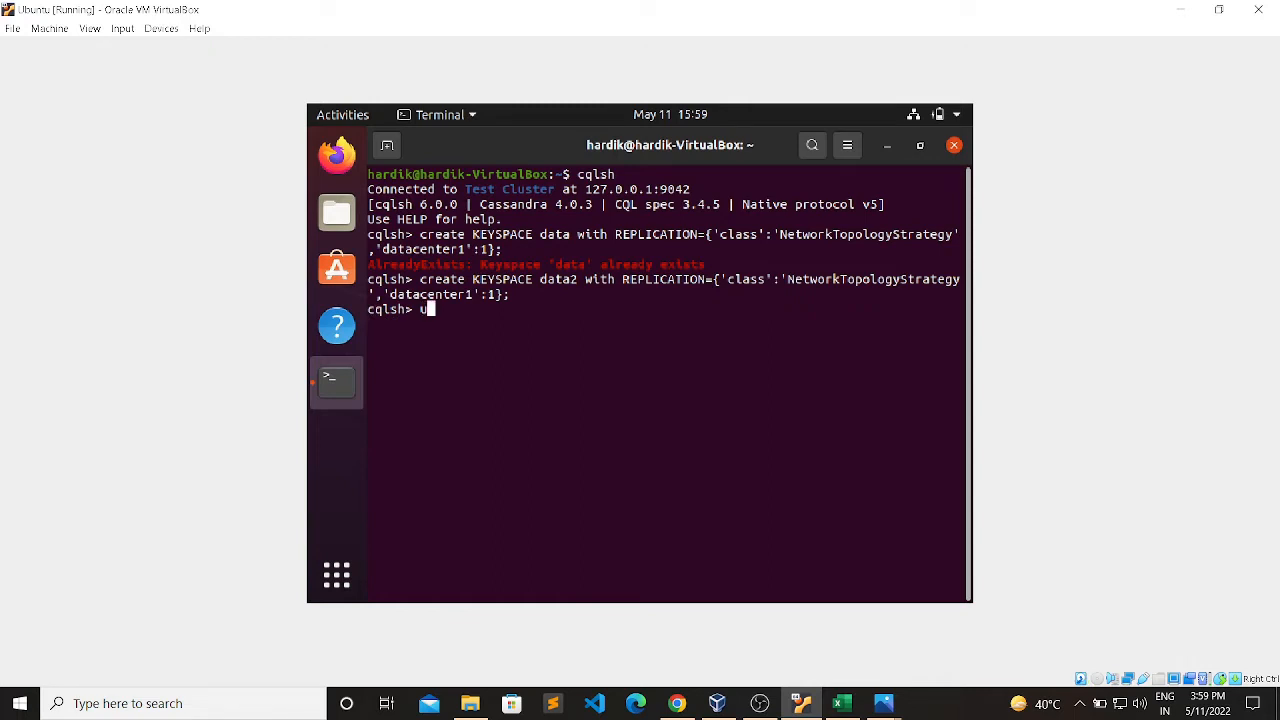
type("se dat")
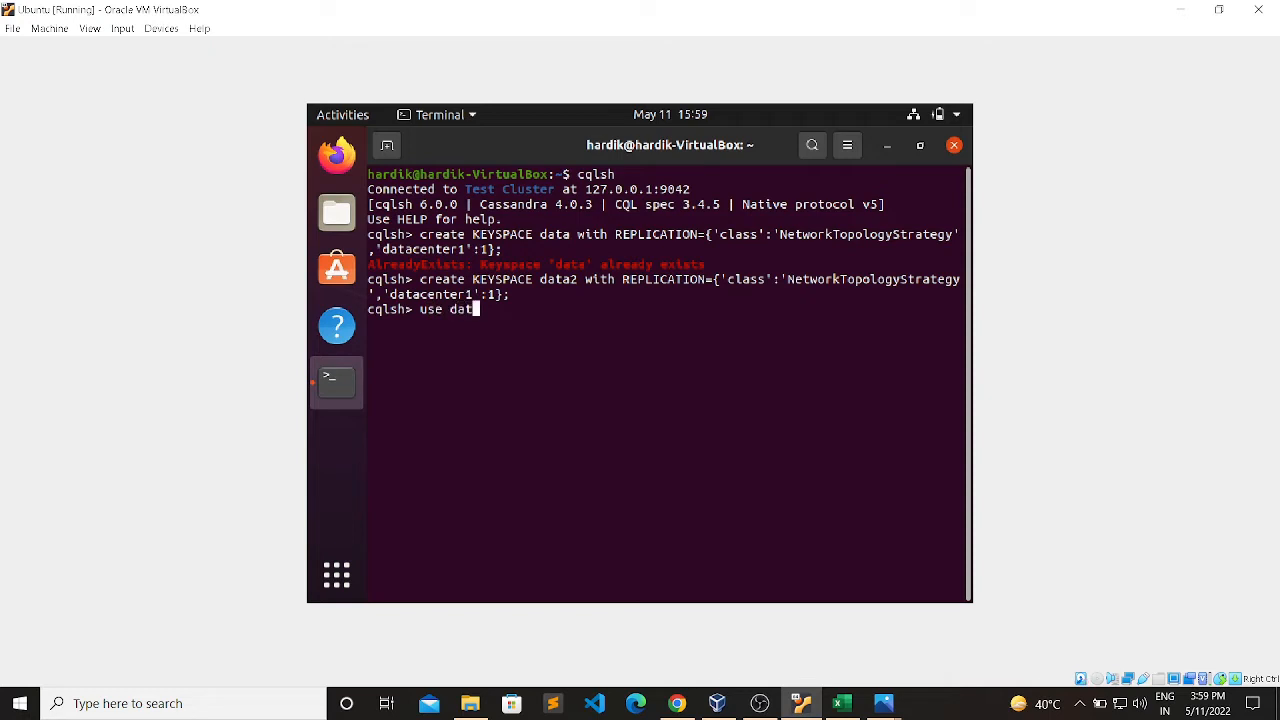
type("a2;")
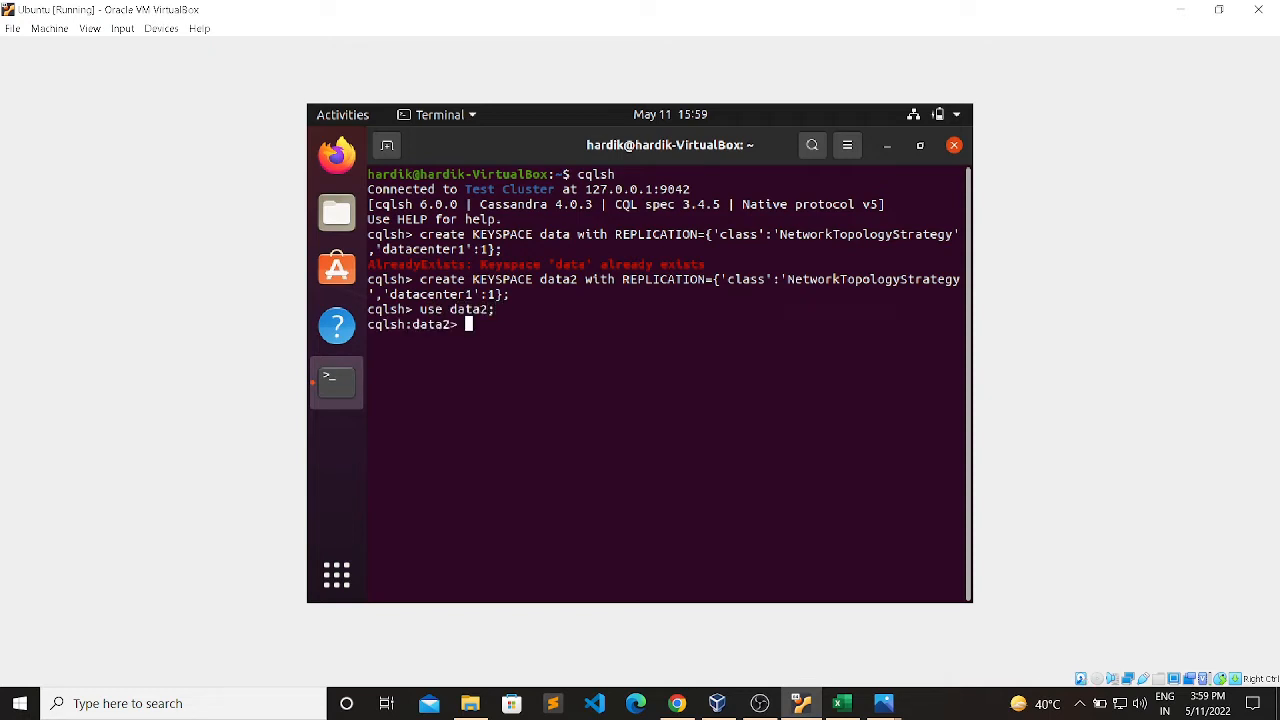
Write CREATE TABLE student_data with roll INT PRIMARY KEY and a name column.
type("create table")
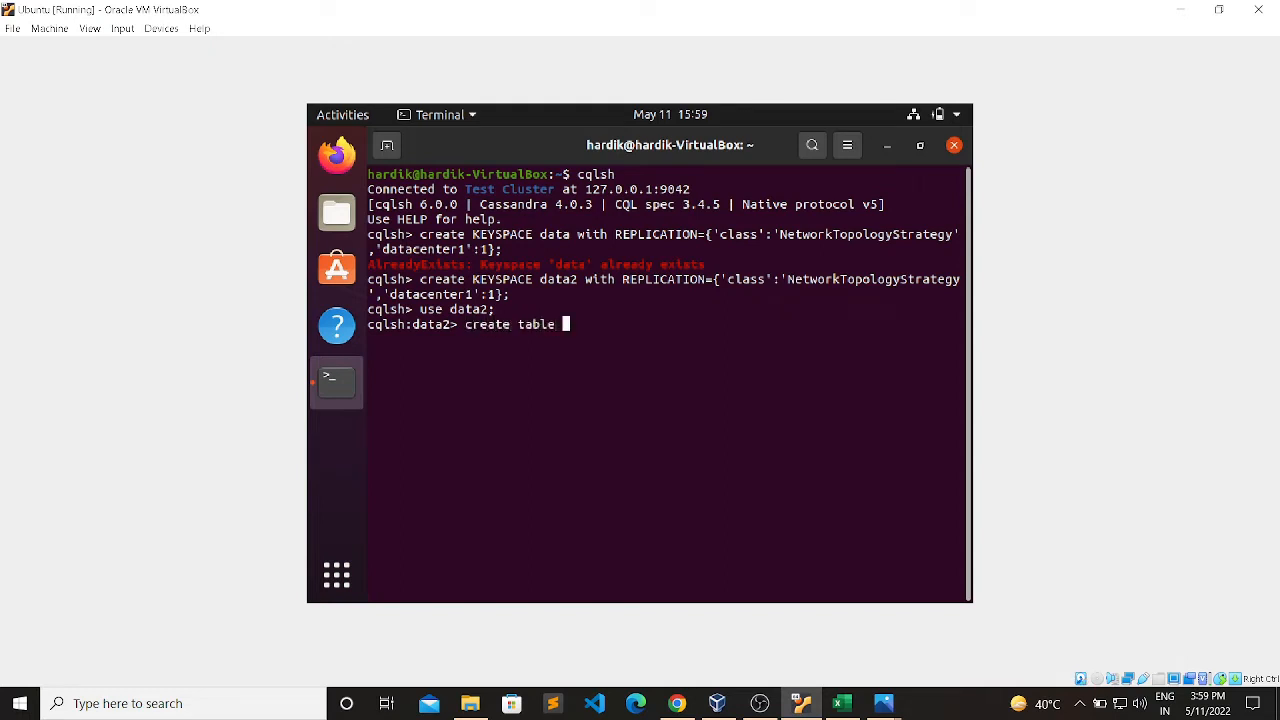
type("student")
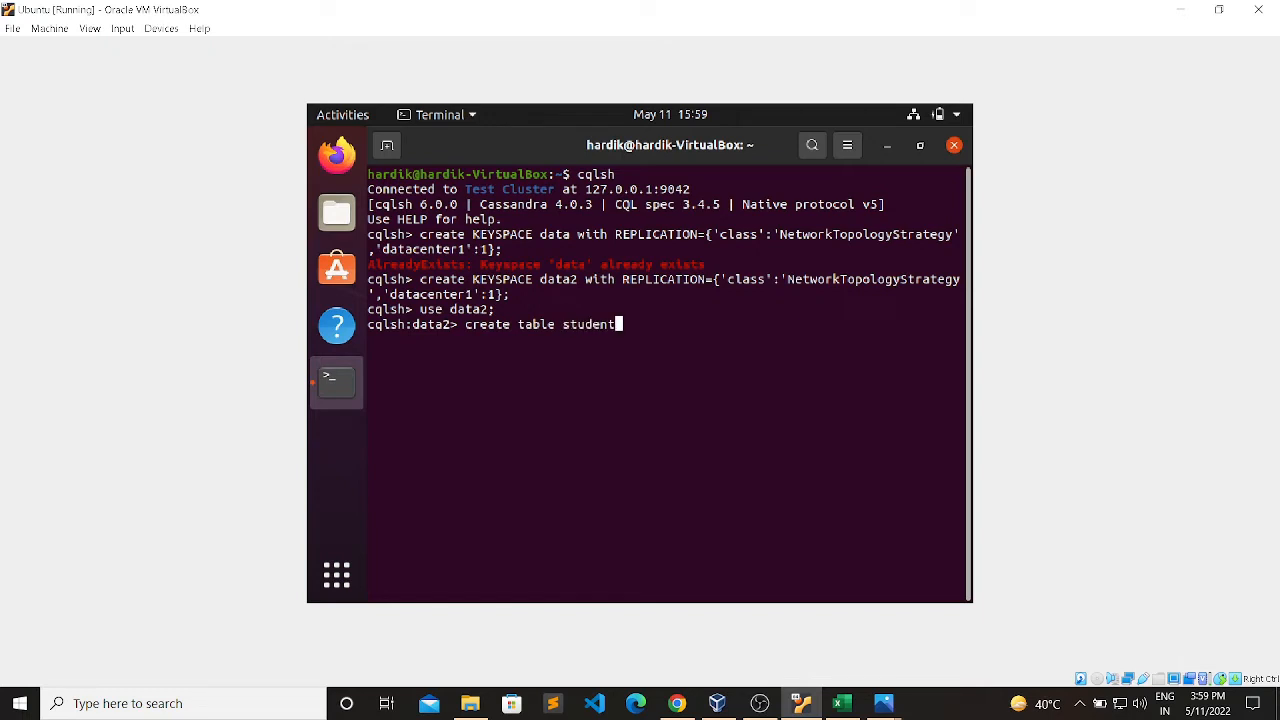
type("_da")
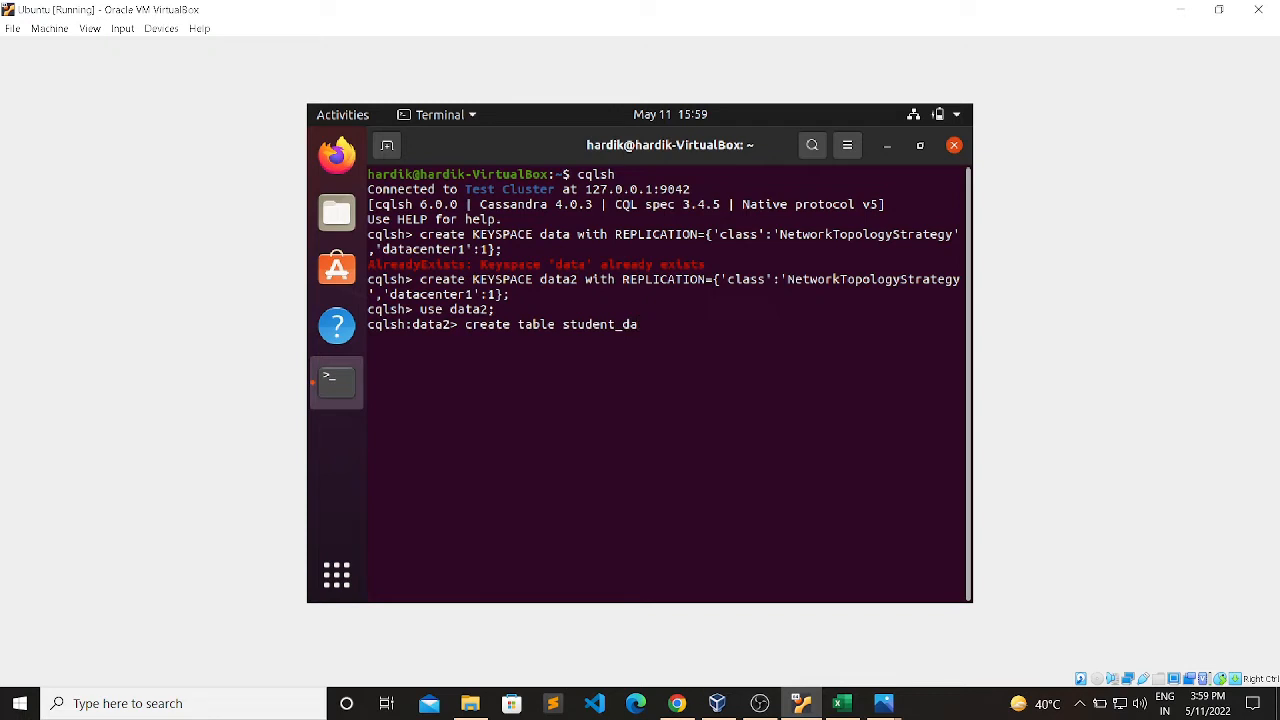
type("ta()")
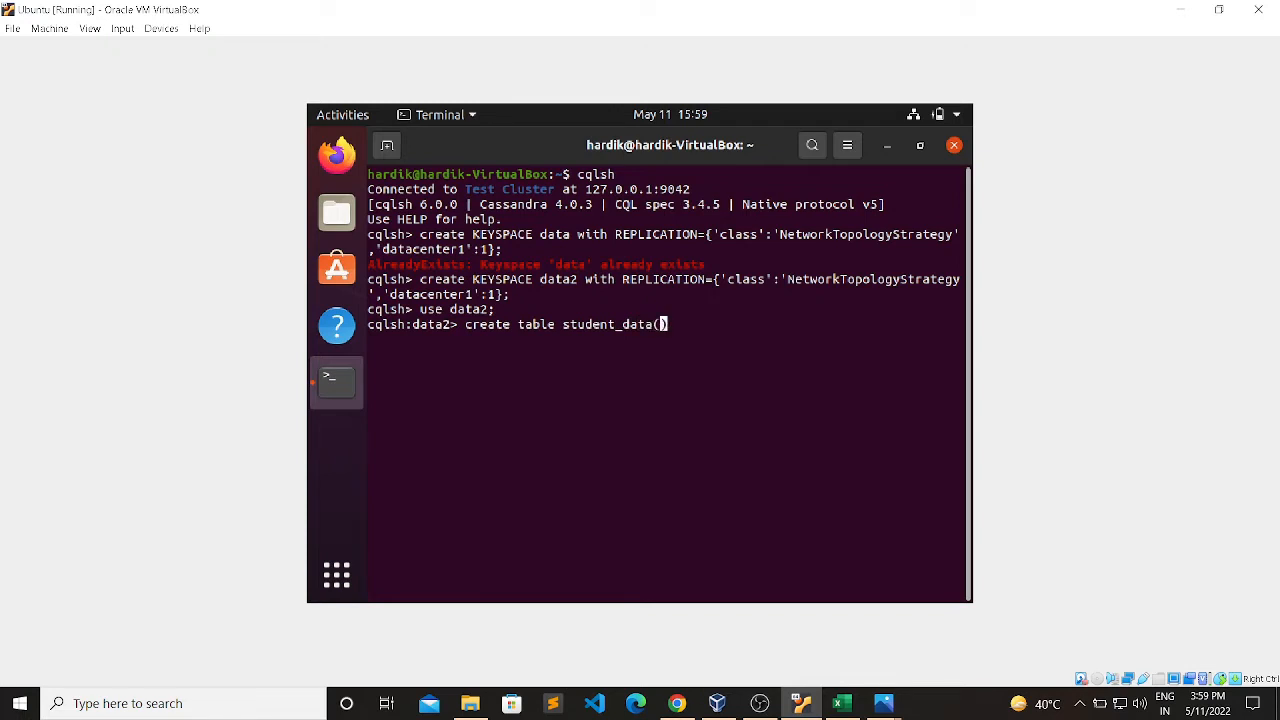
type(")")
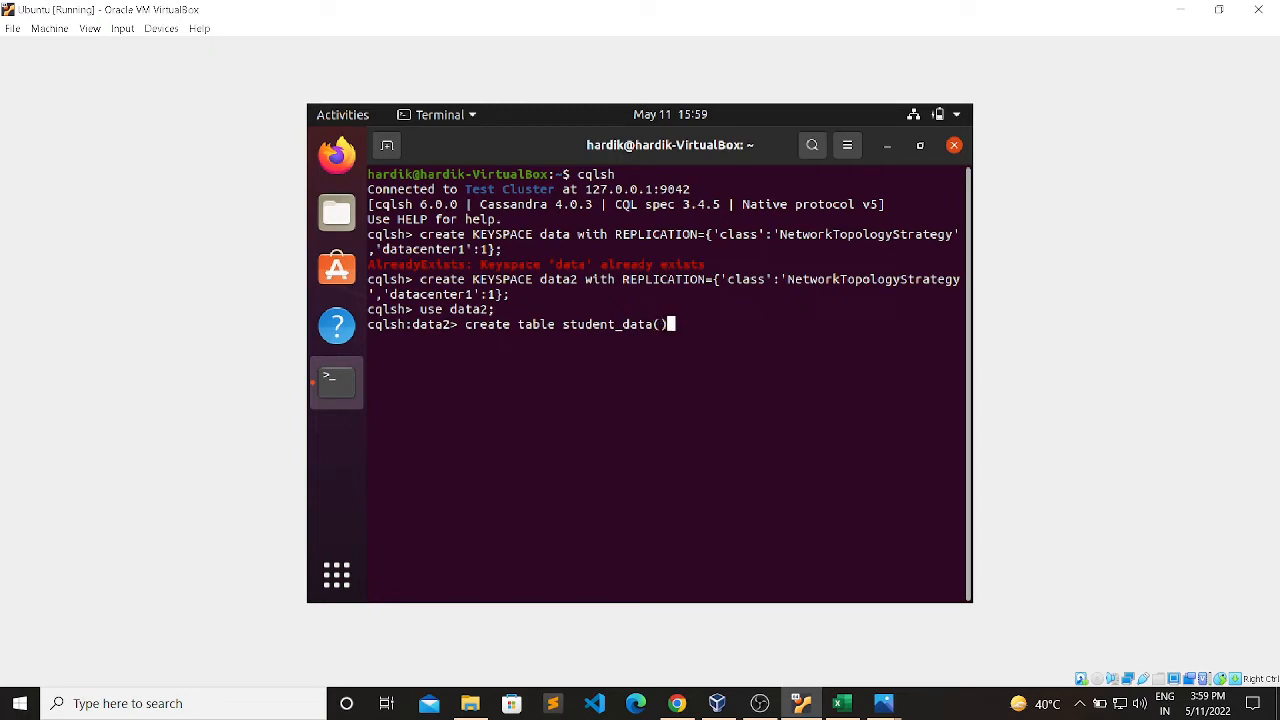
type(";")
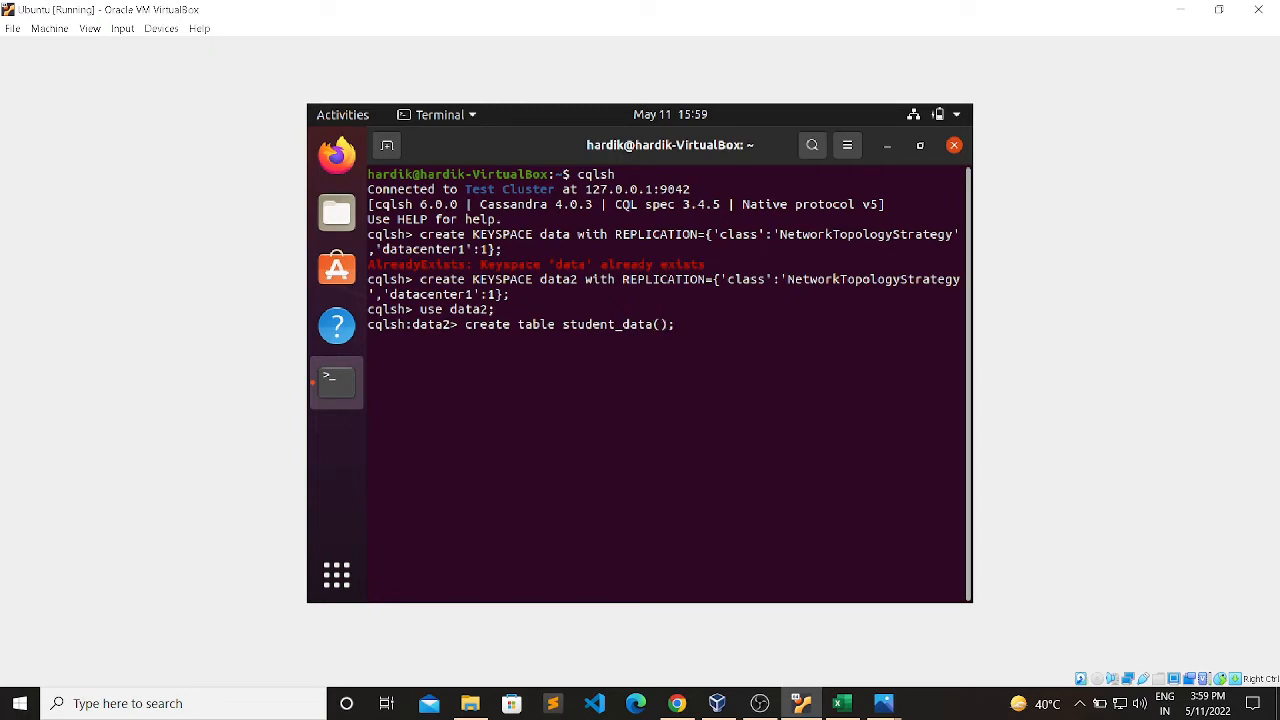
type("roll,")
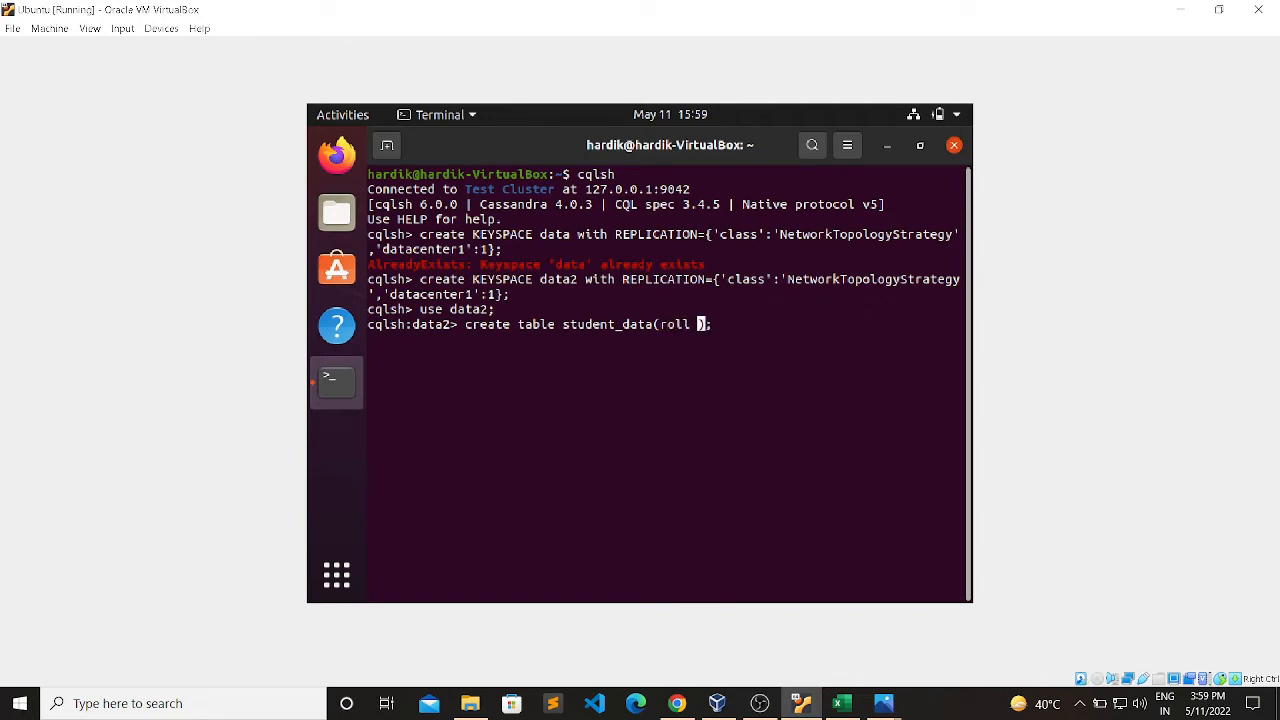
type("INT P")
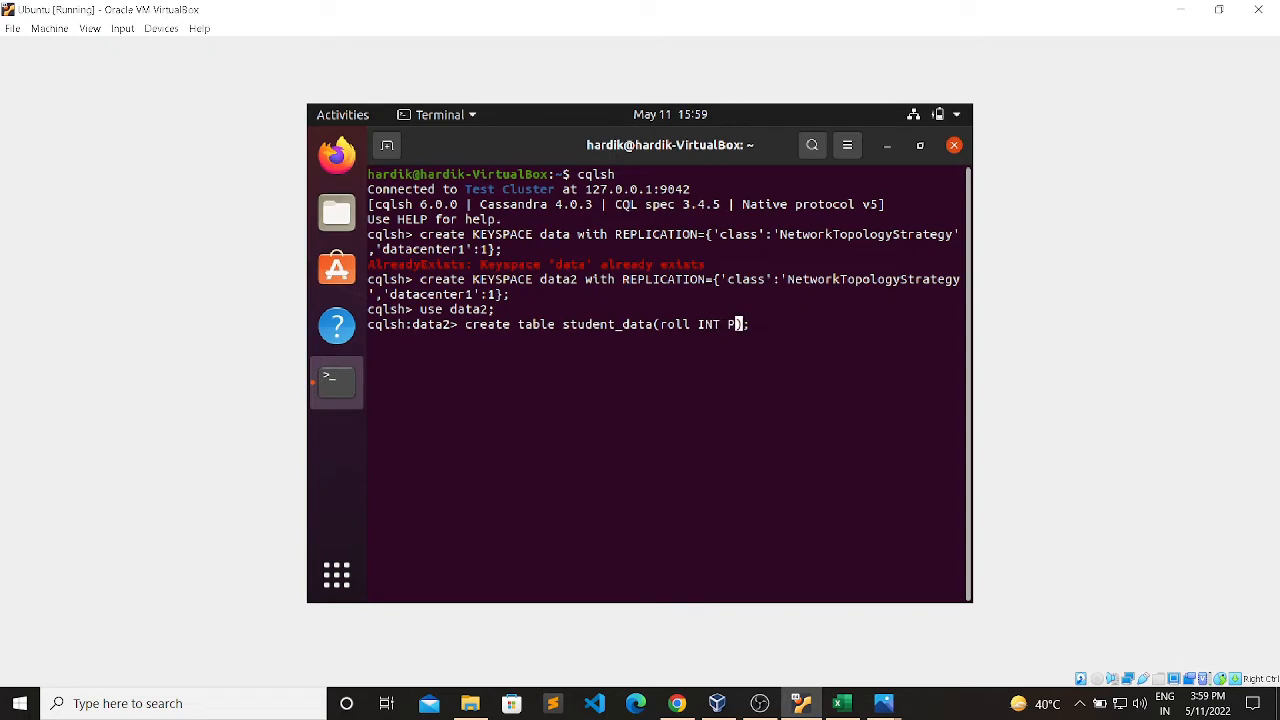
type("RIMARY")
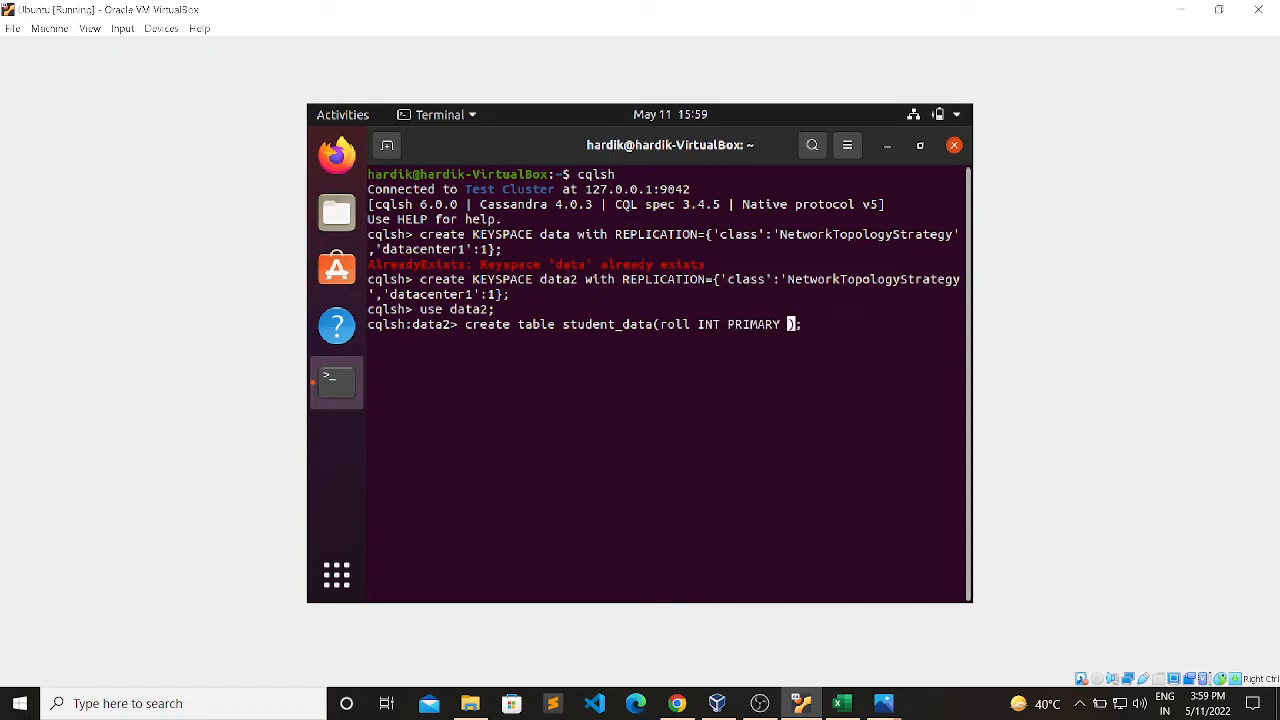
type("KEY,")
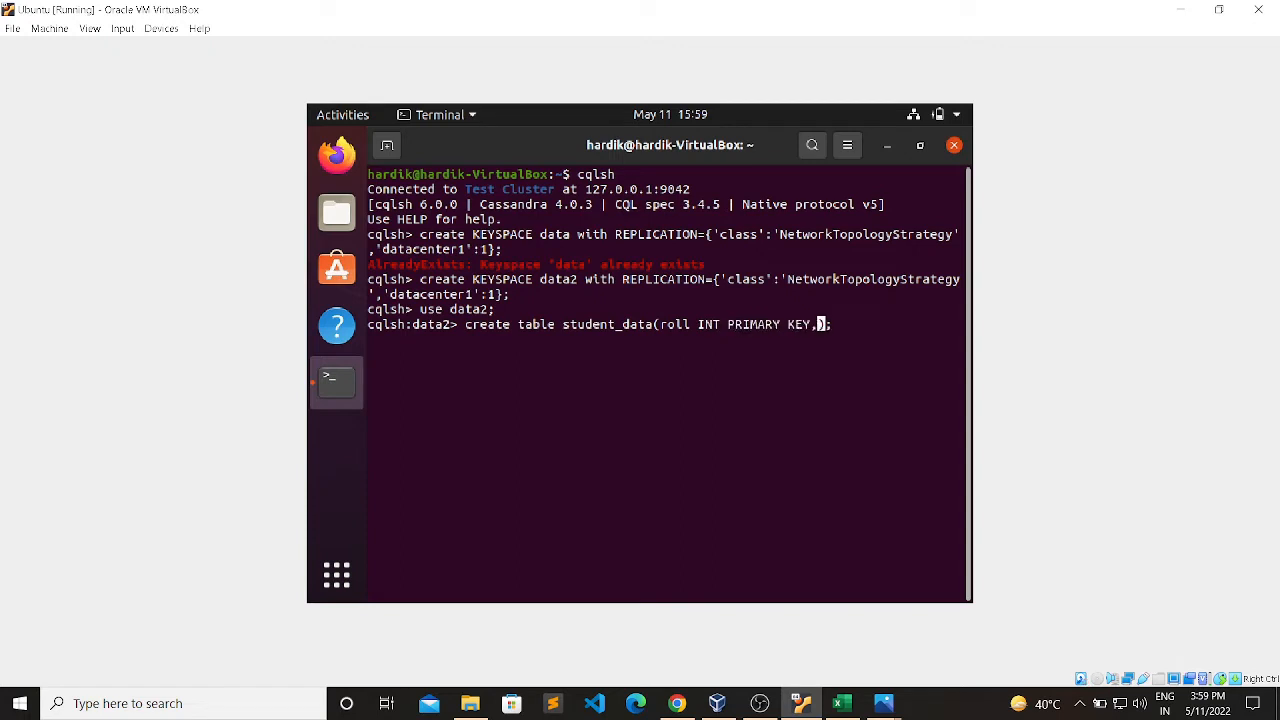
type("name")
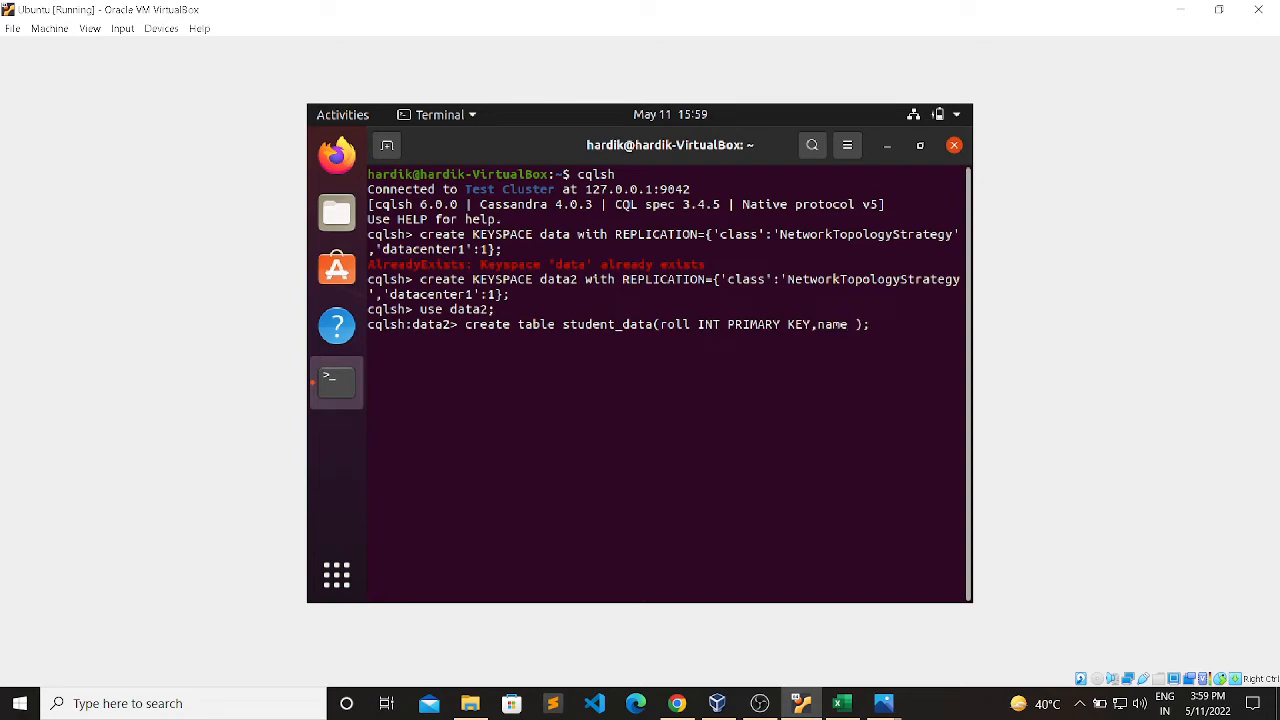
Run the student_data creation with name TEXT, then begin INSERT INTO student_data(roll,name).
type("TEXT);")
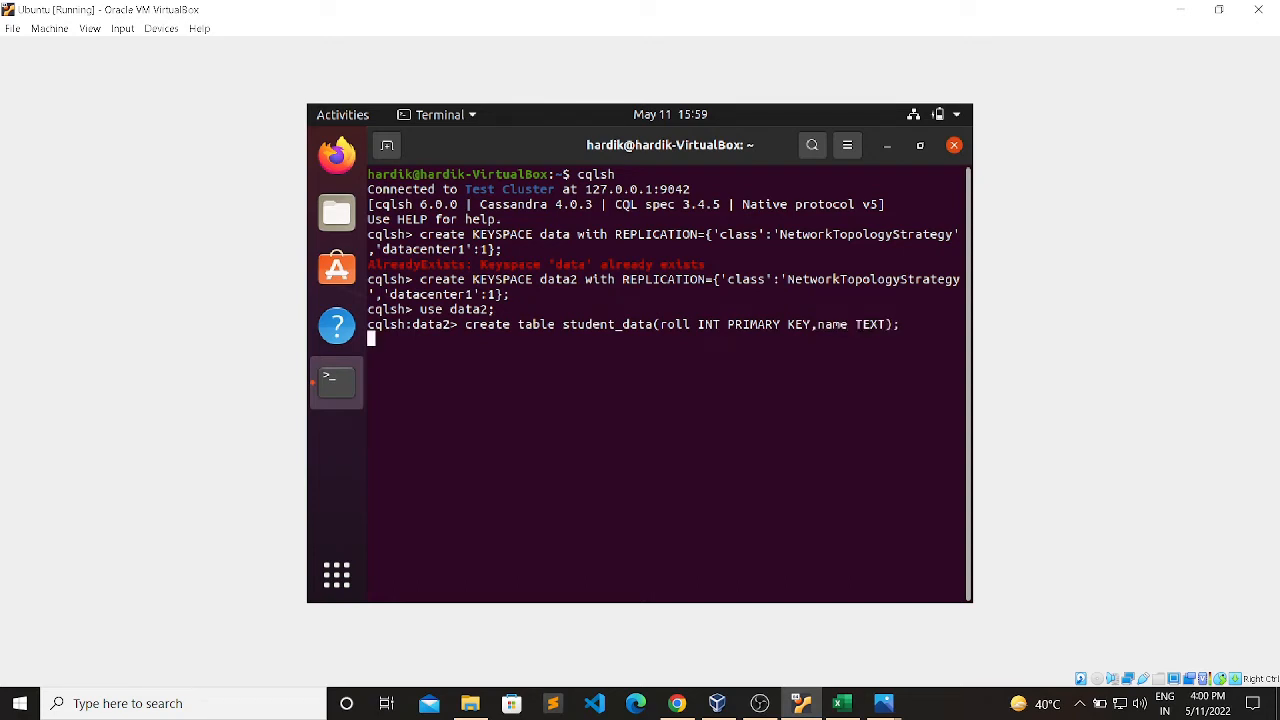
key("Return")
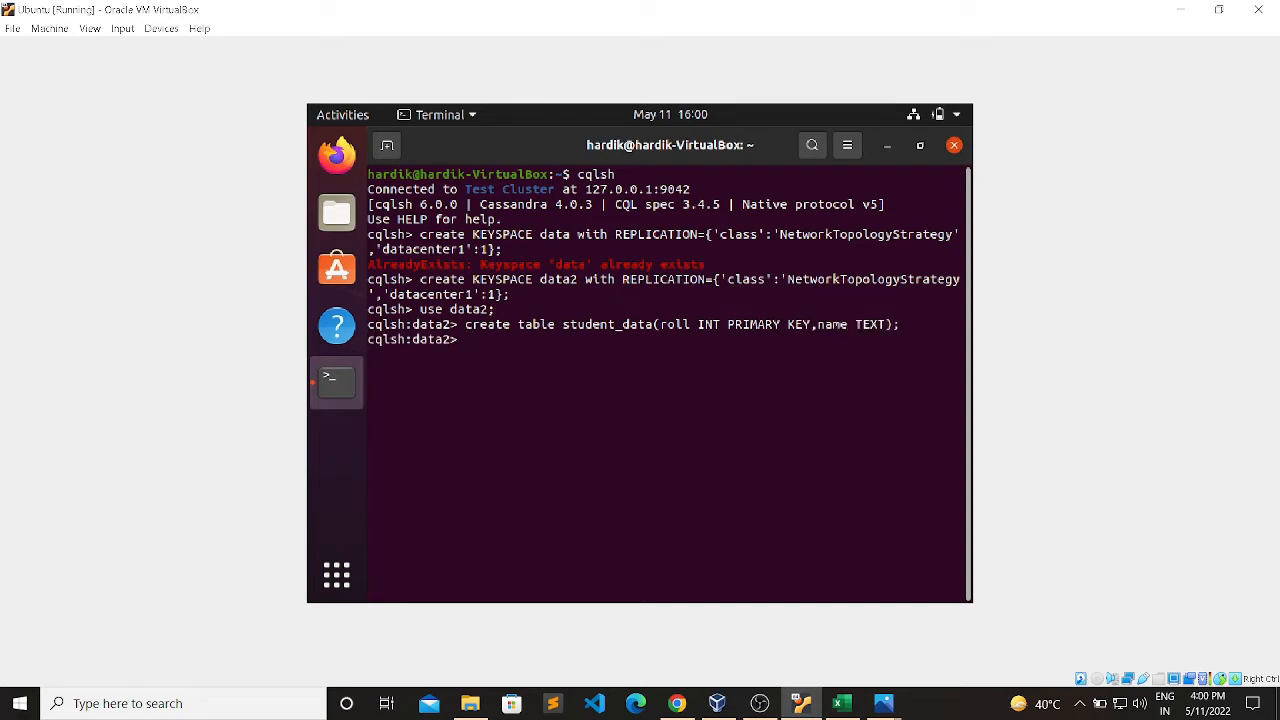
type("INSERT")
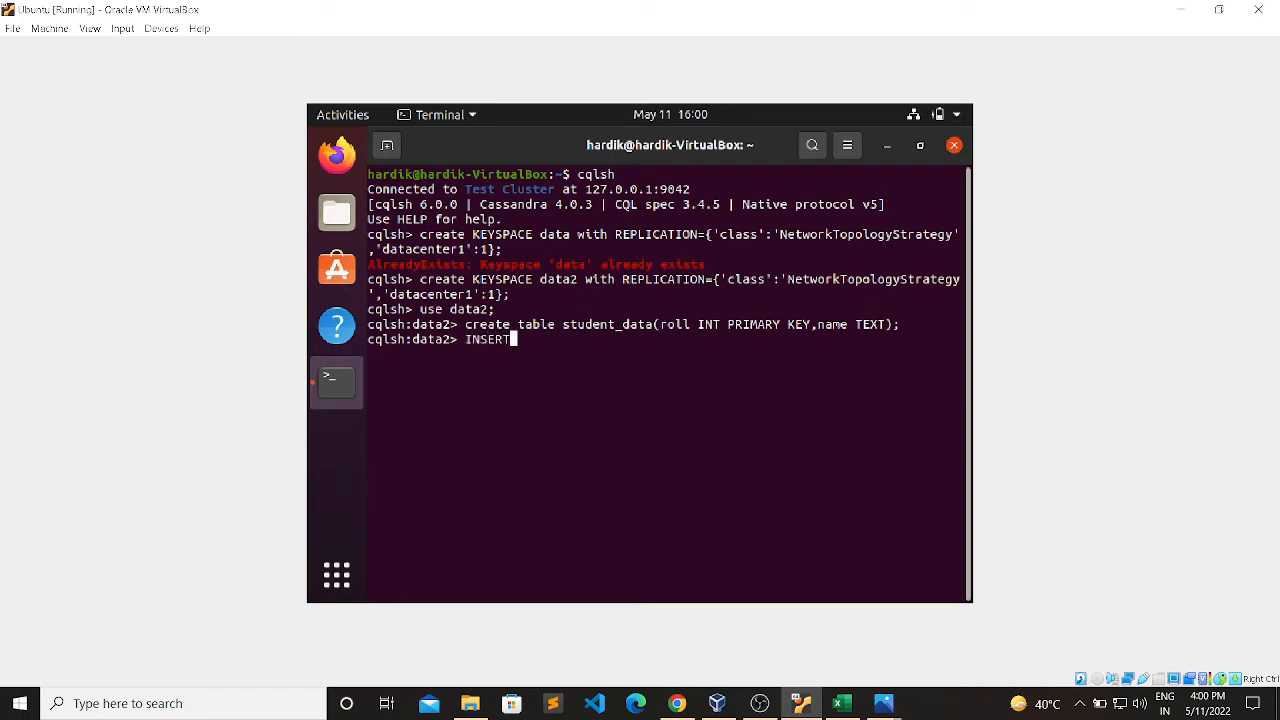
type("ib")
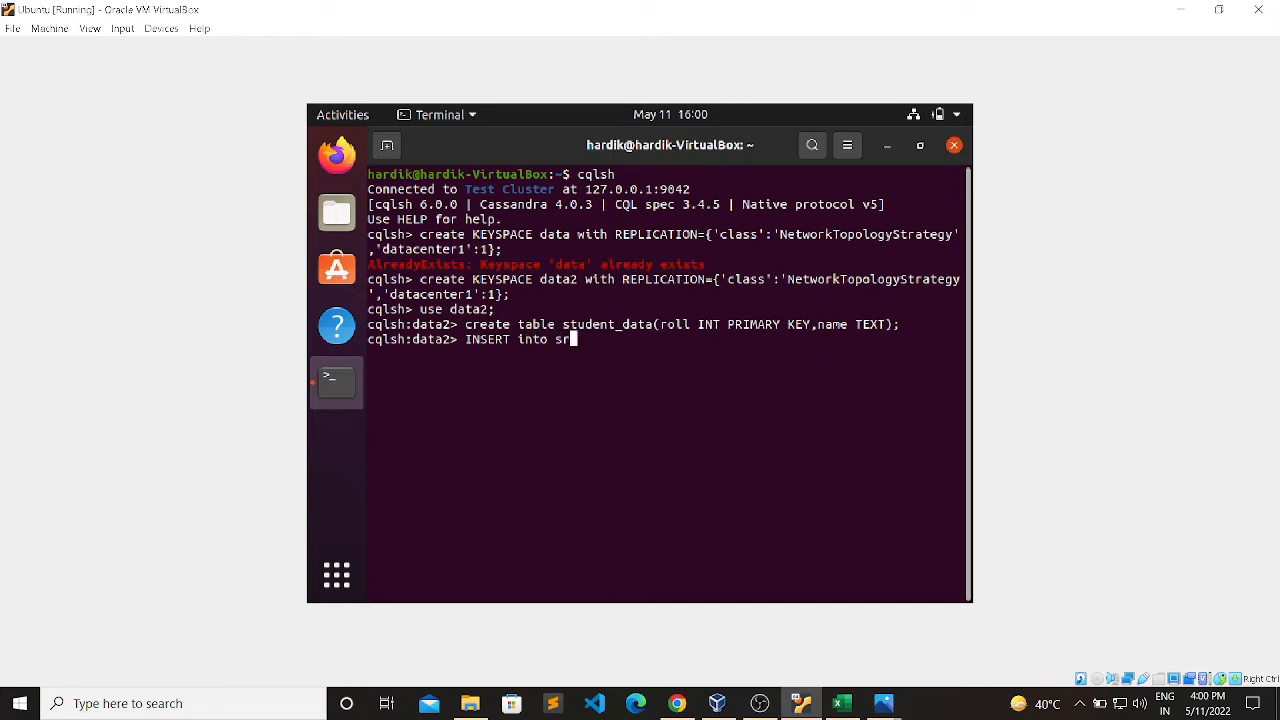
type("tiu")
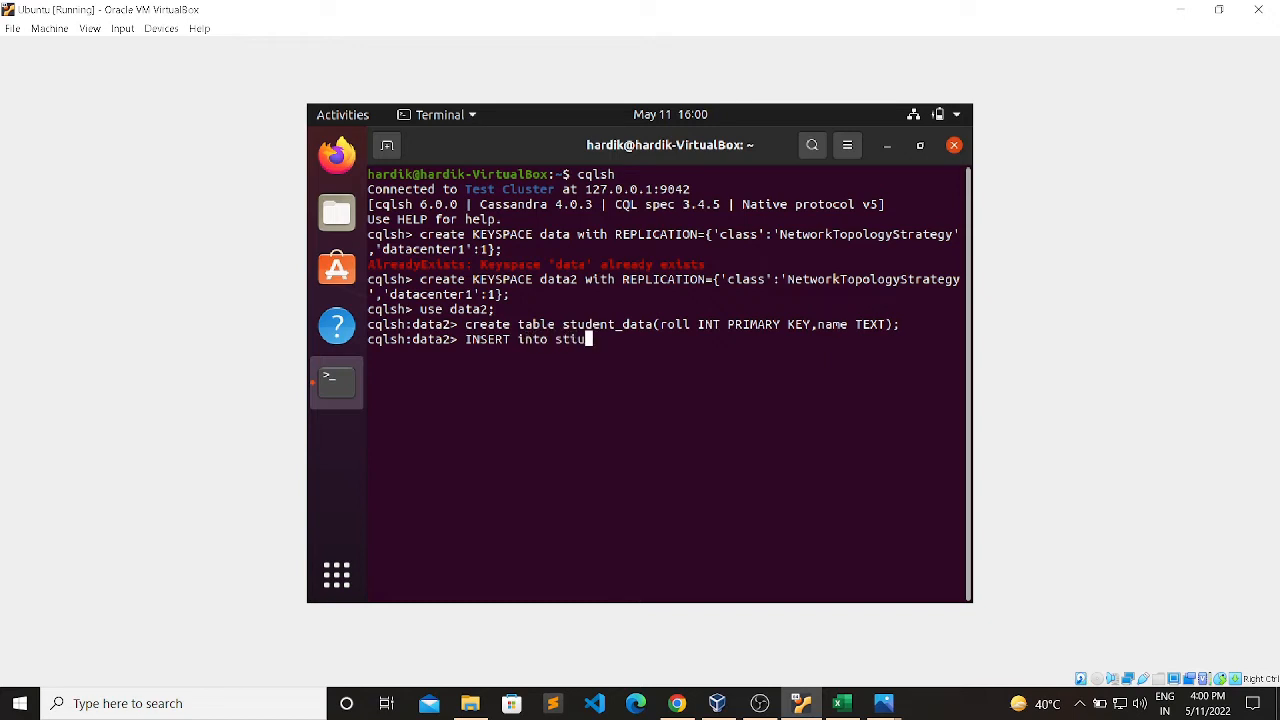
type("debt")
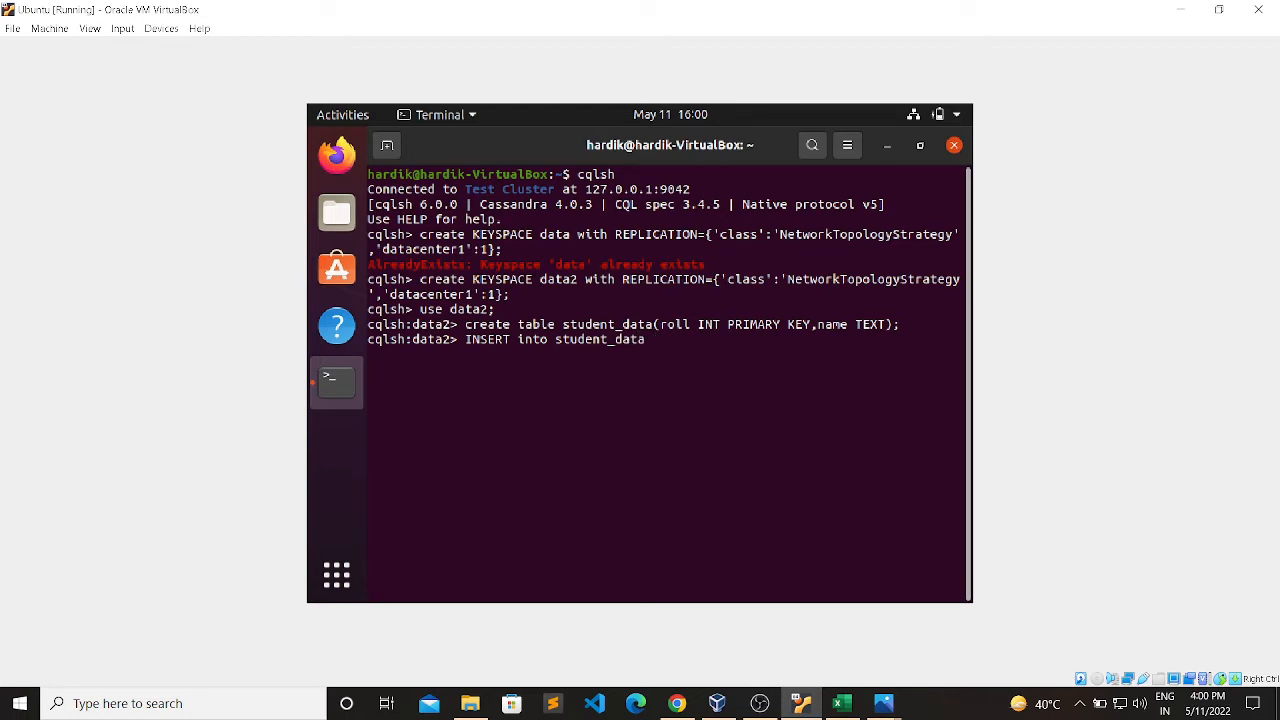
type("()")
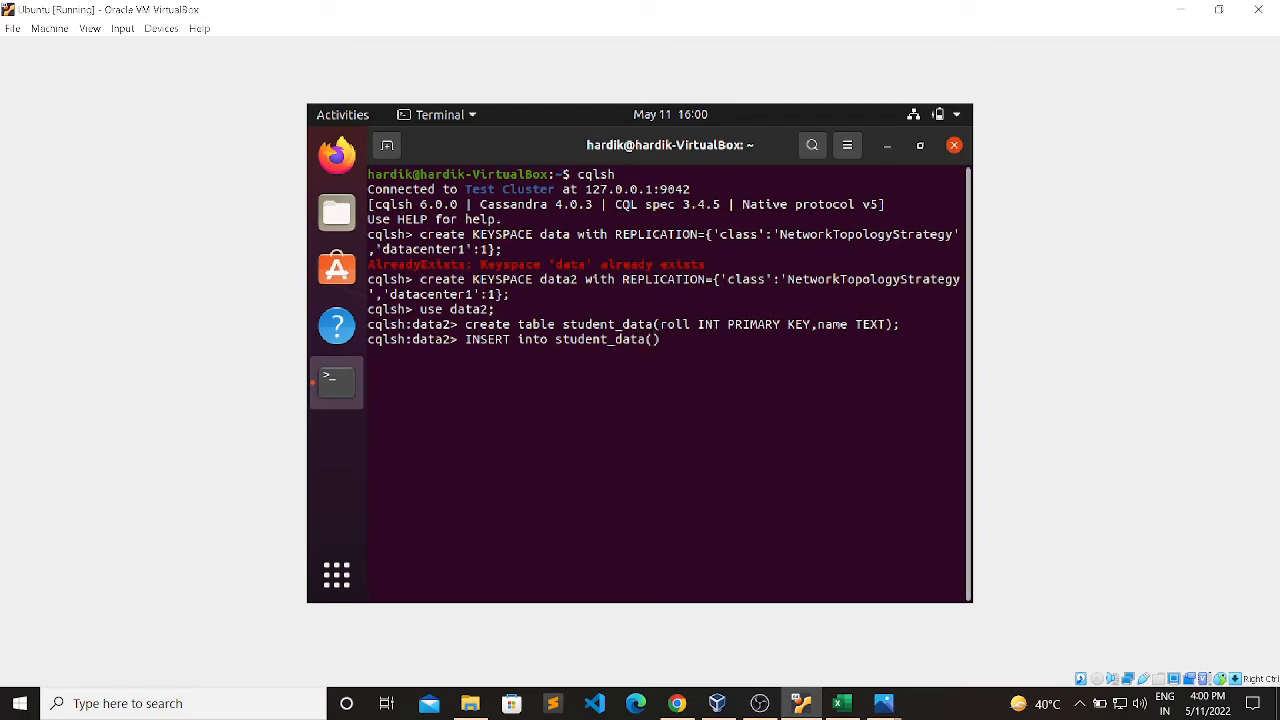
type("roll,")
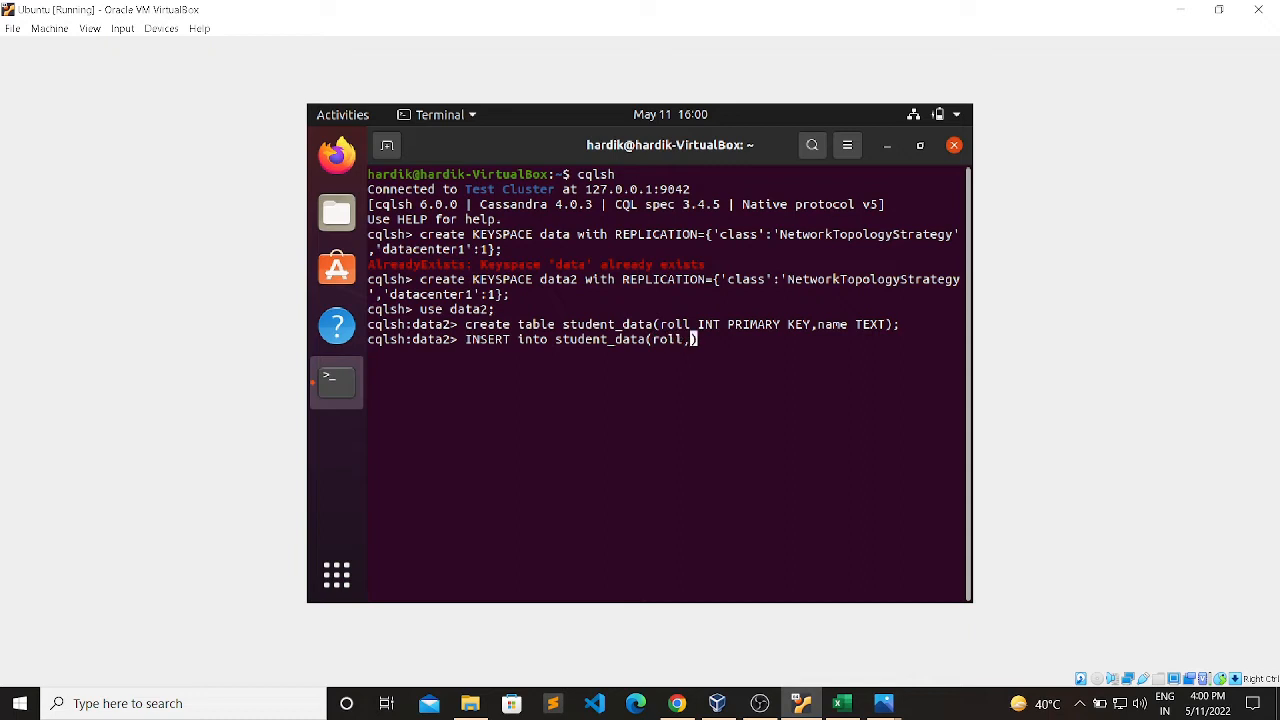
type("name)")
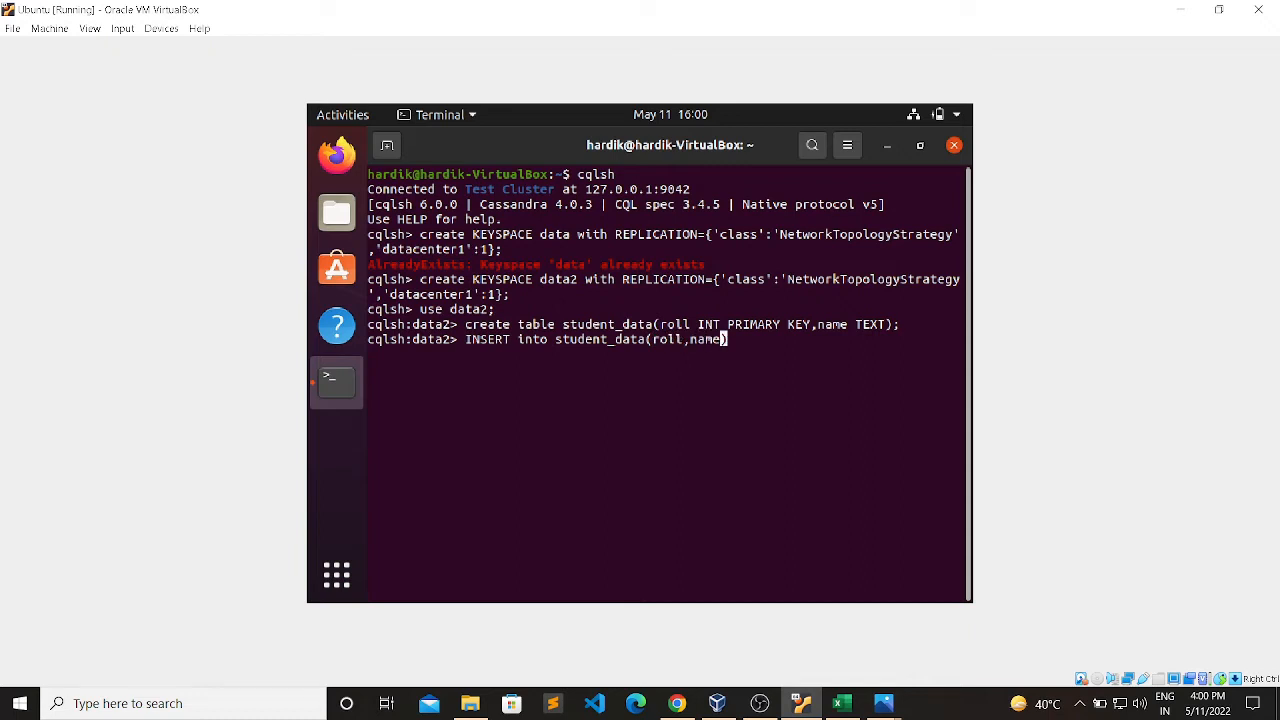
Supply VALUES(11812020,'abcdefgh') to complete the insert.
type("value")
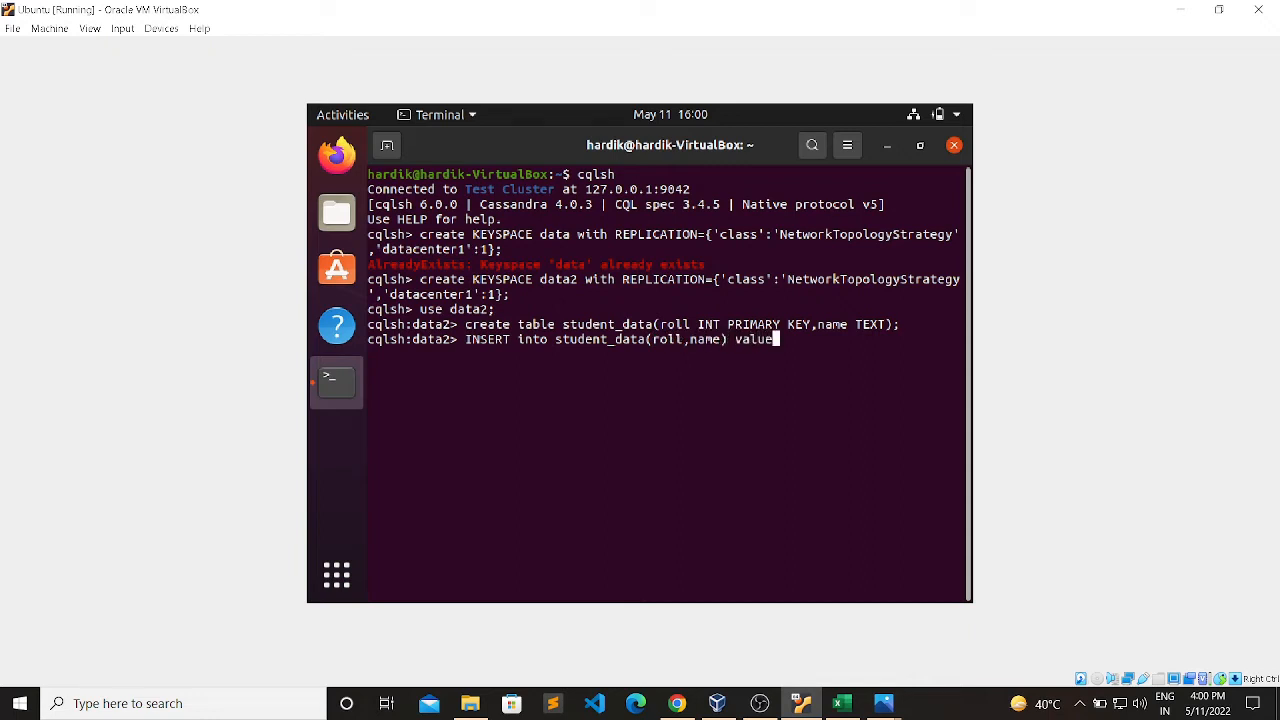
type("s(;)")
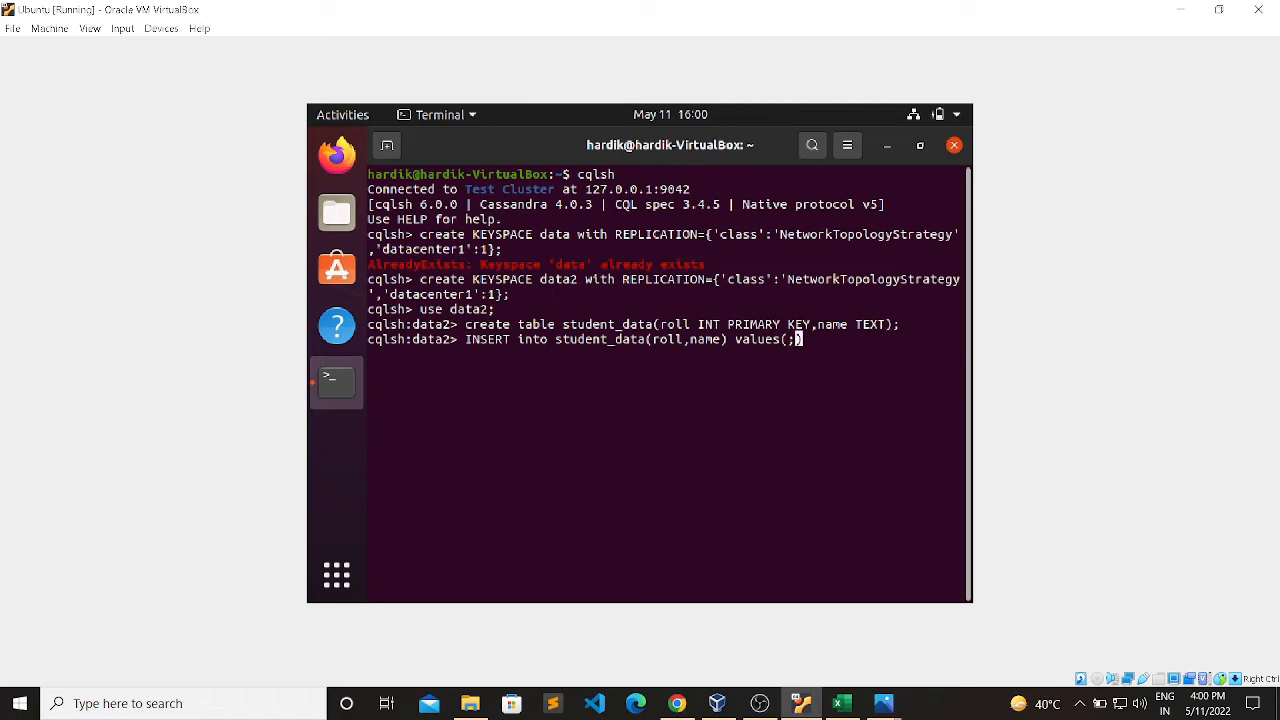
type("1181")
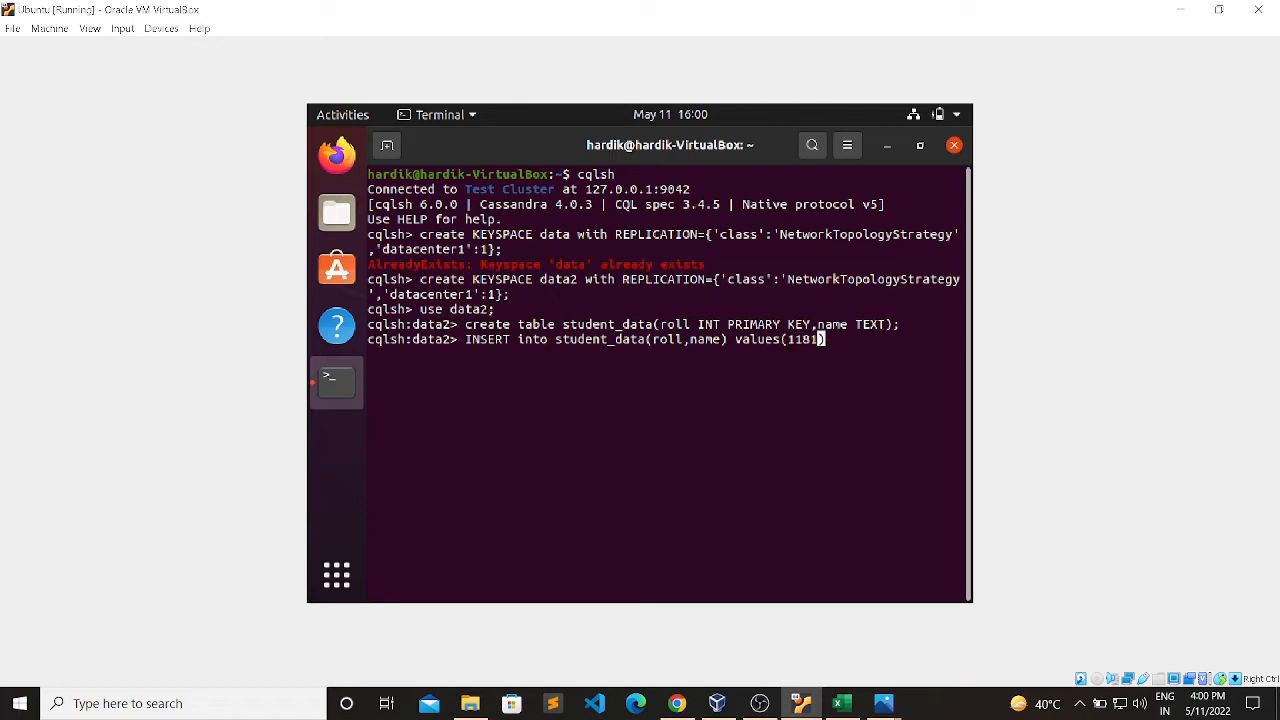
type("2020,'")
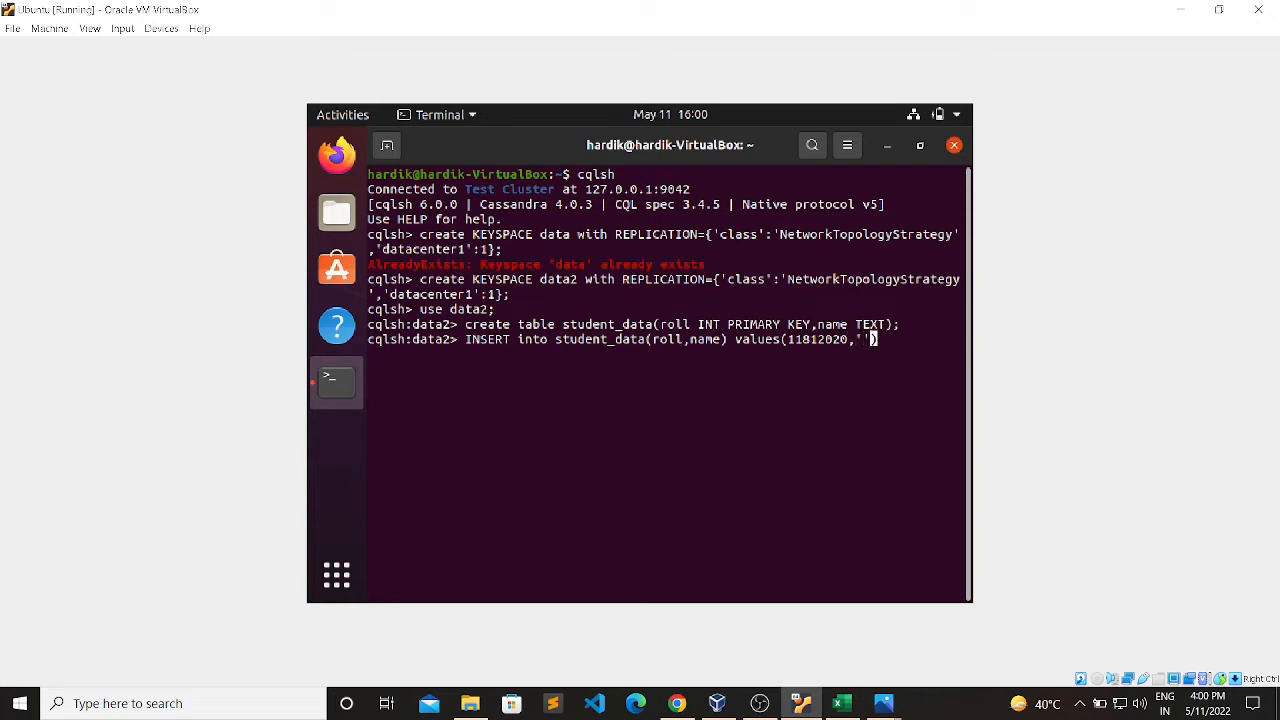
type("a")
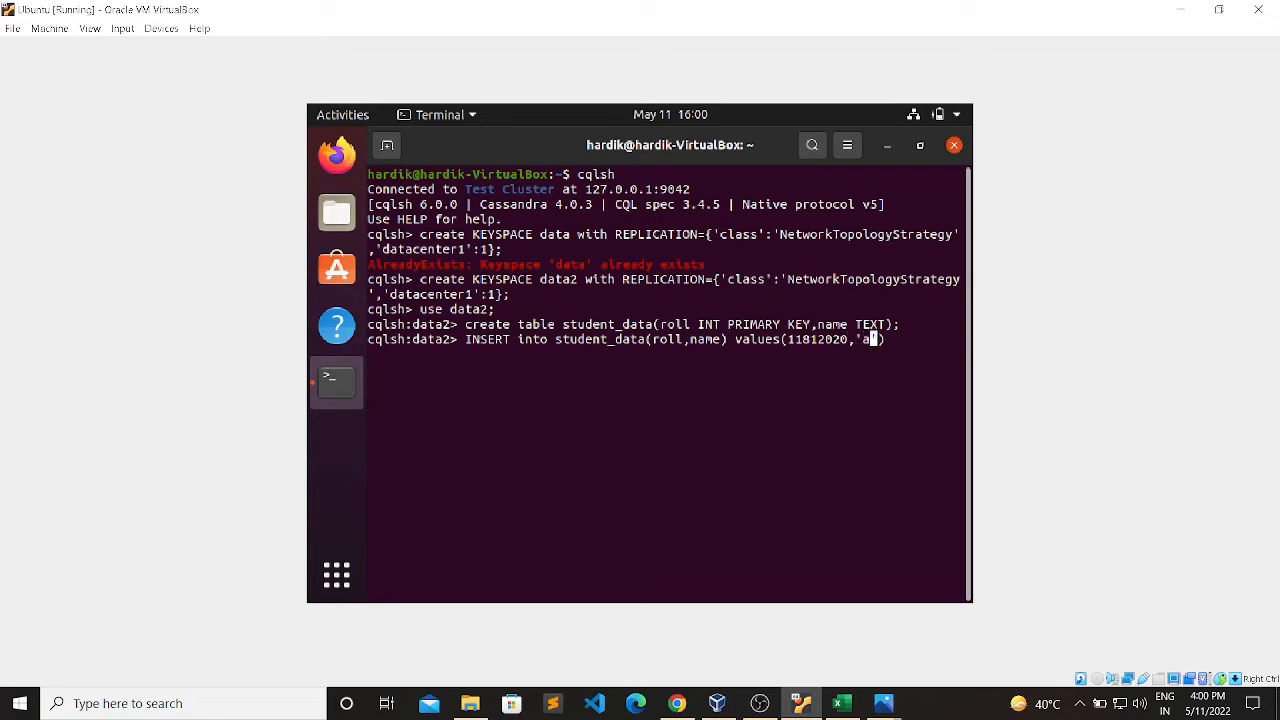
type("bcdefgh'")
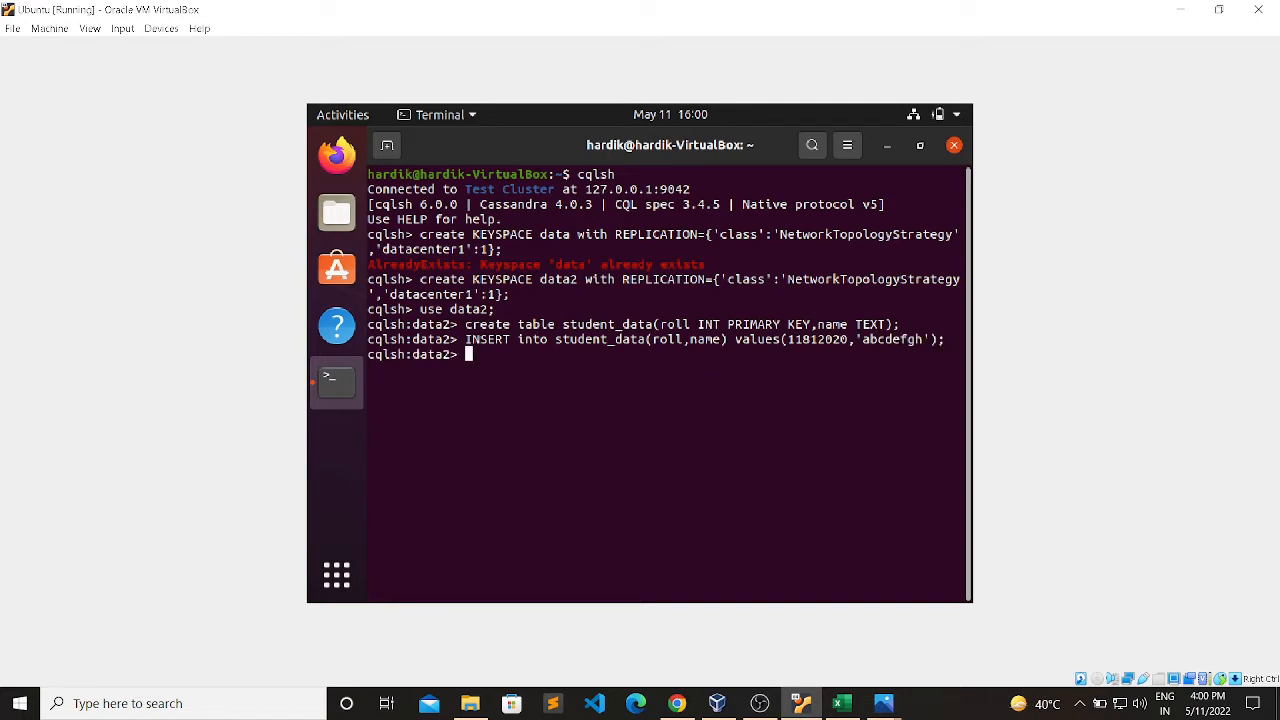
Query SELECT * FROM student_data, returning the row 11812020 | abcdefgh.
type("s")
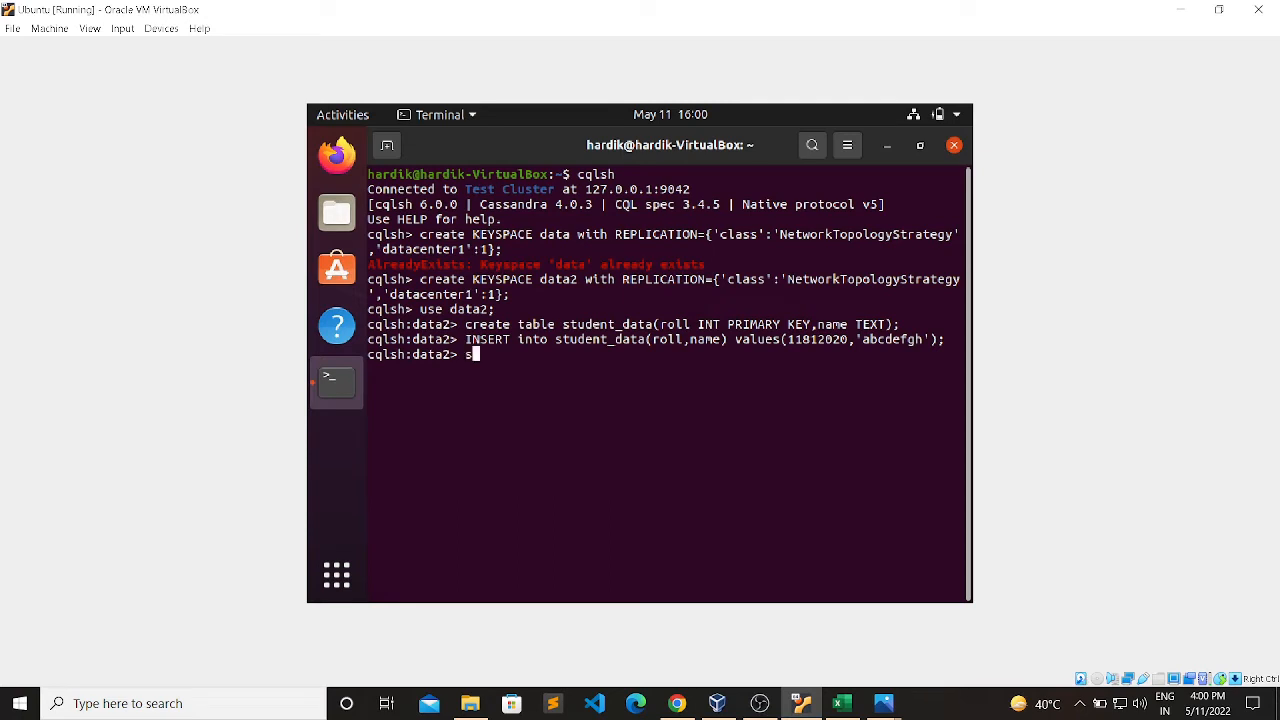
type("elect")
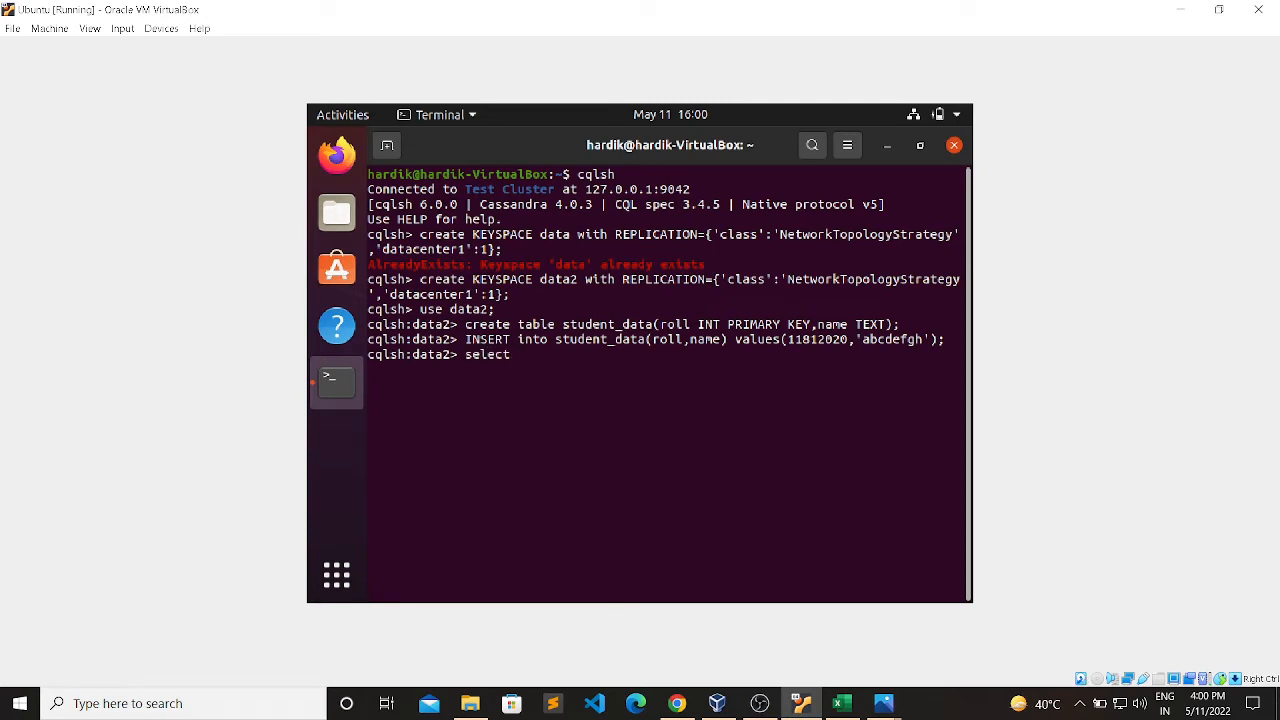
type("*")
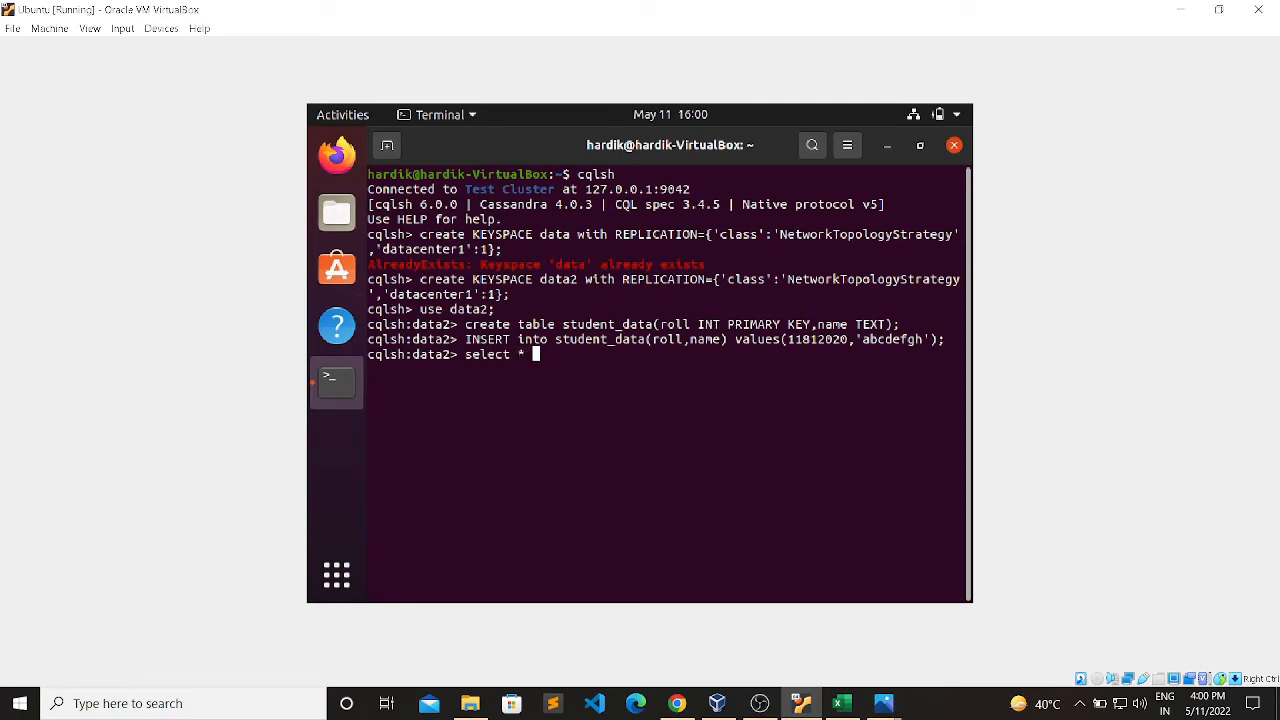
type("from st")
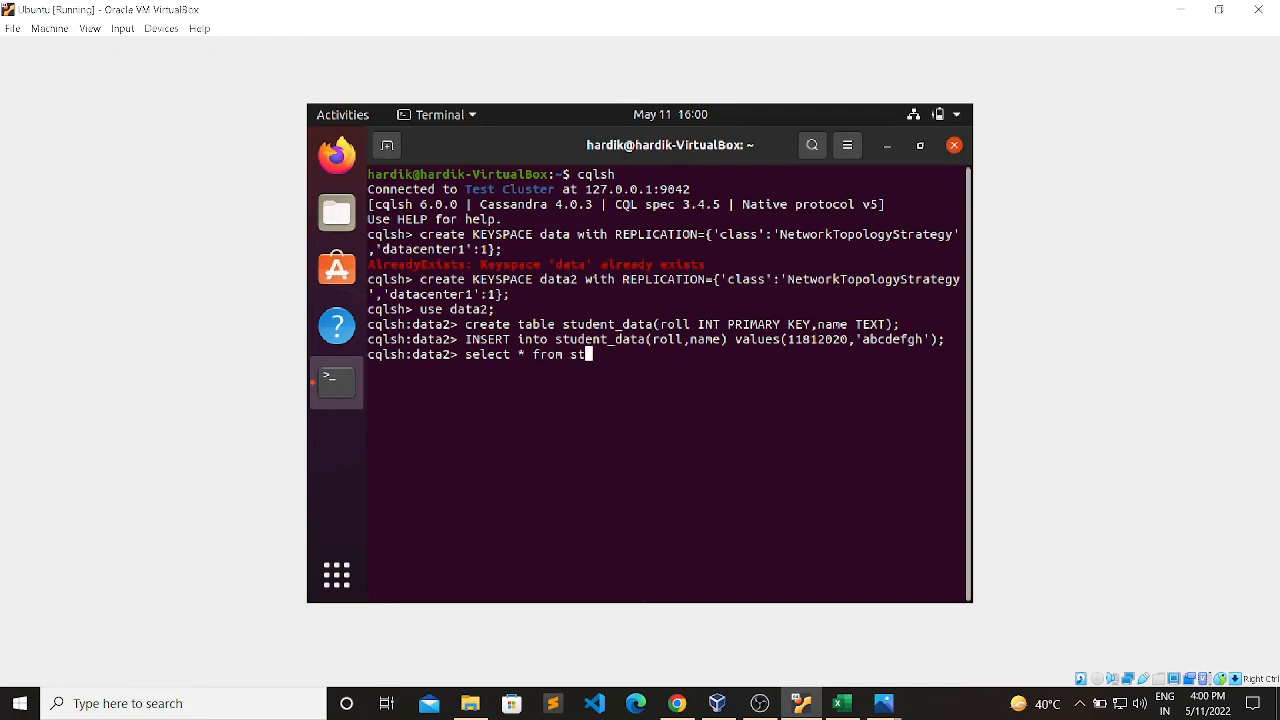
type("udent")
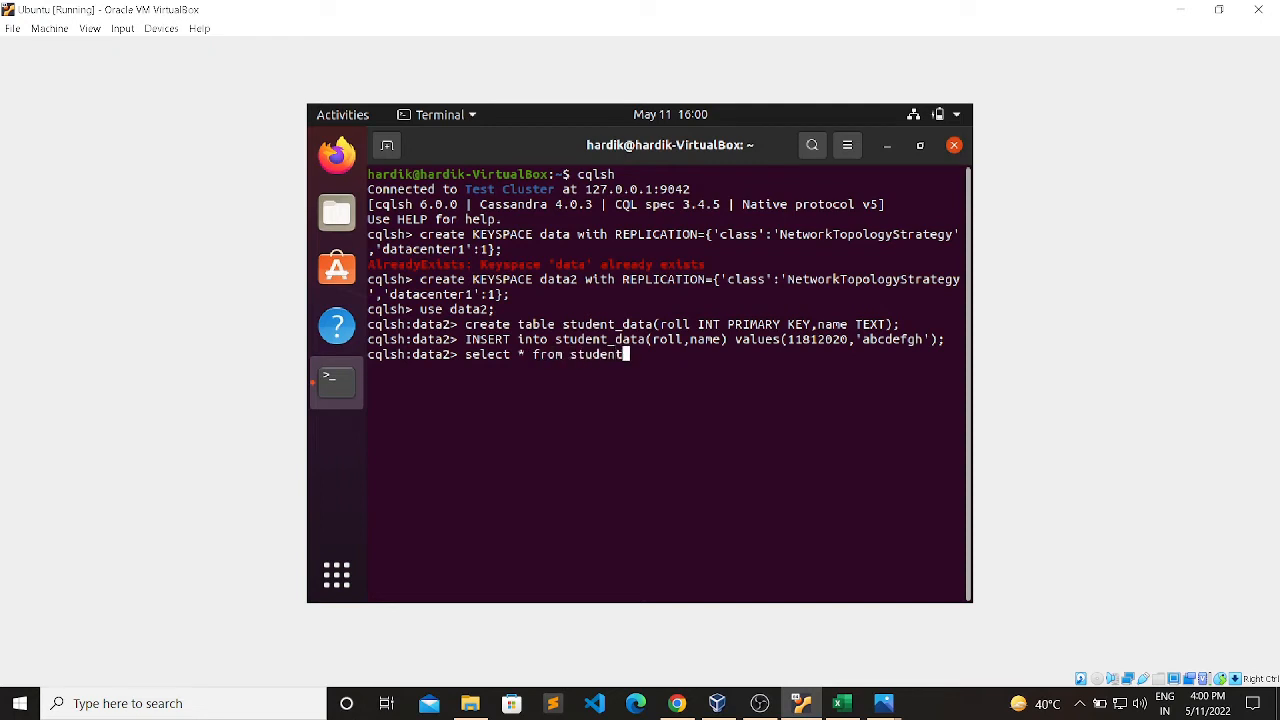
type("_data;")
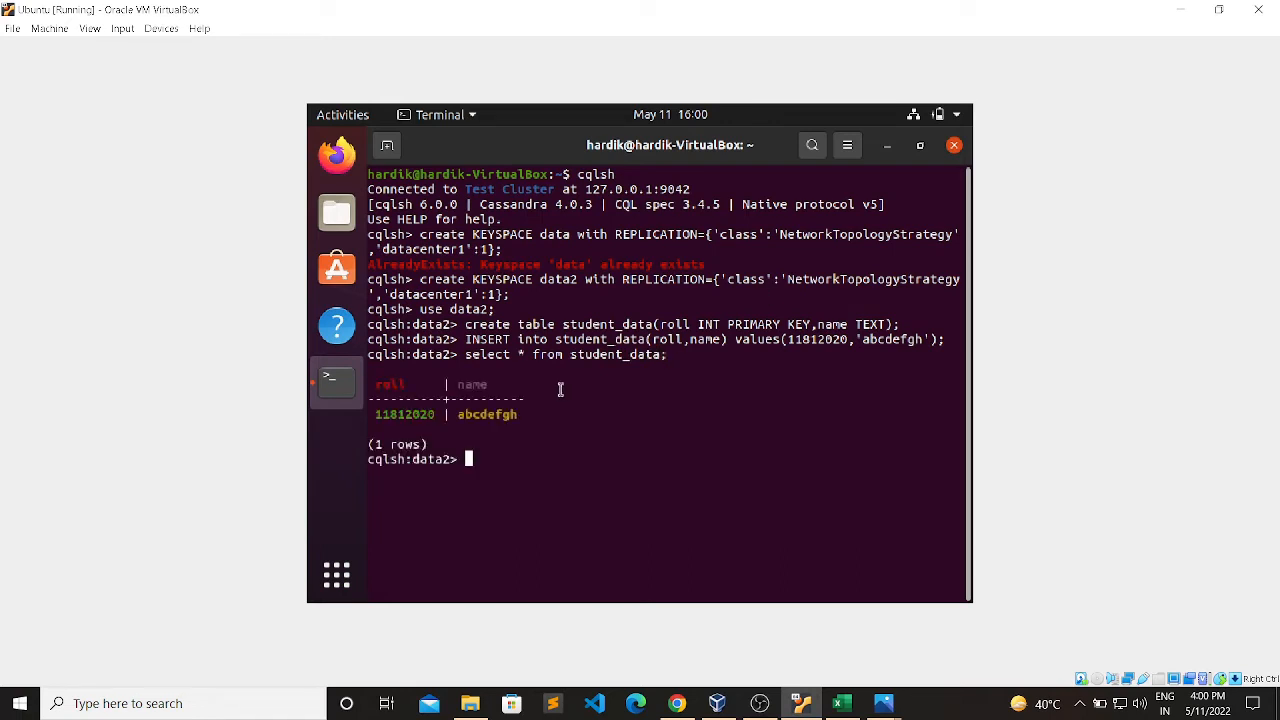
mouse_move(506, 408)
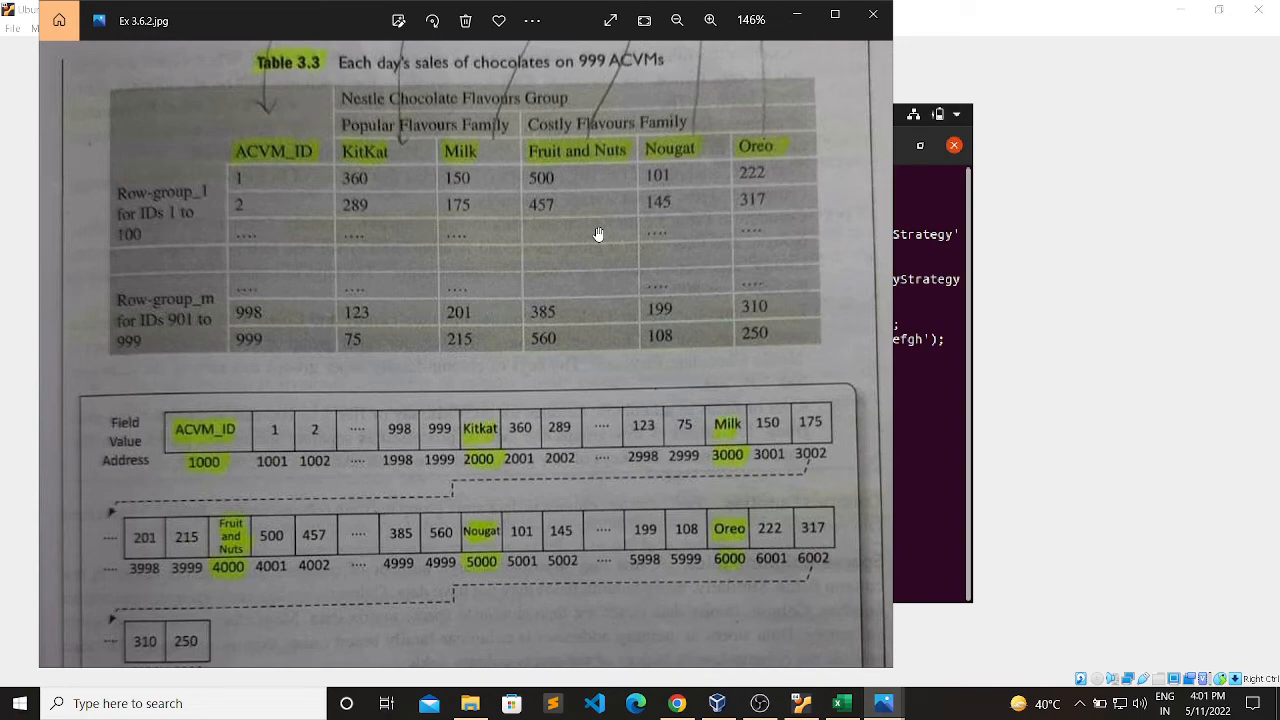
mouse_move(276, 188)
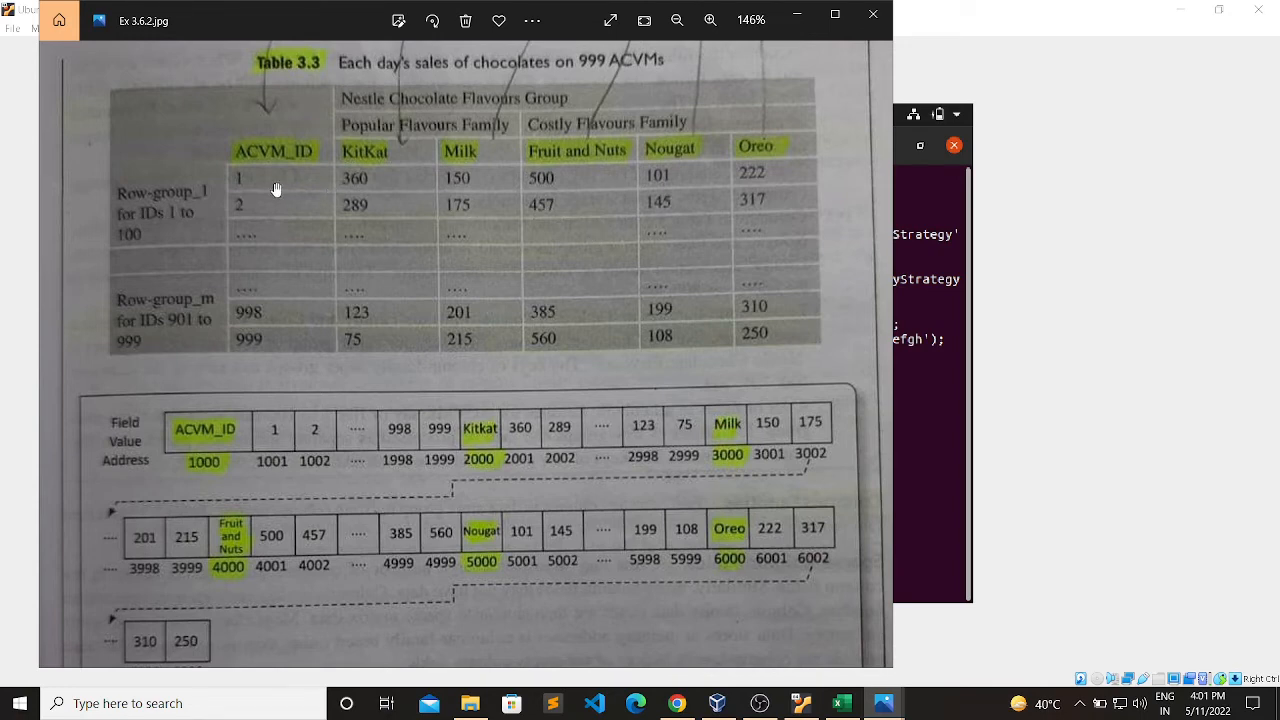
mouse_move(804, 652)
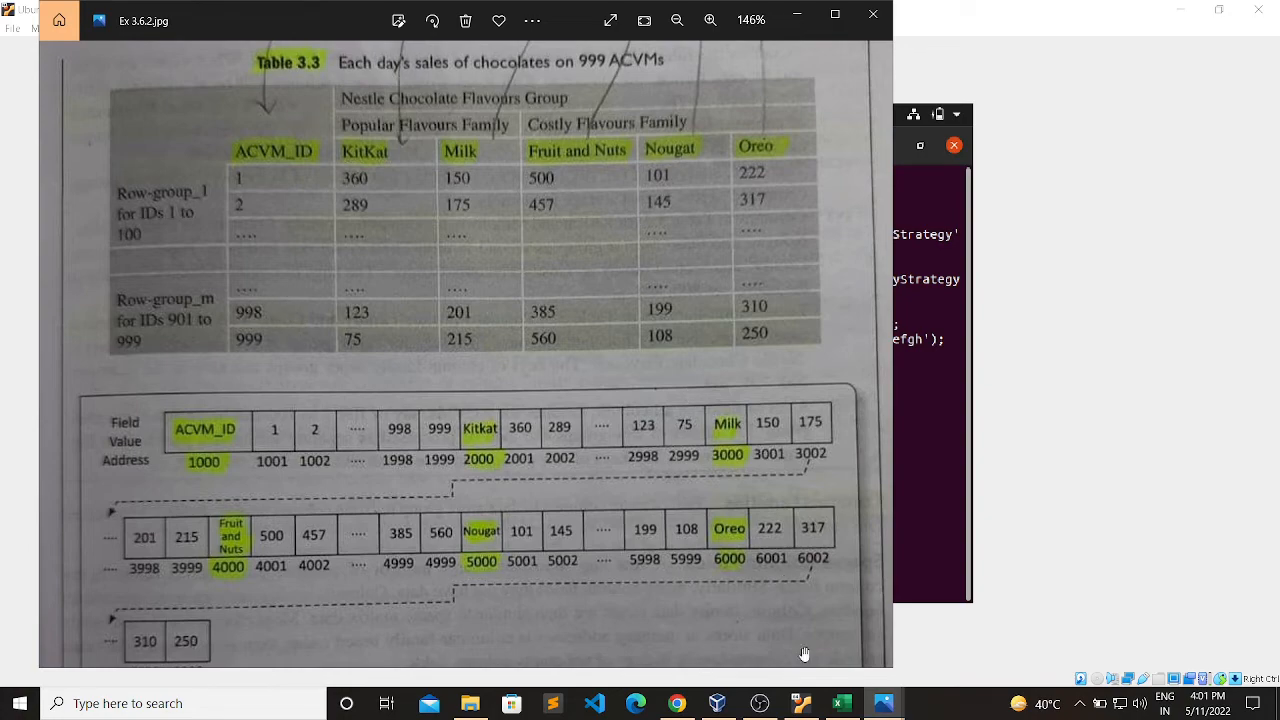
Return from the Table 3.3 photo to the VirtualBox terminal.
left_click(842, 704)
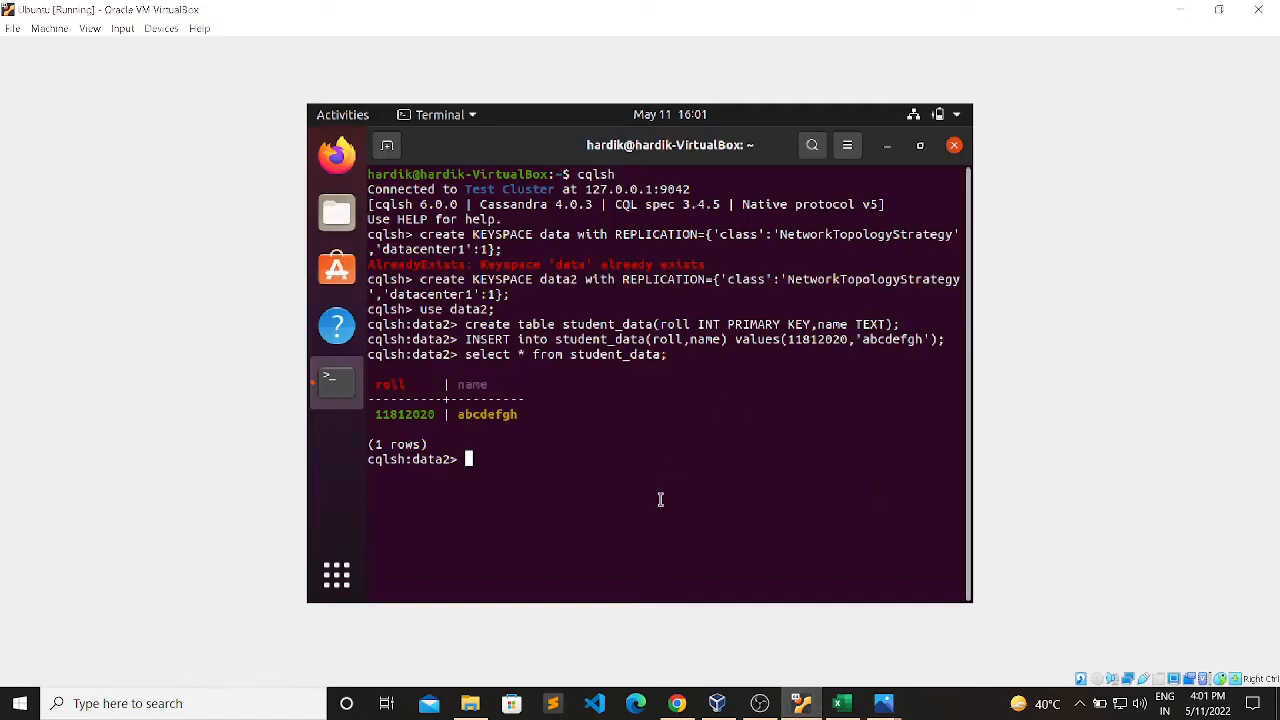
Write CREATE TABLE sales_data with ACVM_ID INT PRIMARY KEY, KitKat INT and Milk.
type("create table sales")
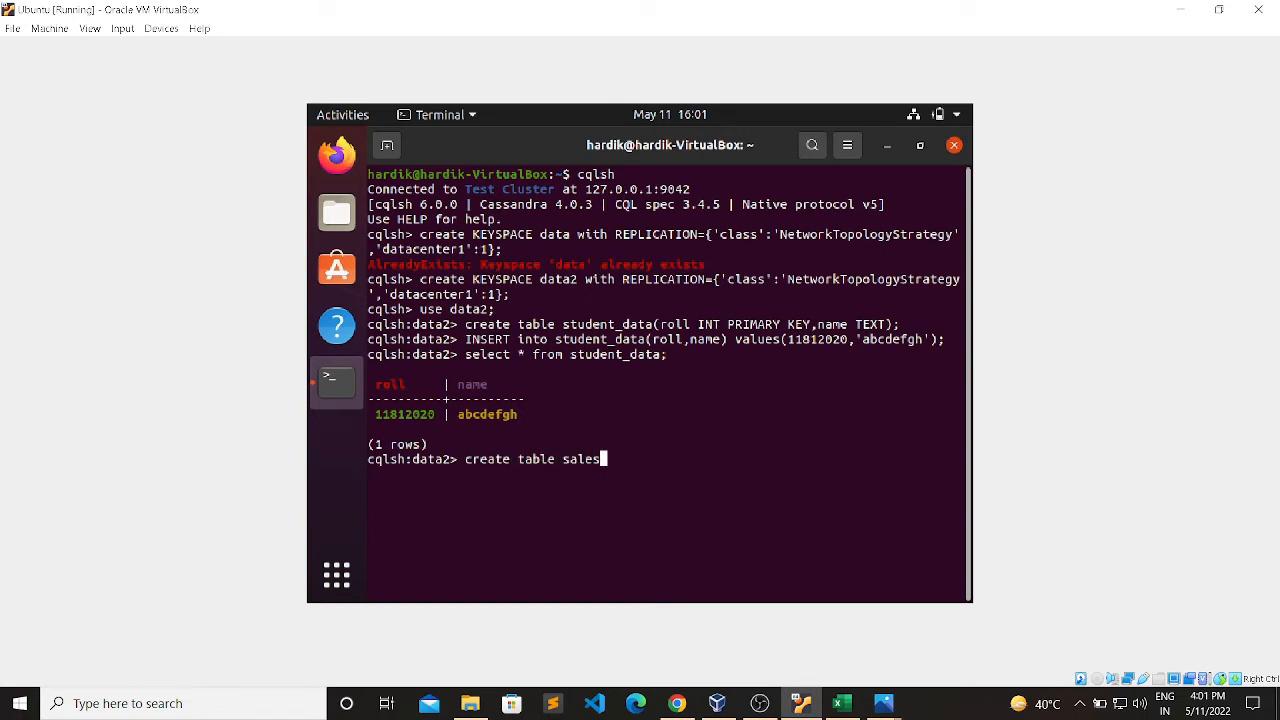
type("_dara")
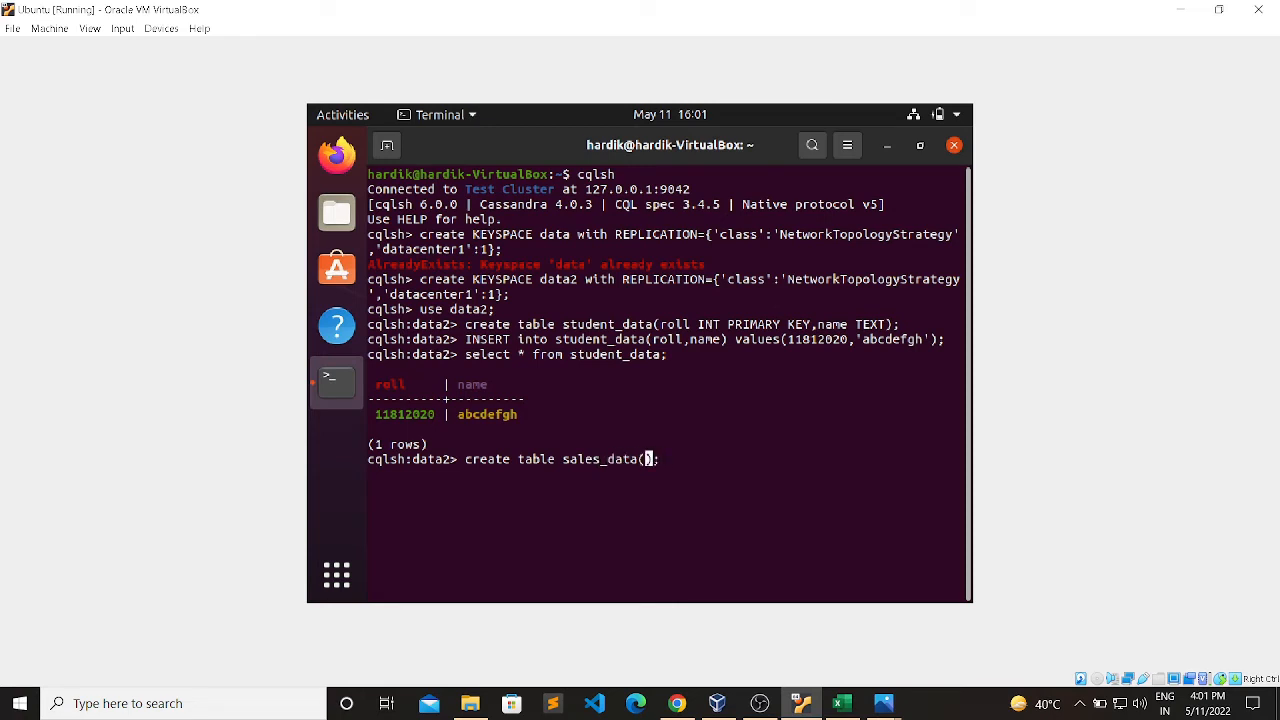
type("ACVM_")
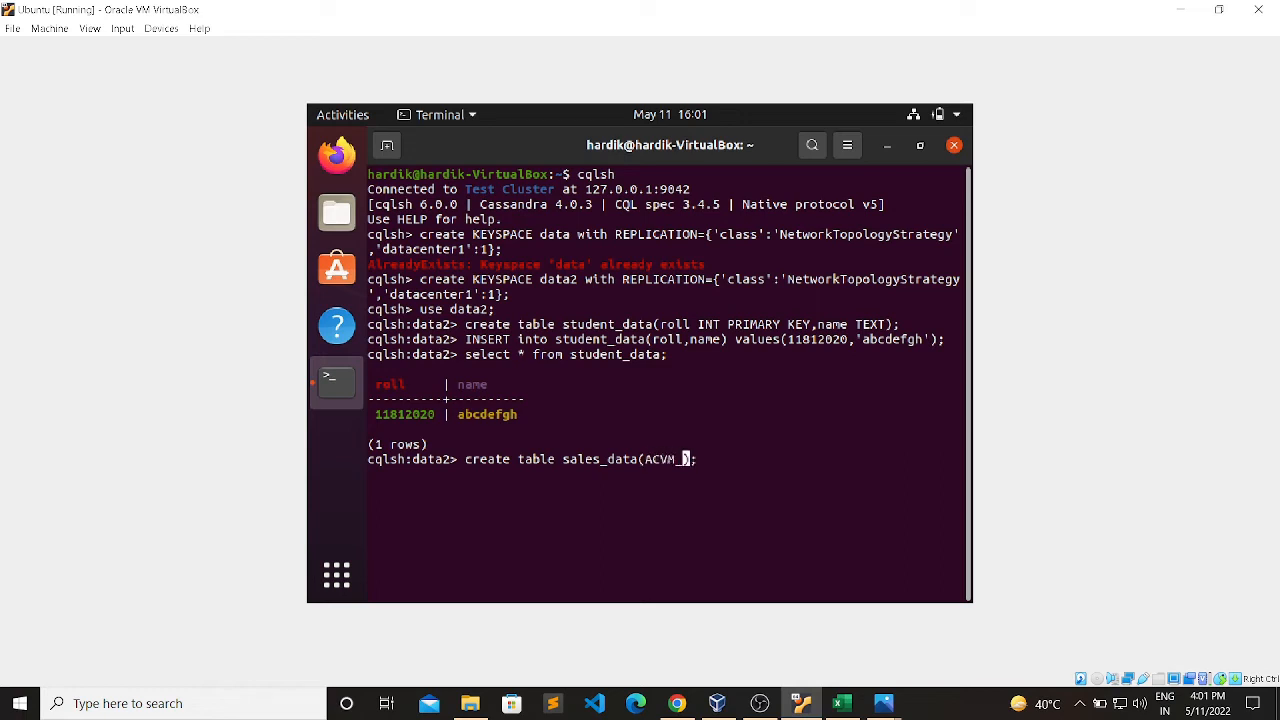
type("I")
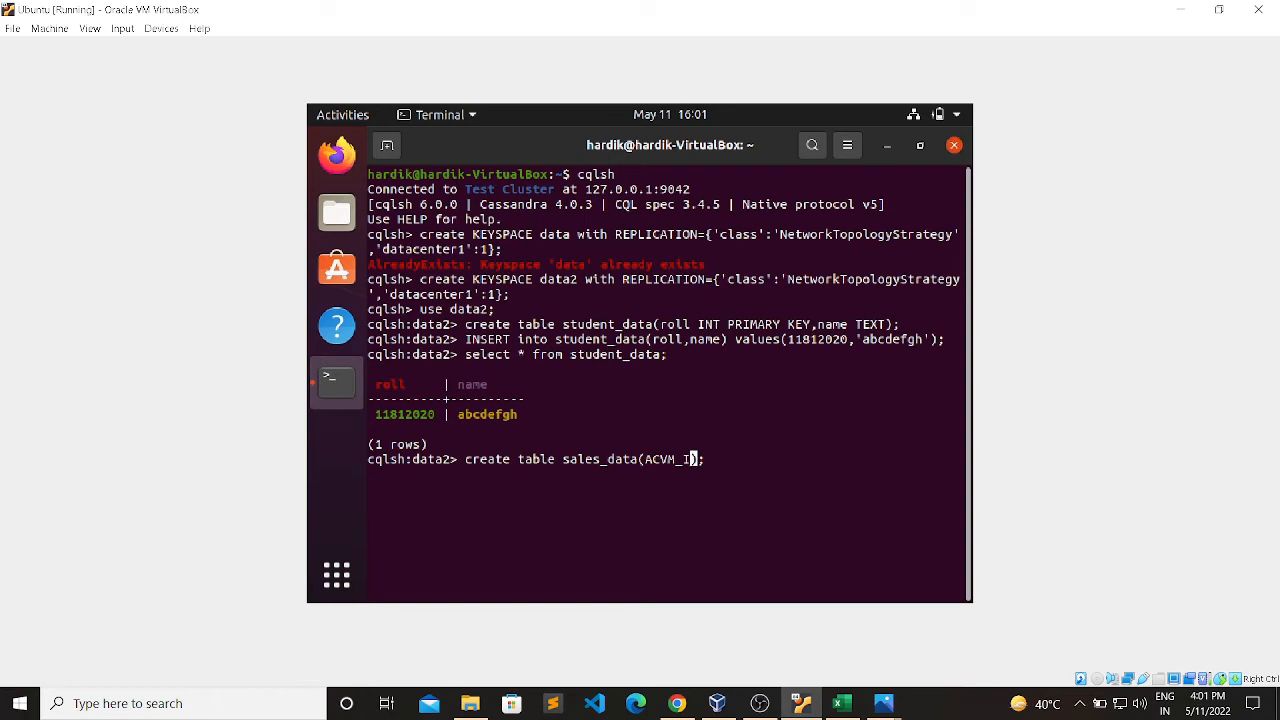
type("INT PRIMA")
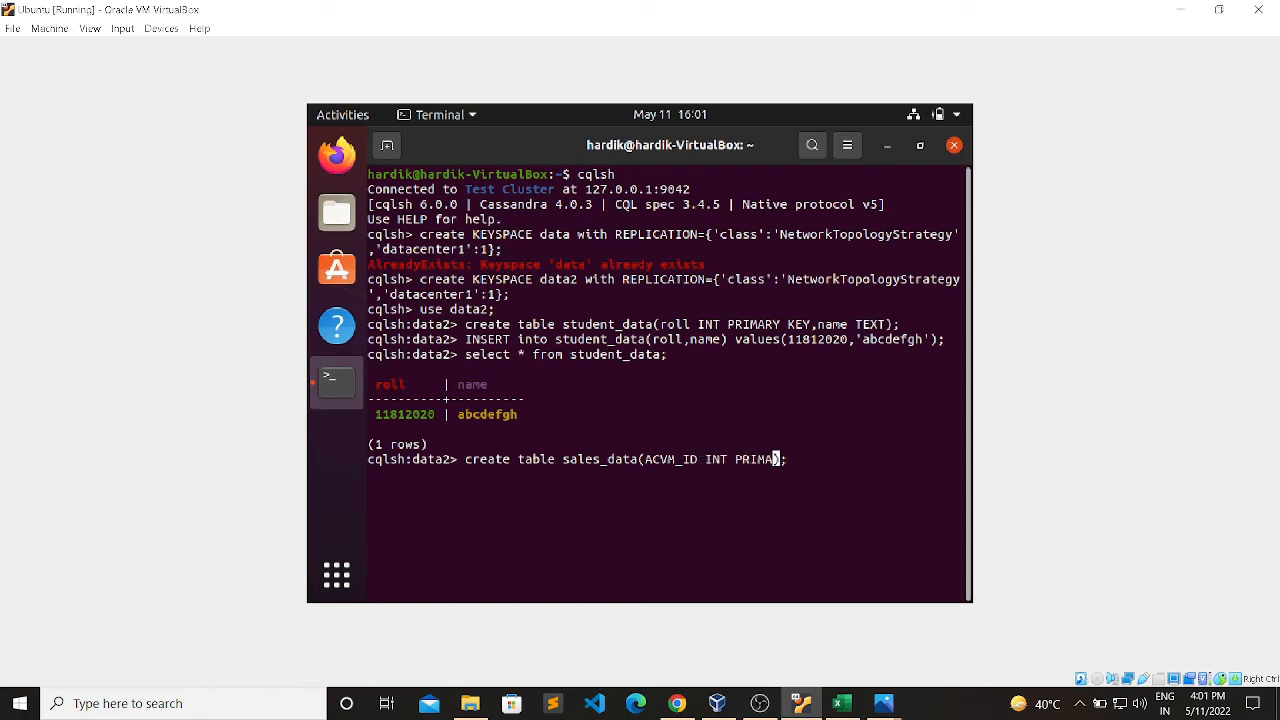
type("KEY")
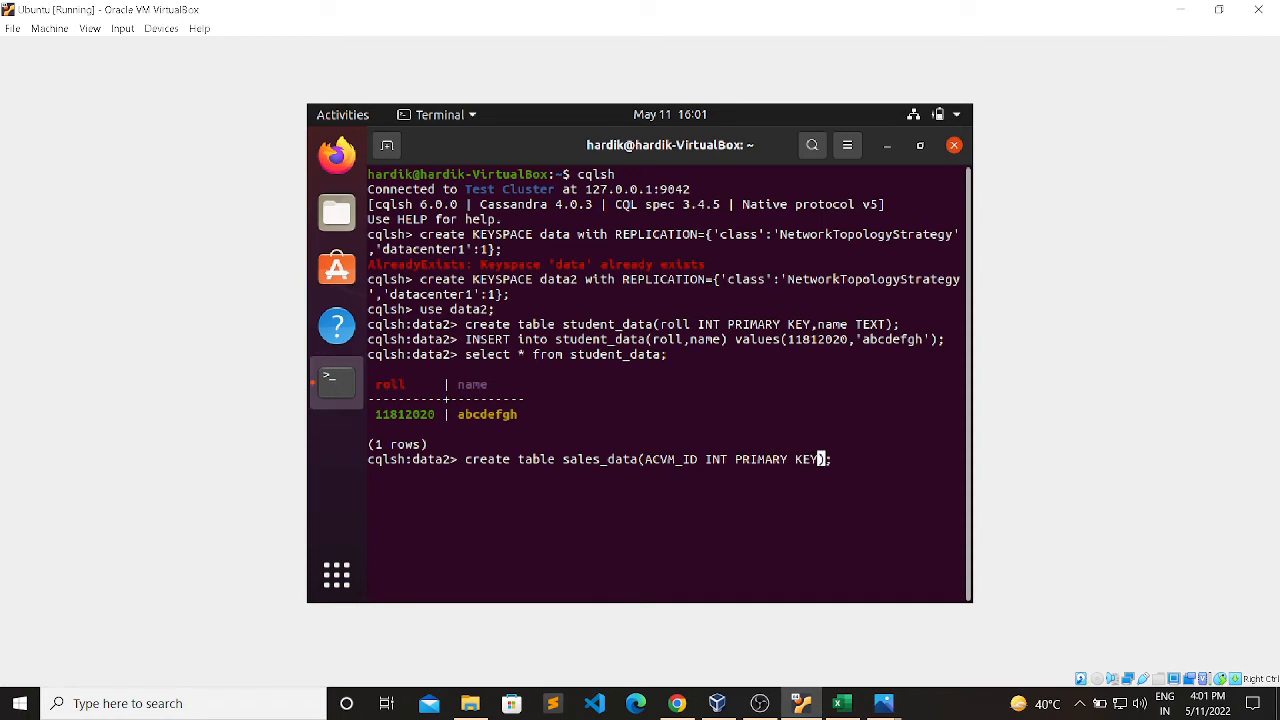
type(",")
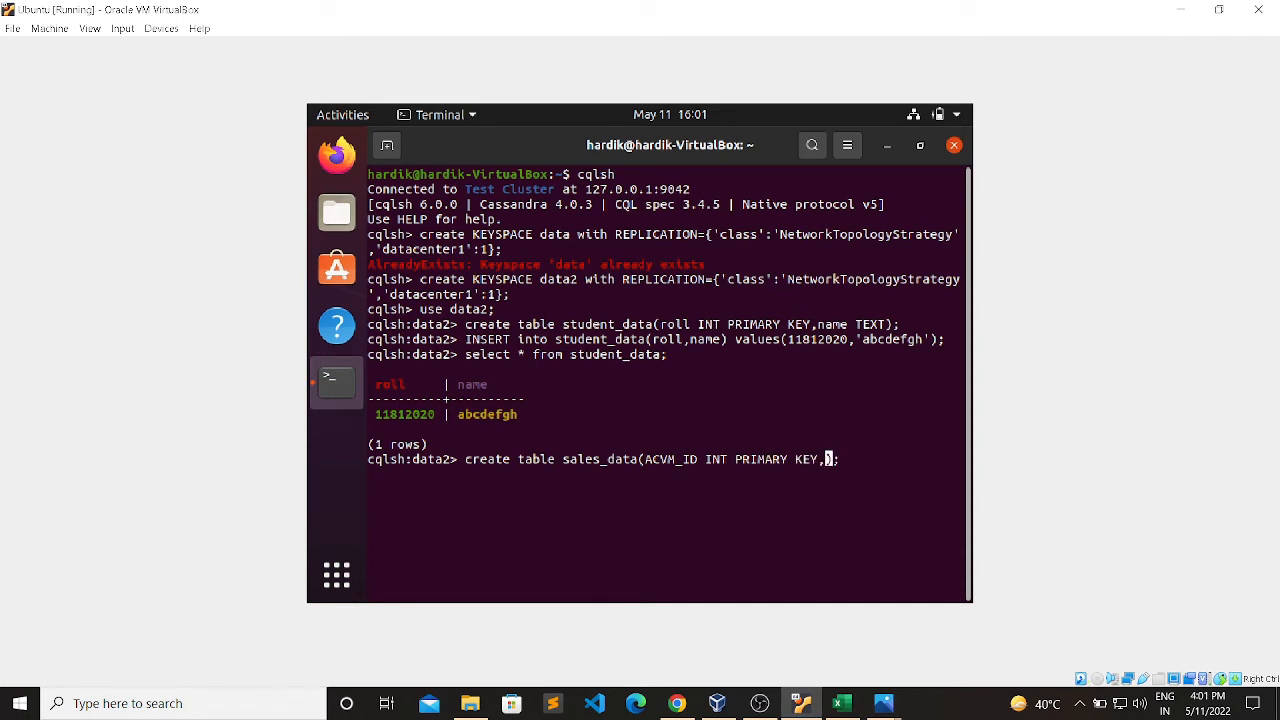
type("k")
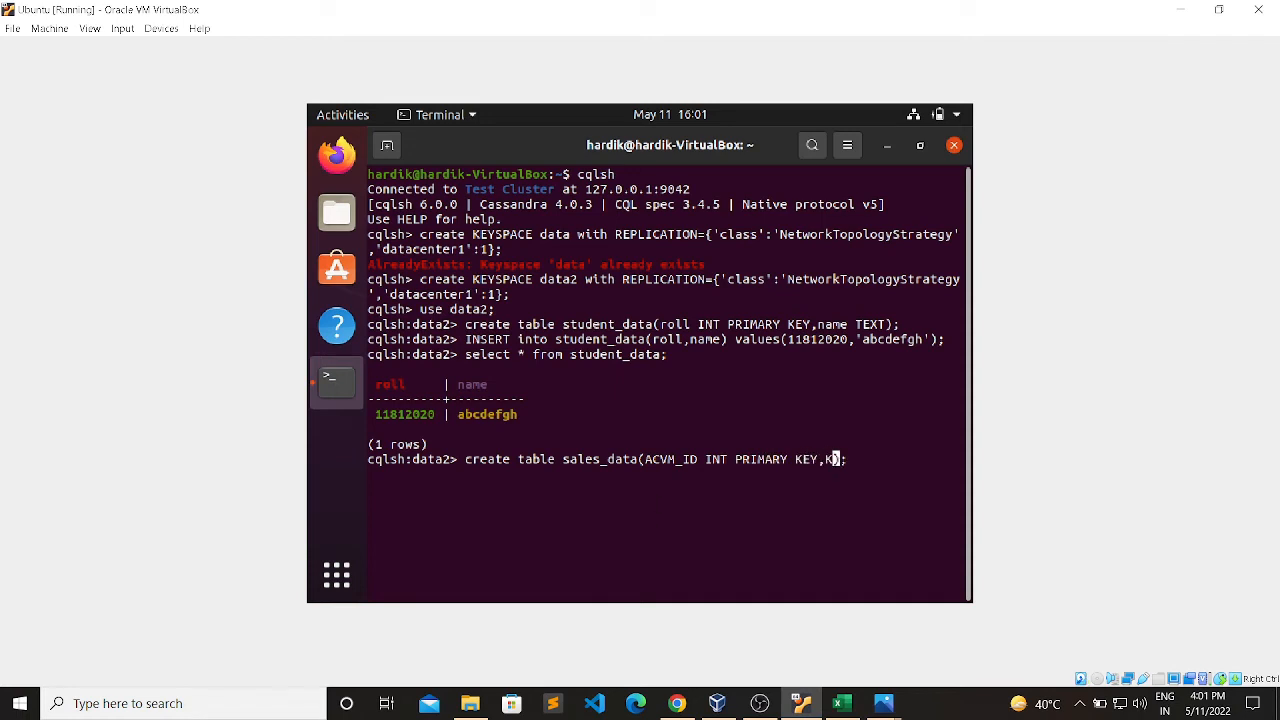
type("itKa")
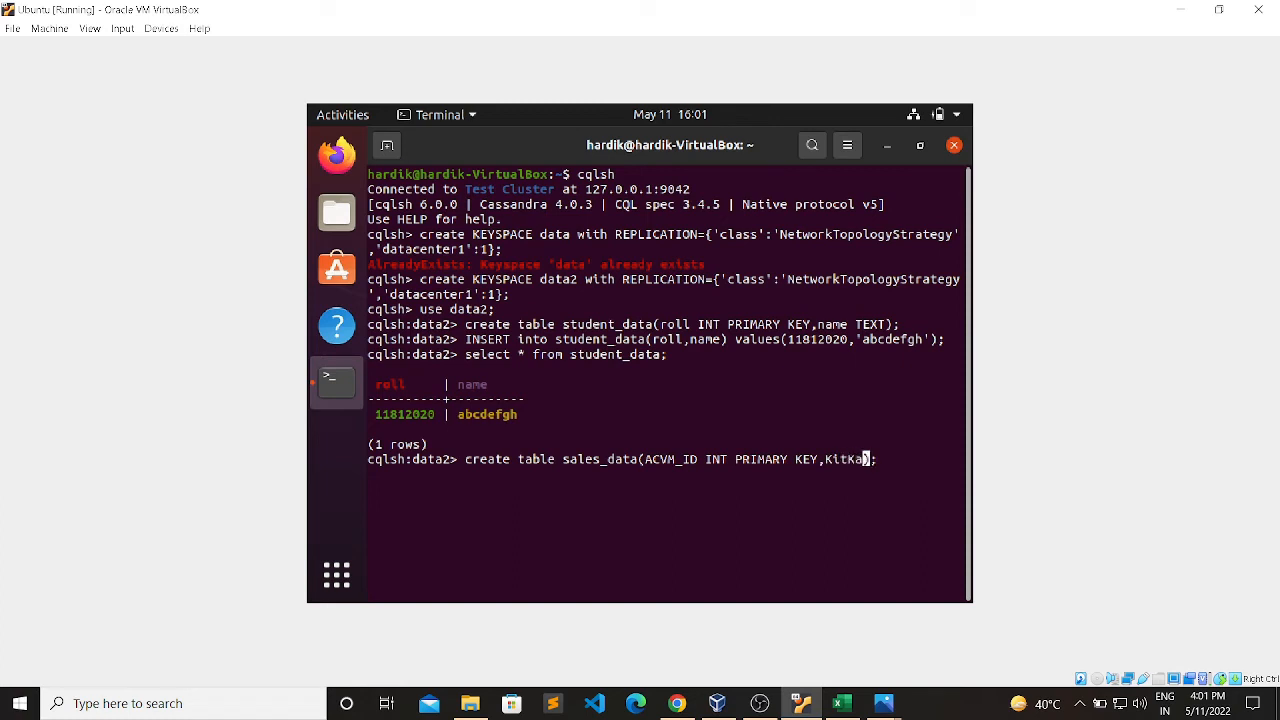
type("I")
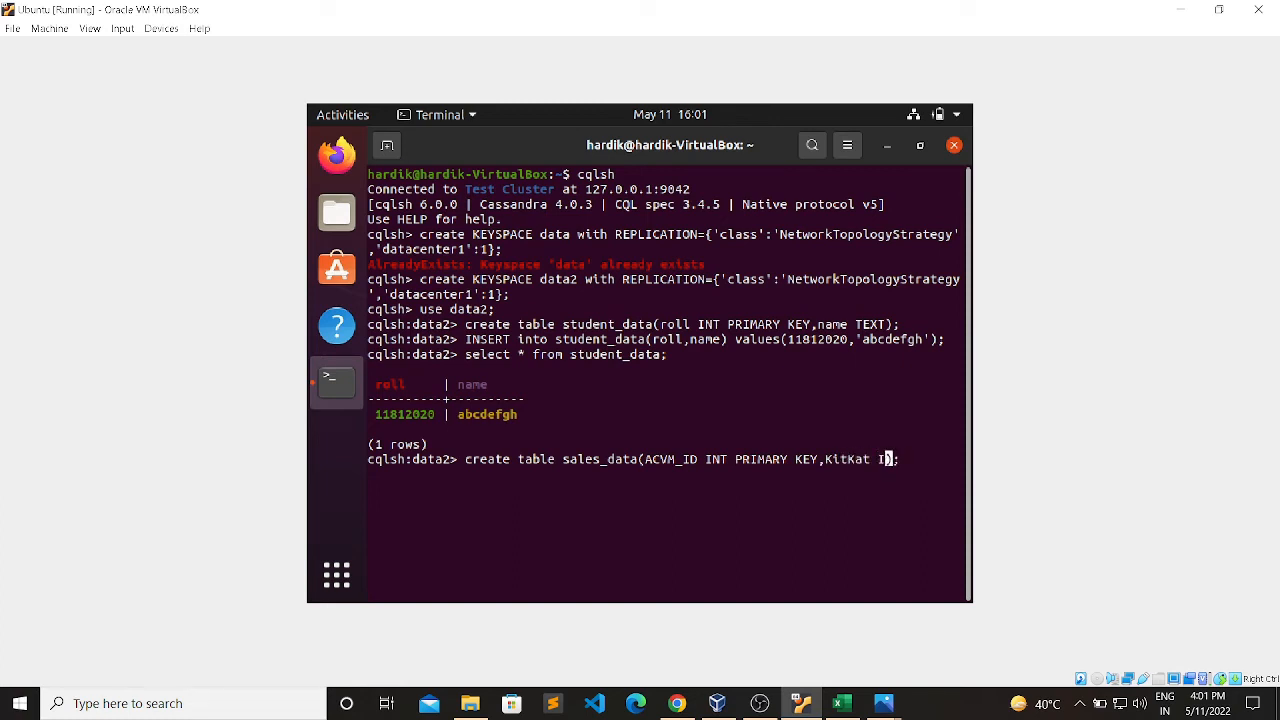
type("NT")
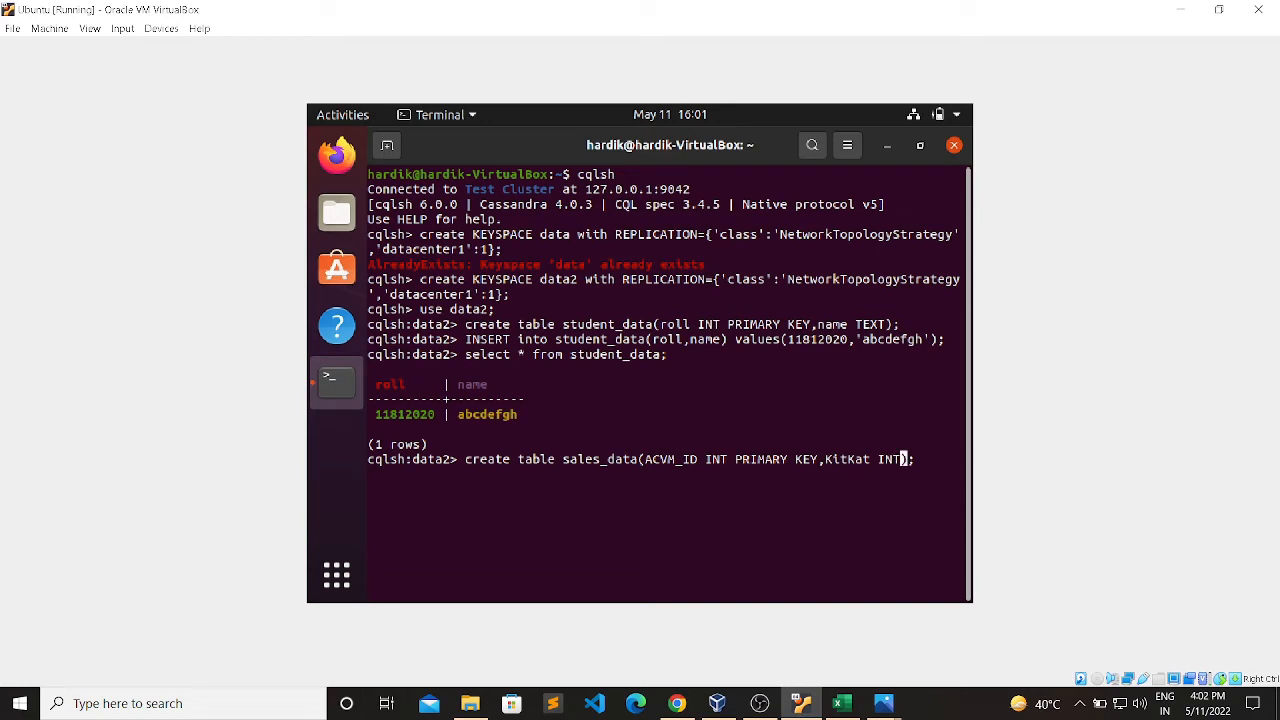
type(",Milk INT,")
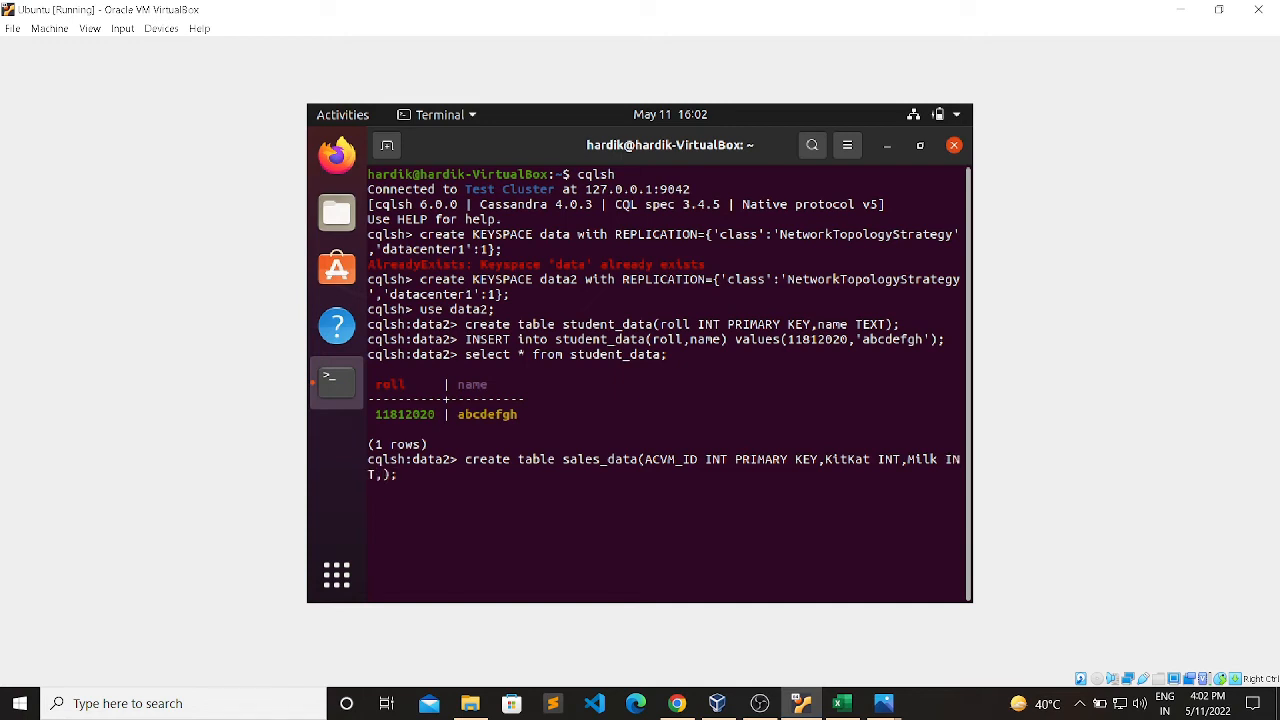
Add Fruit_and_Nuts, Nougat and Oreo INT columns to the sales_data definition.
type("Fruit_")
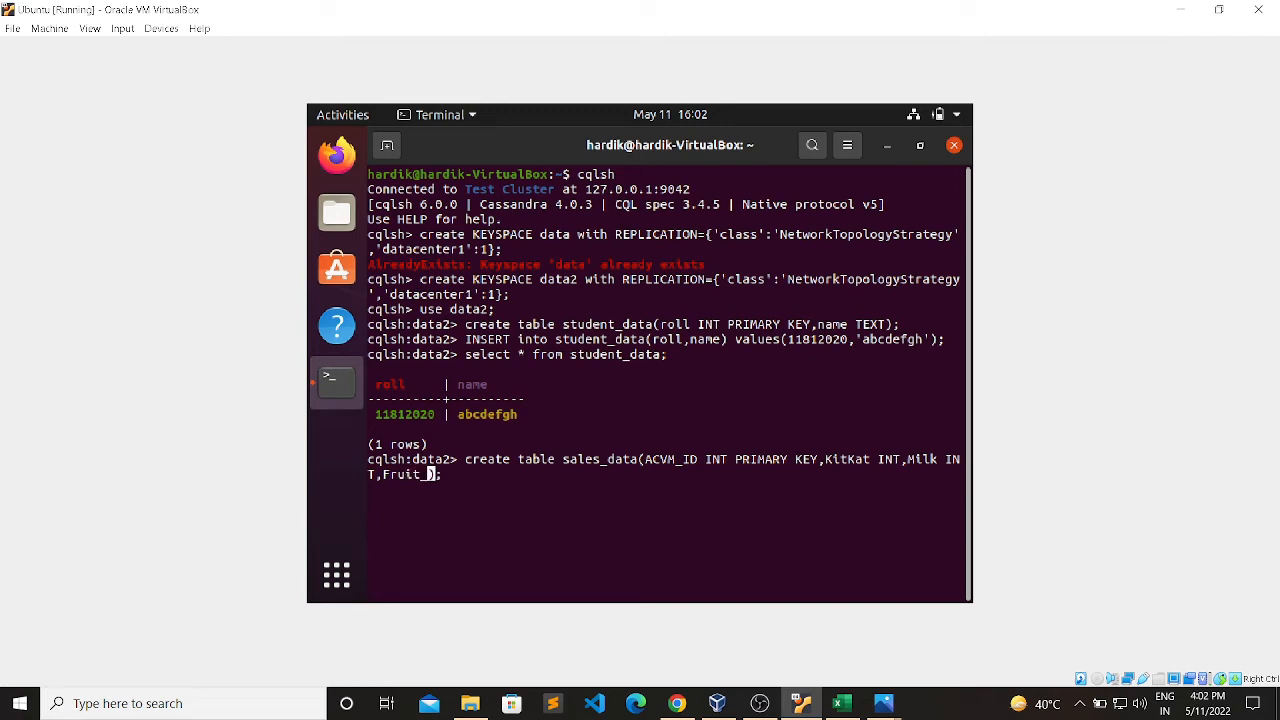
type("and_")
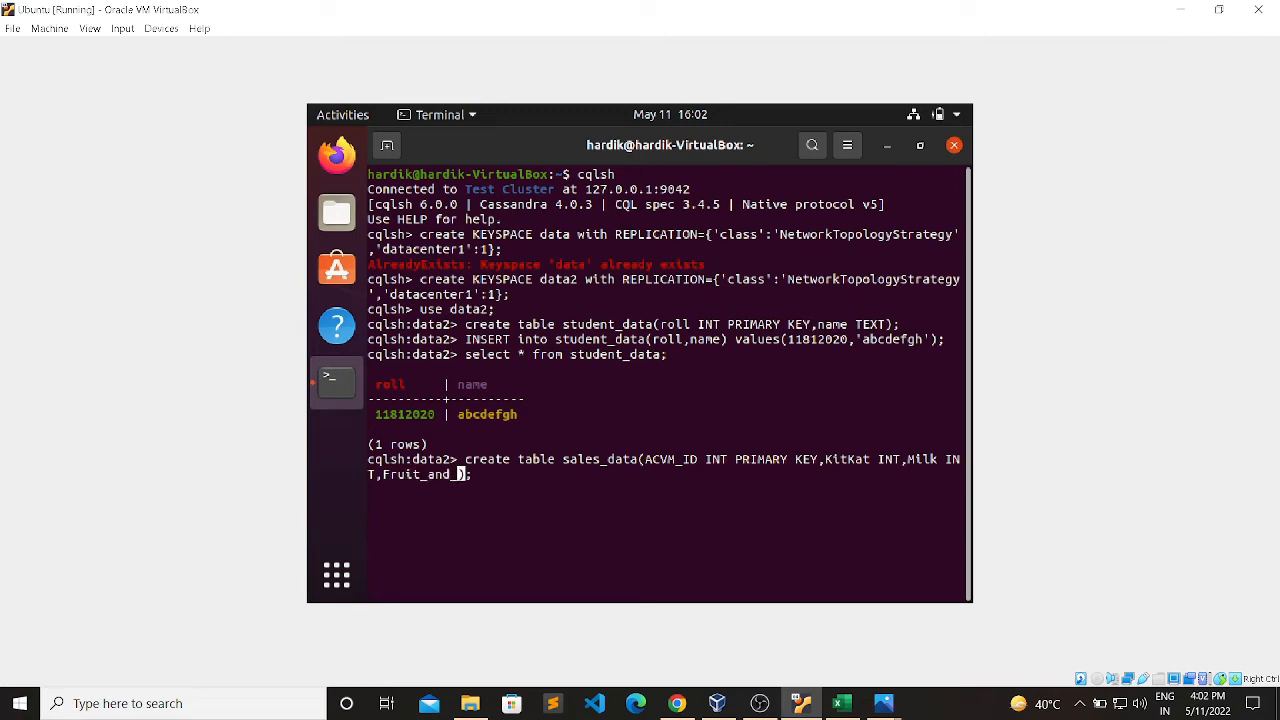
type("N")
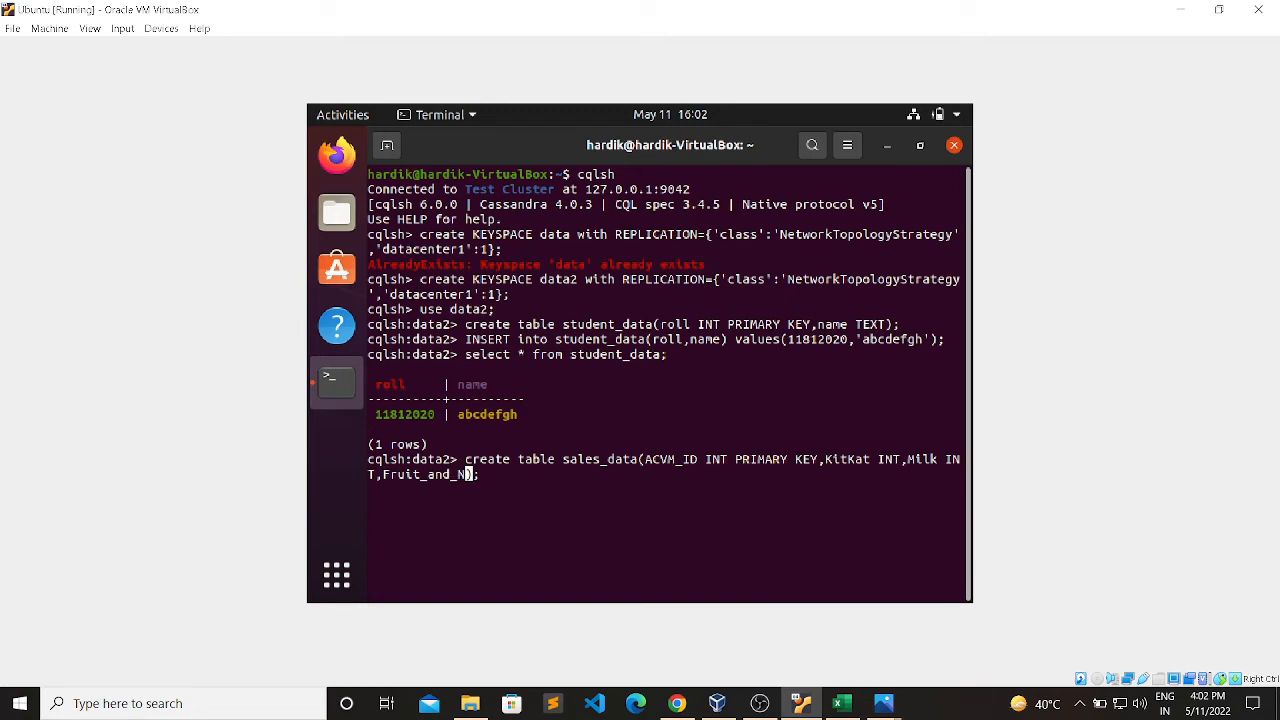
type("uts")
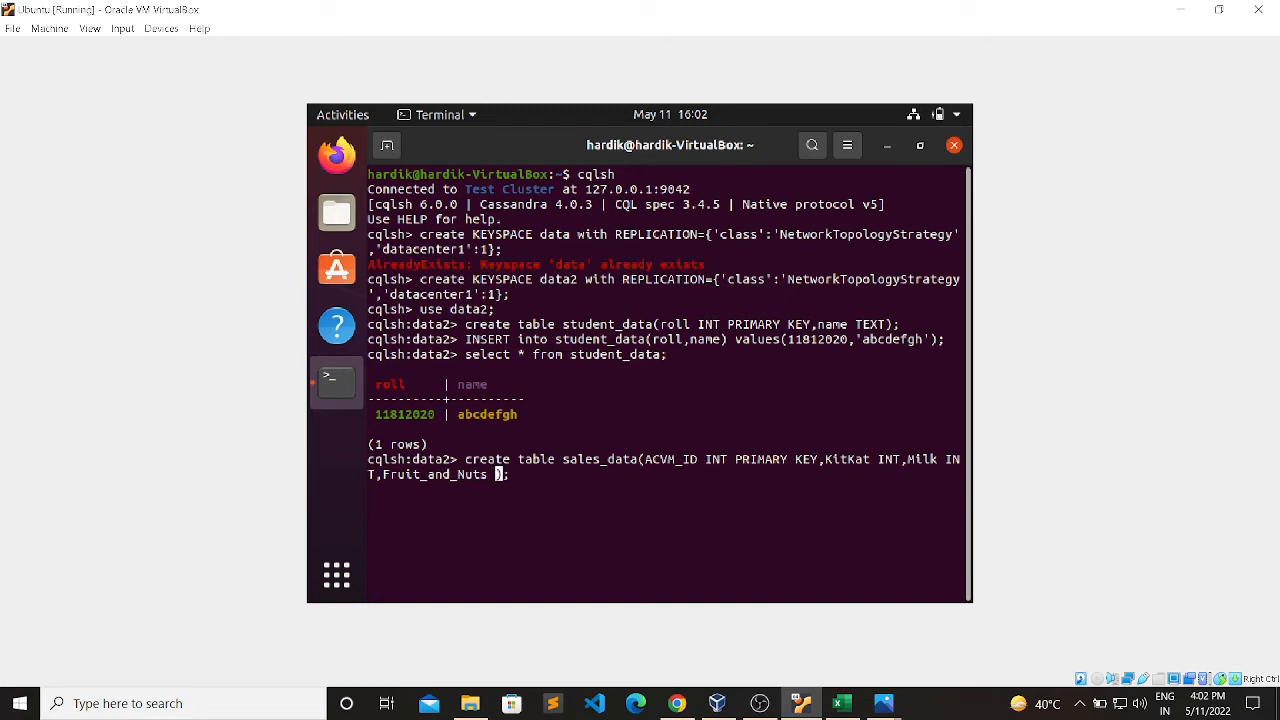
type("INT,")
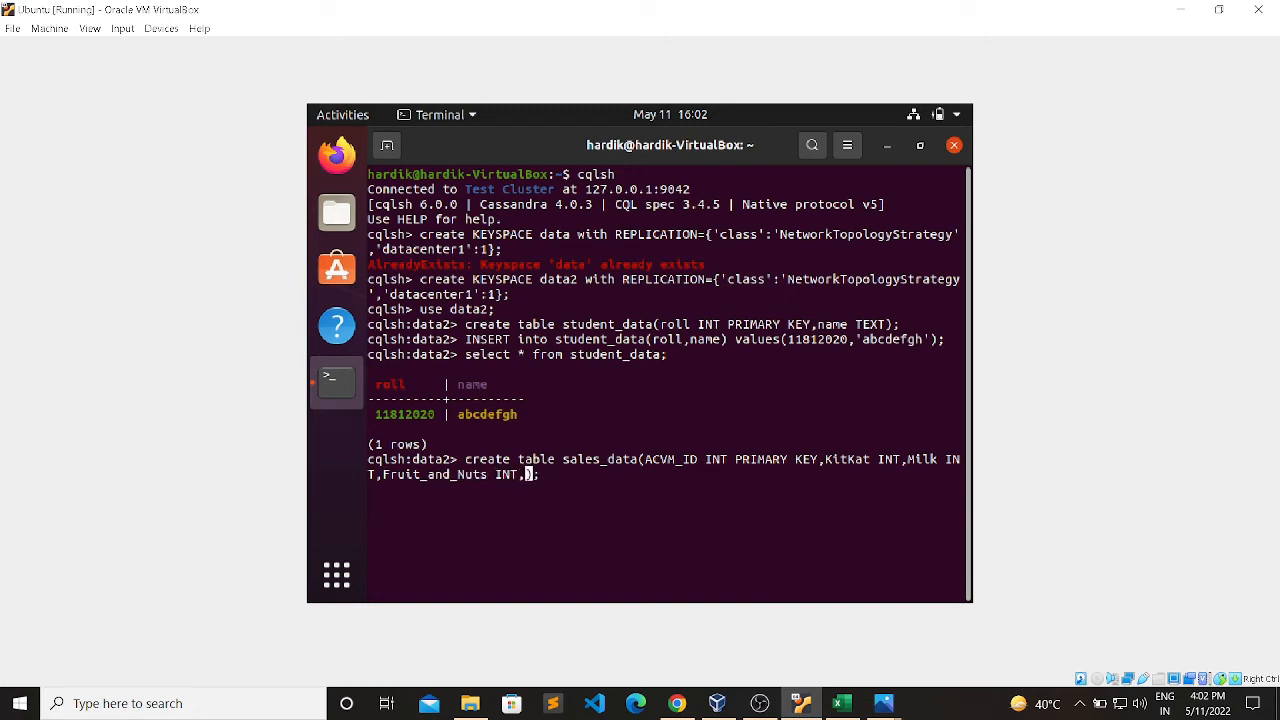
type("Noug")
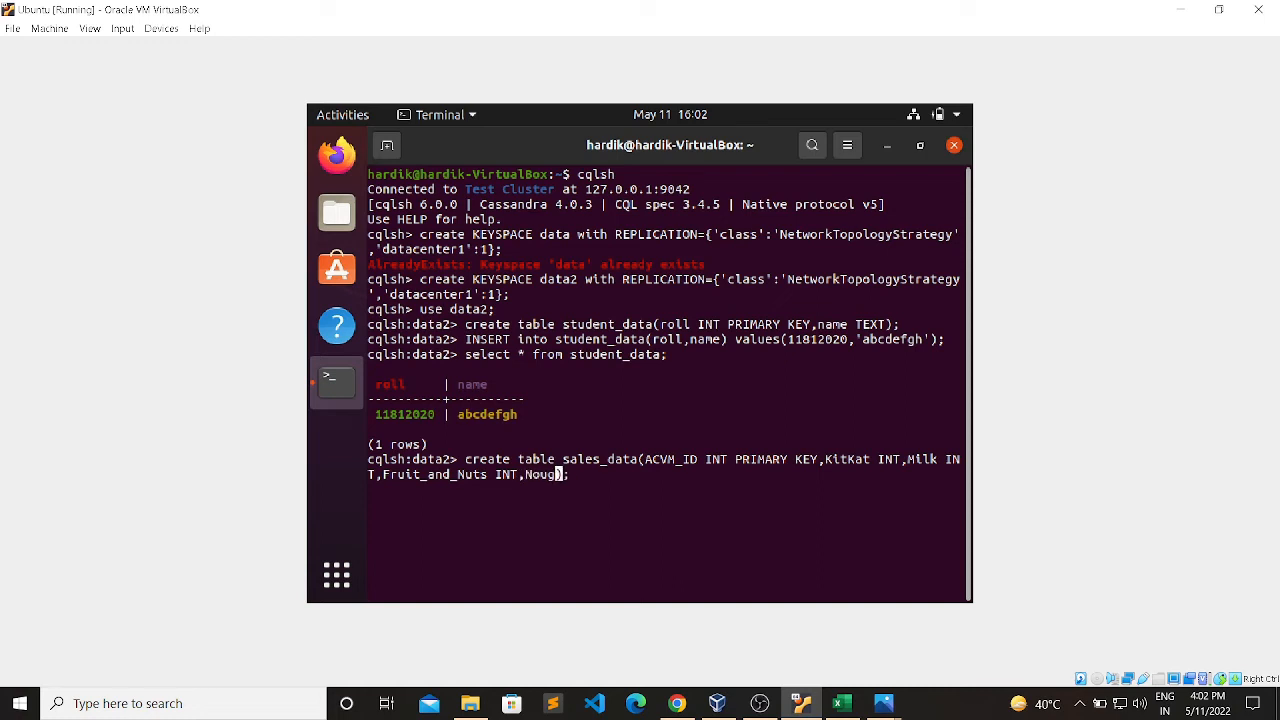
type("INT")
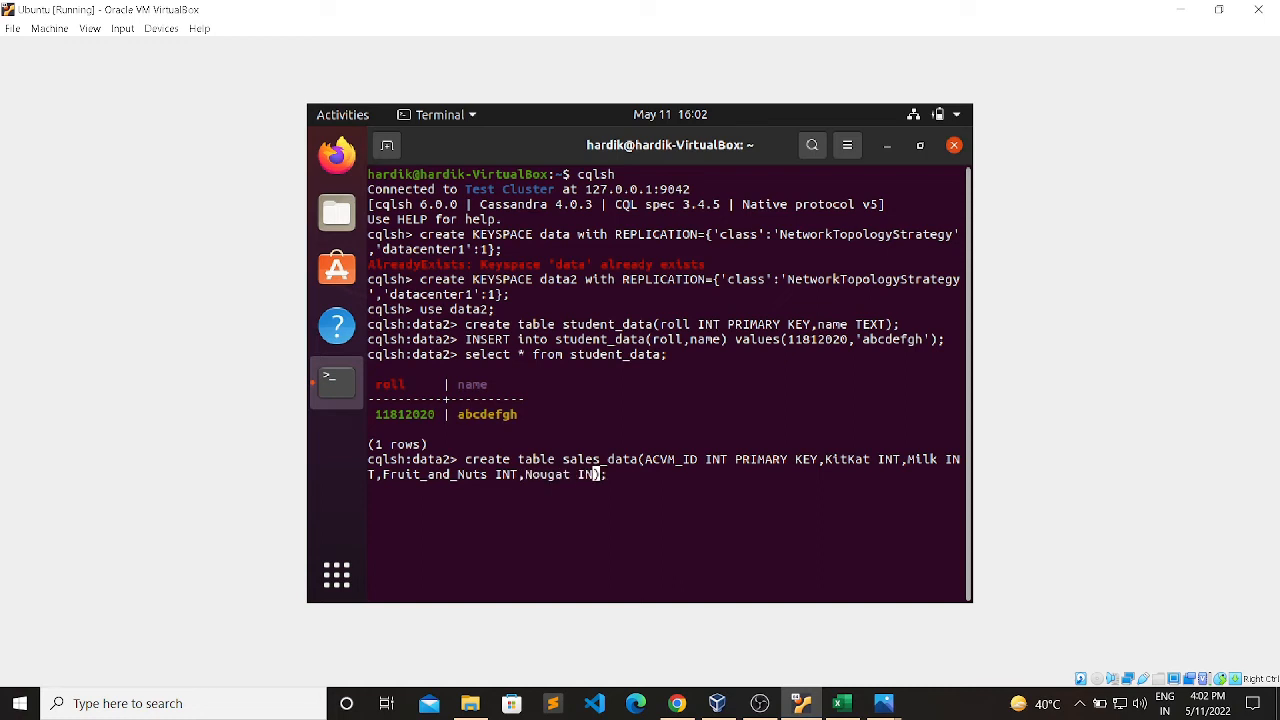
type(",O")
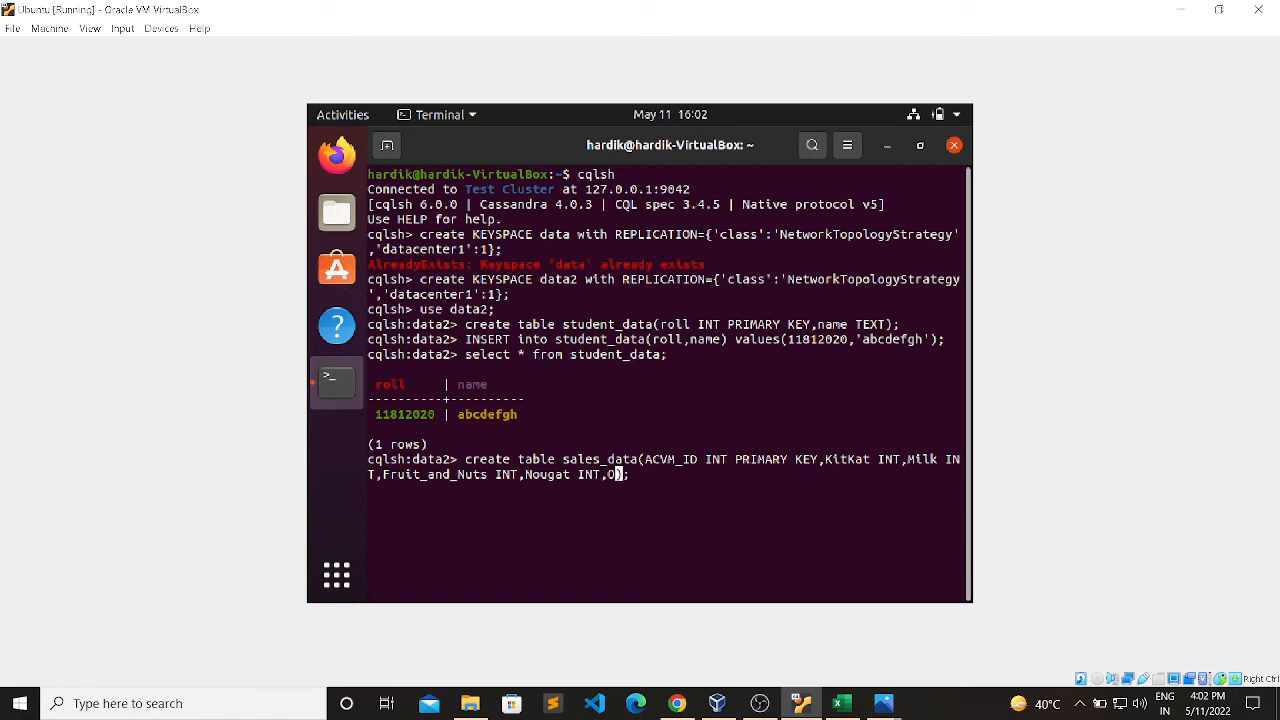
type("reo")
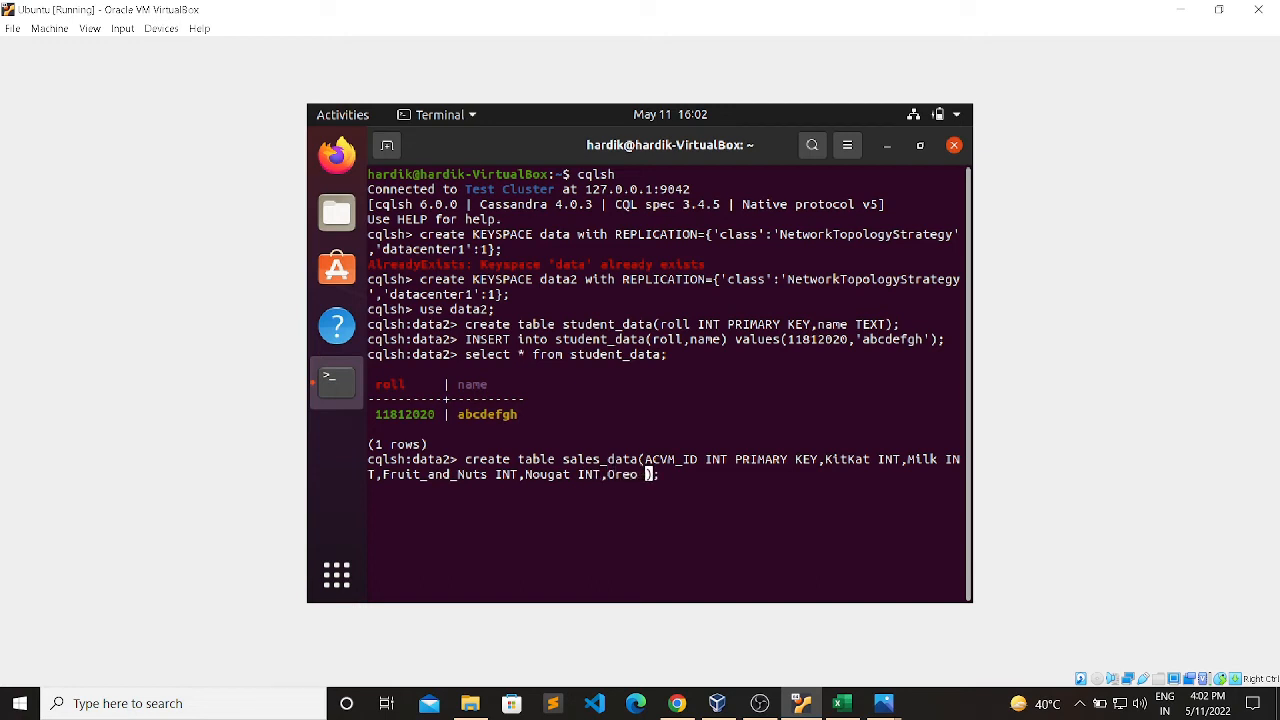
type("INT")
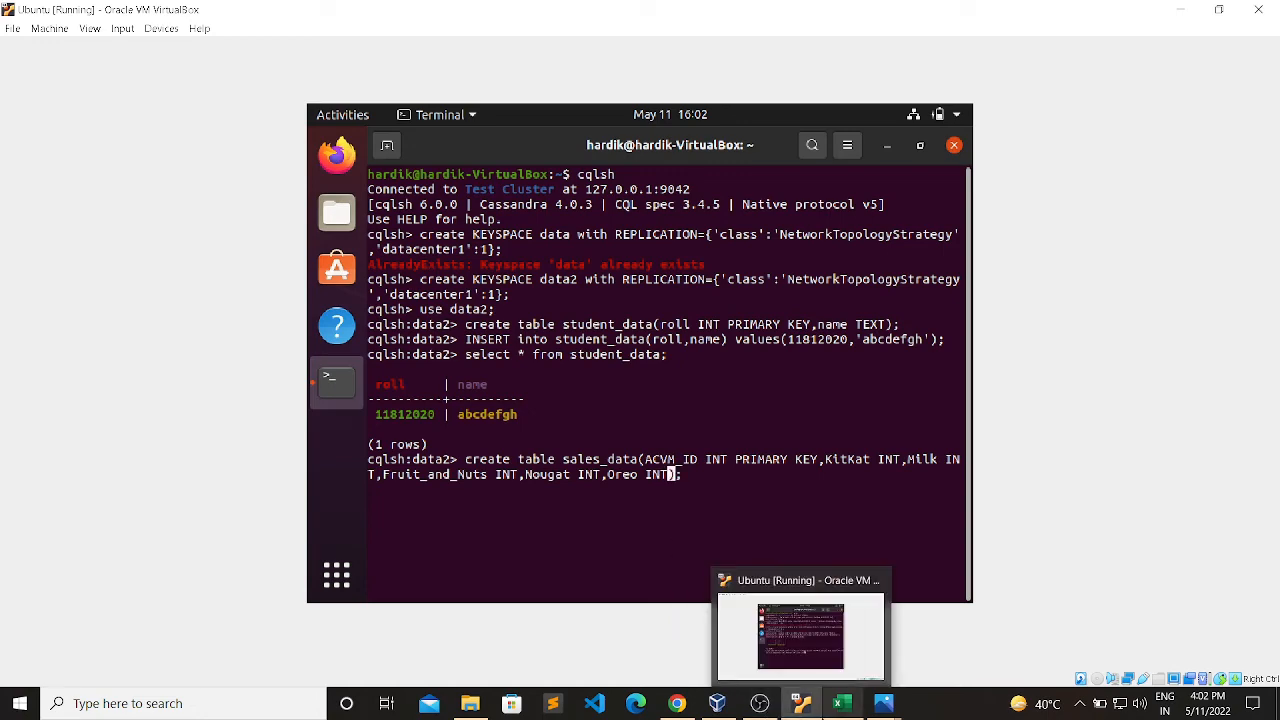
left_click(840, 704)
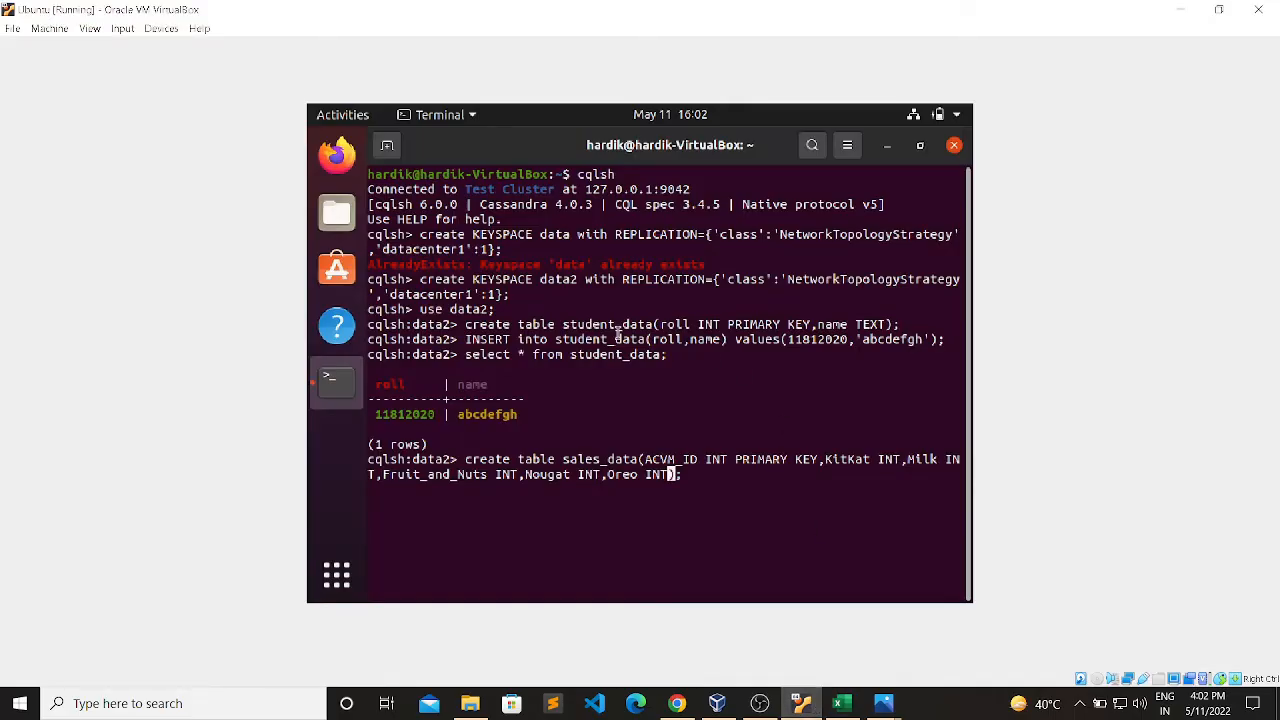
mouse_move(844, 520)
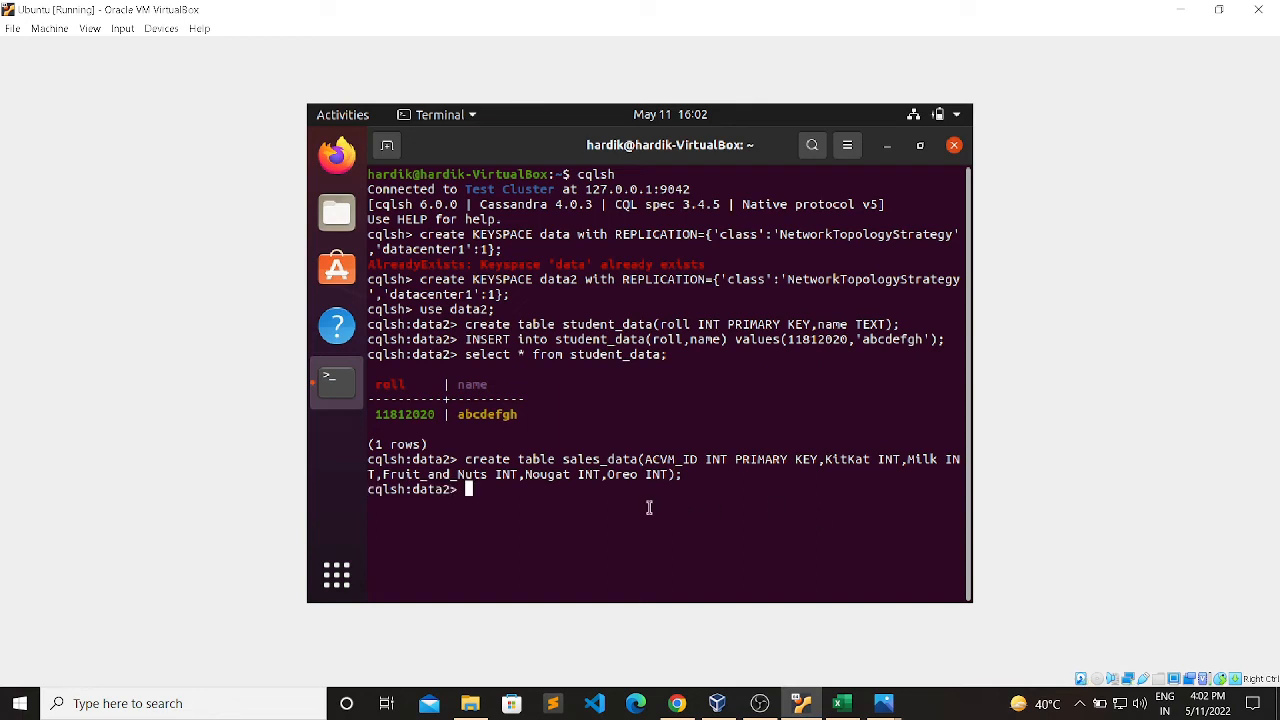
mouse_move(682, 518)
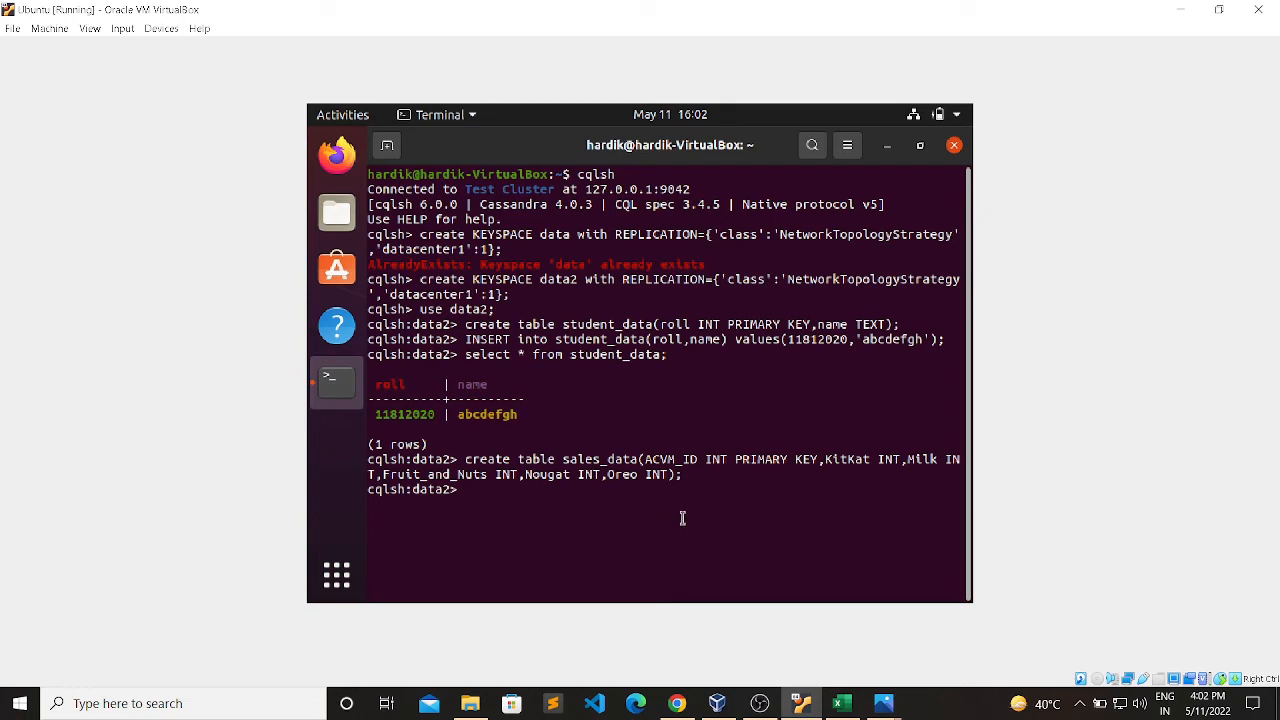
Write COPY sales_data with columns ACVM_ID, KitKat, Milk, Fruit_and_Nuts, Nougat, Oreo.
type("c")
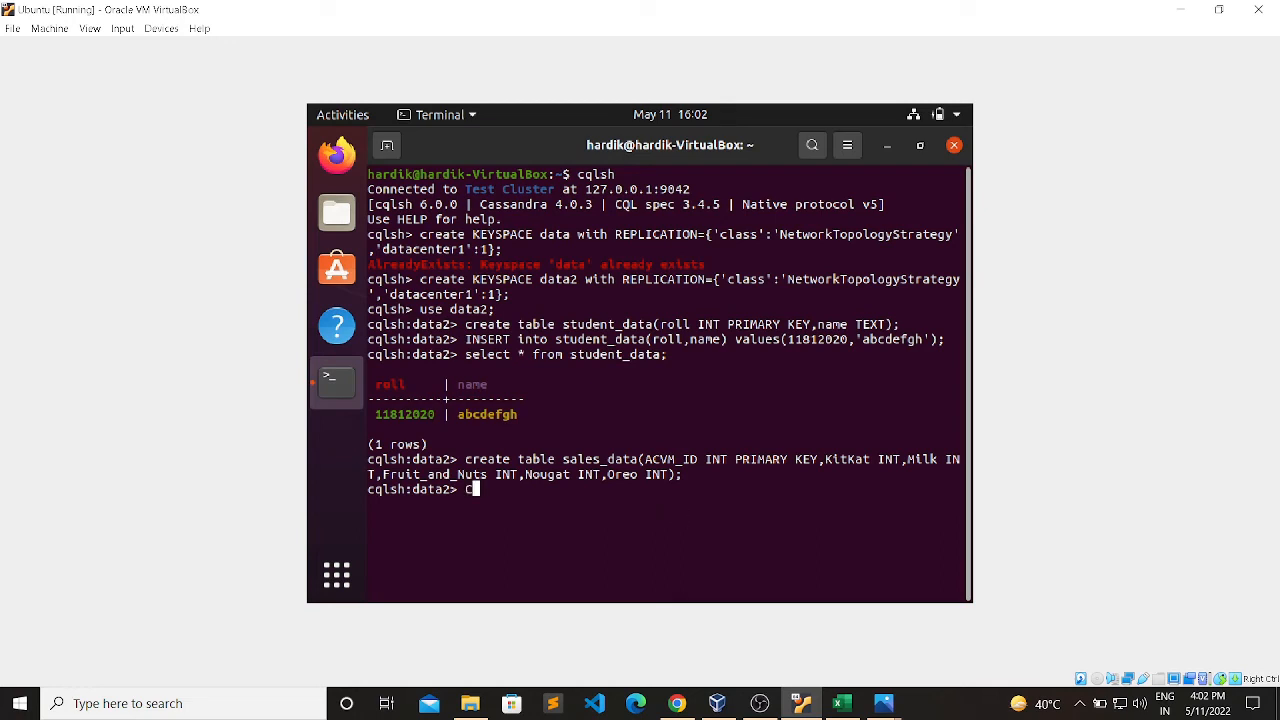
type("copy")
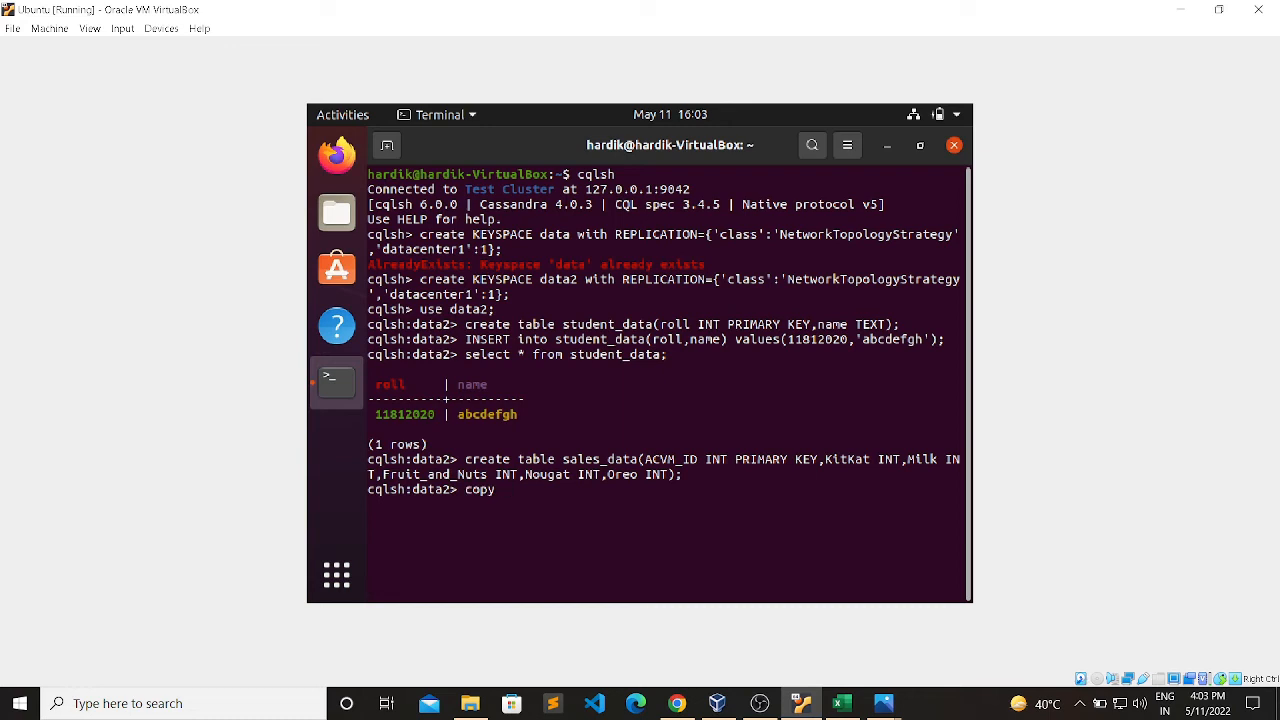
type("sales")
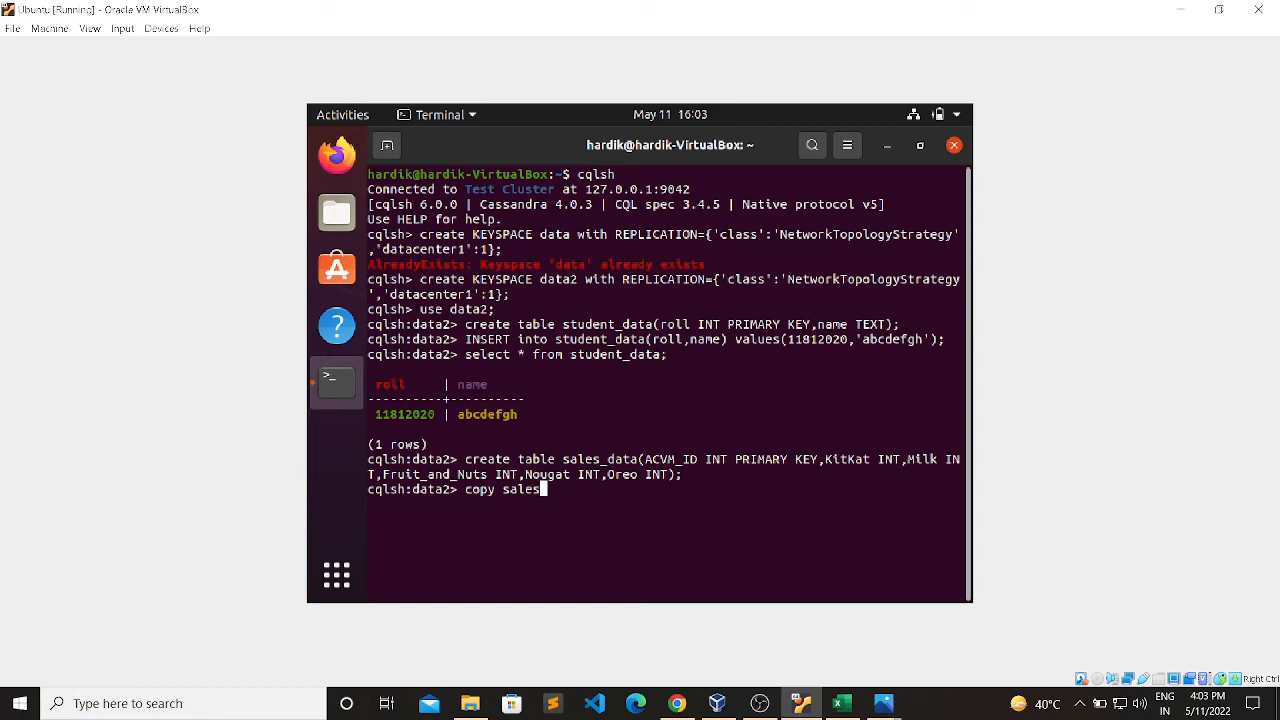
type("_data")
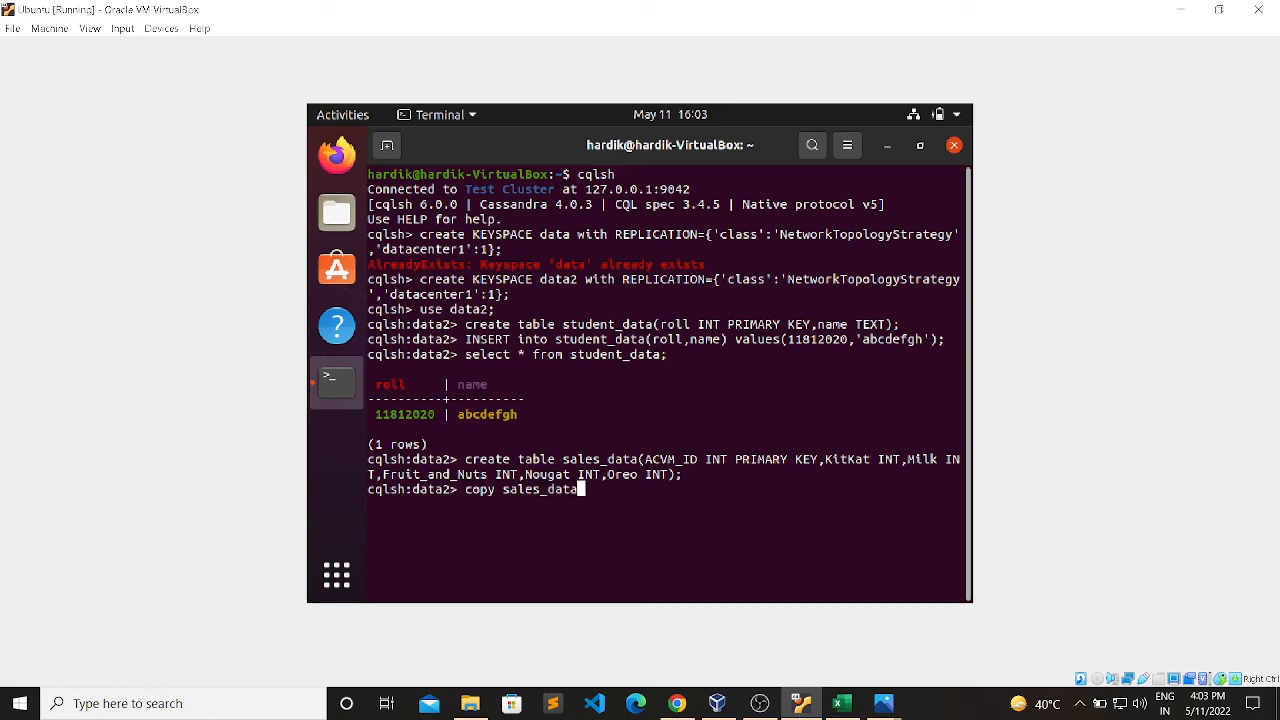
type("()")
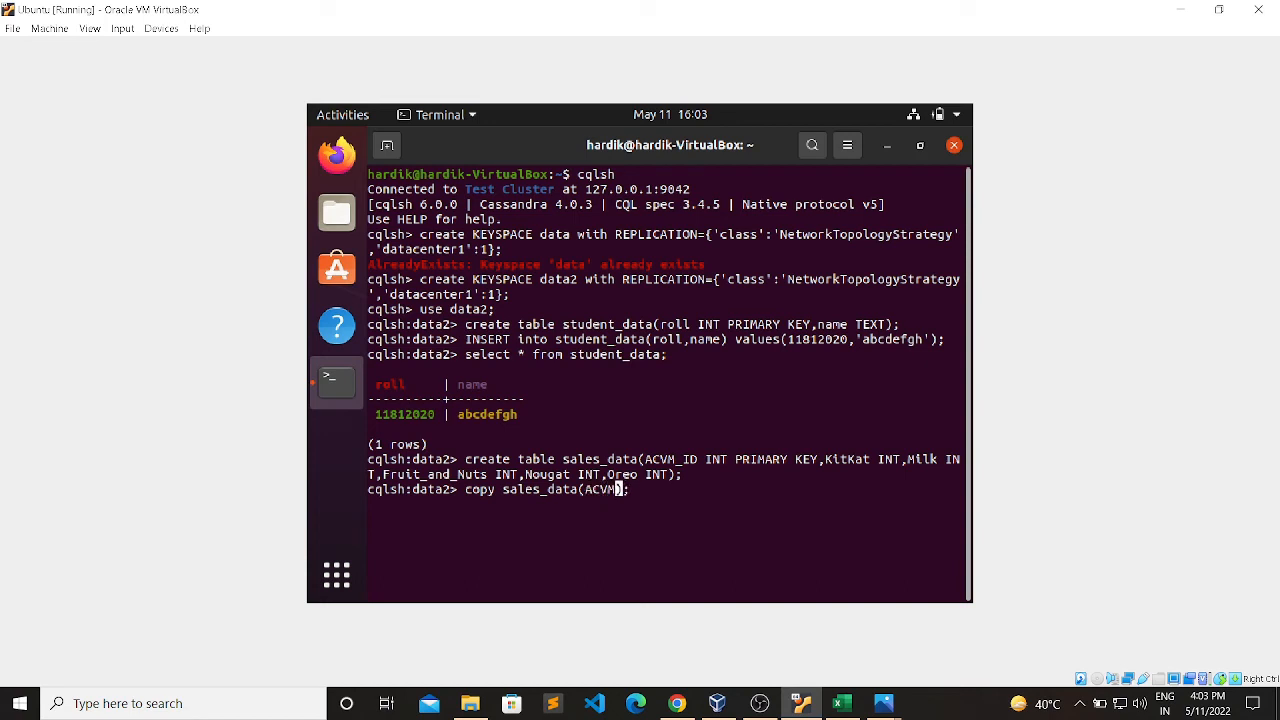
type("_ID")
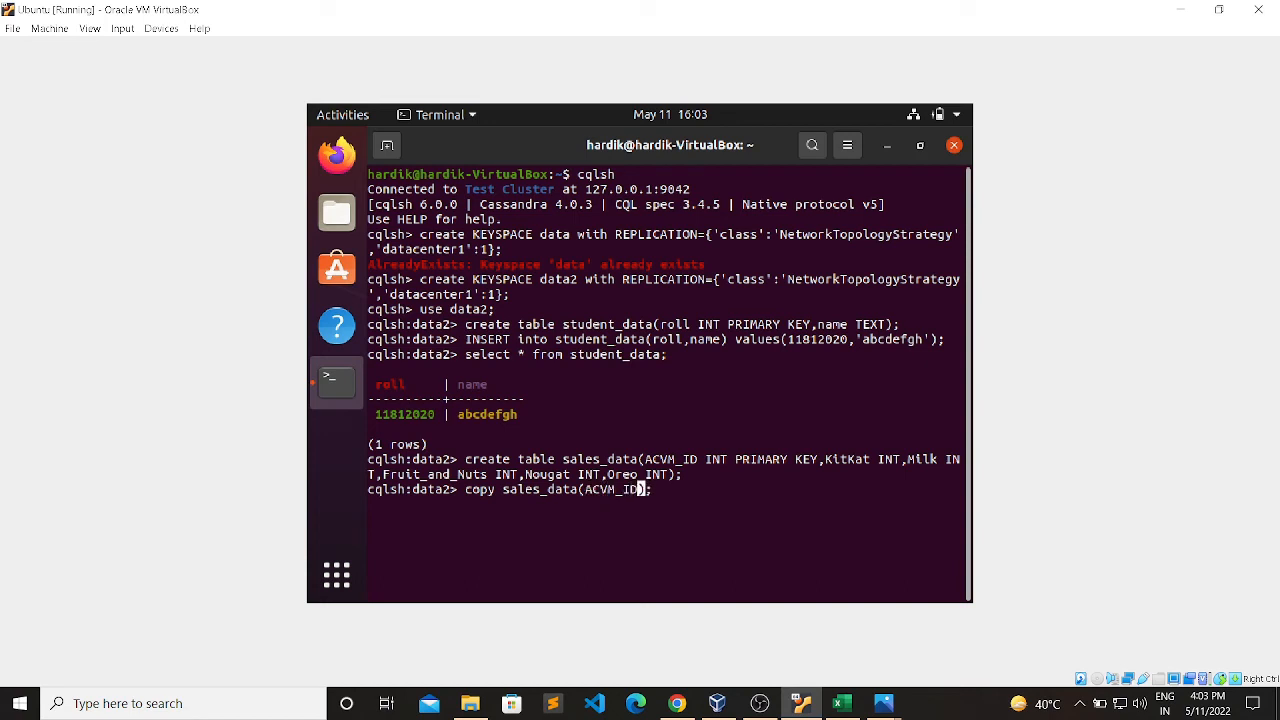
type(",")
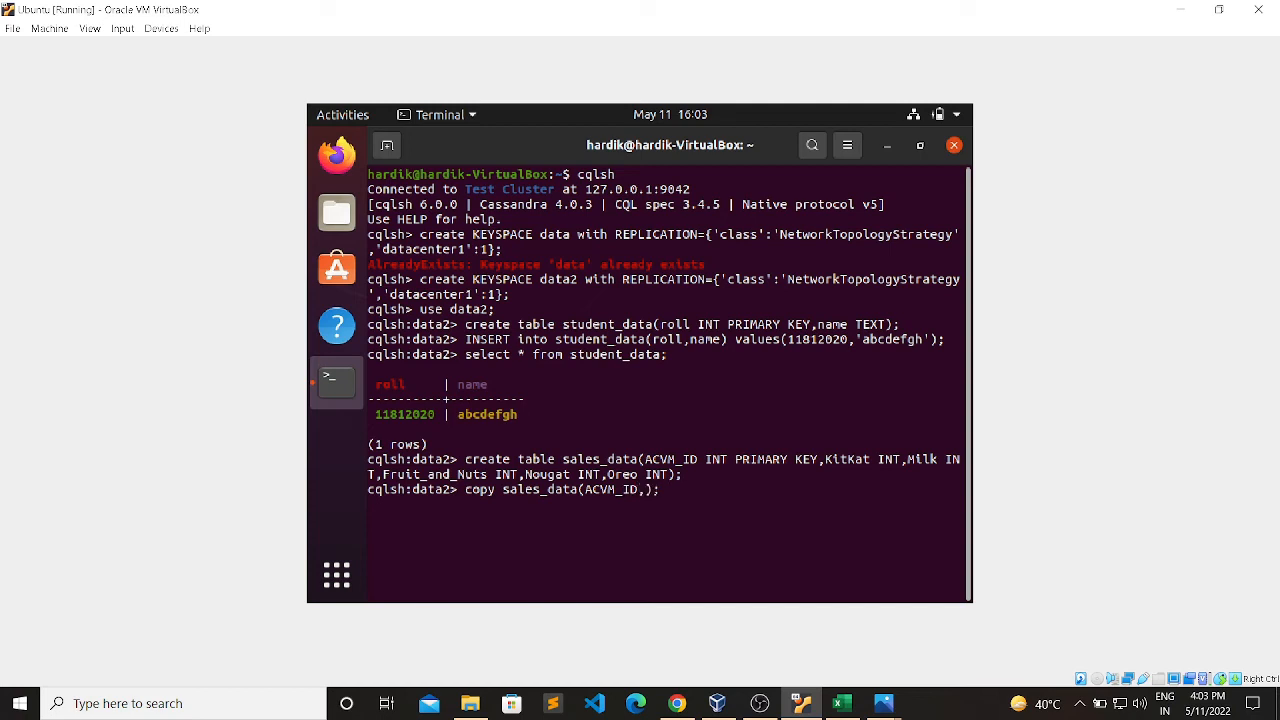
type("KitKat,Milk,")
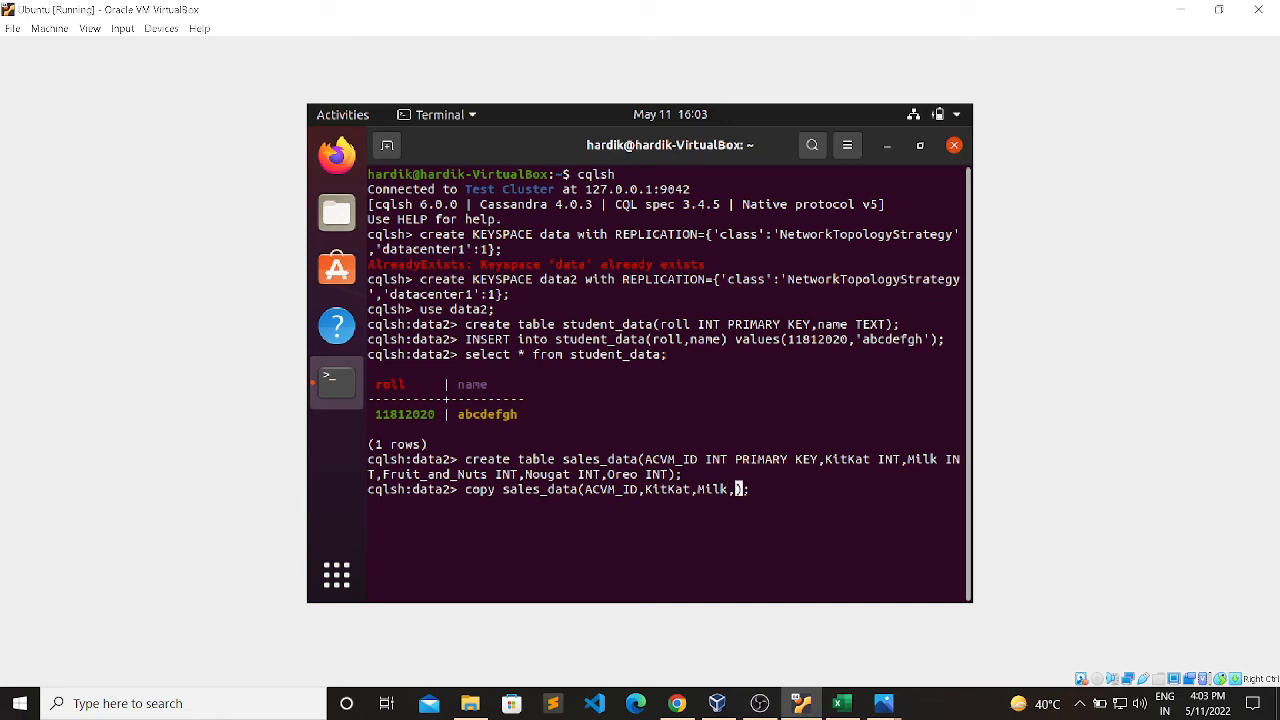
type("Fruit")
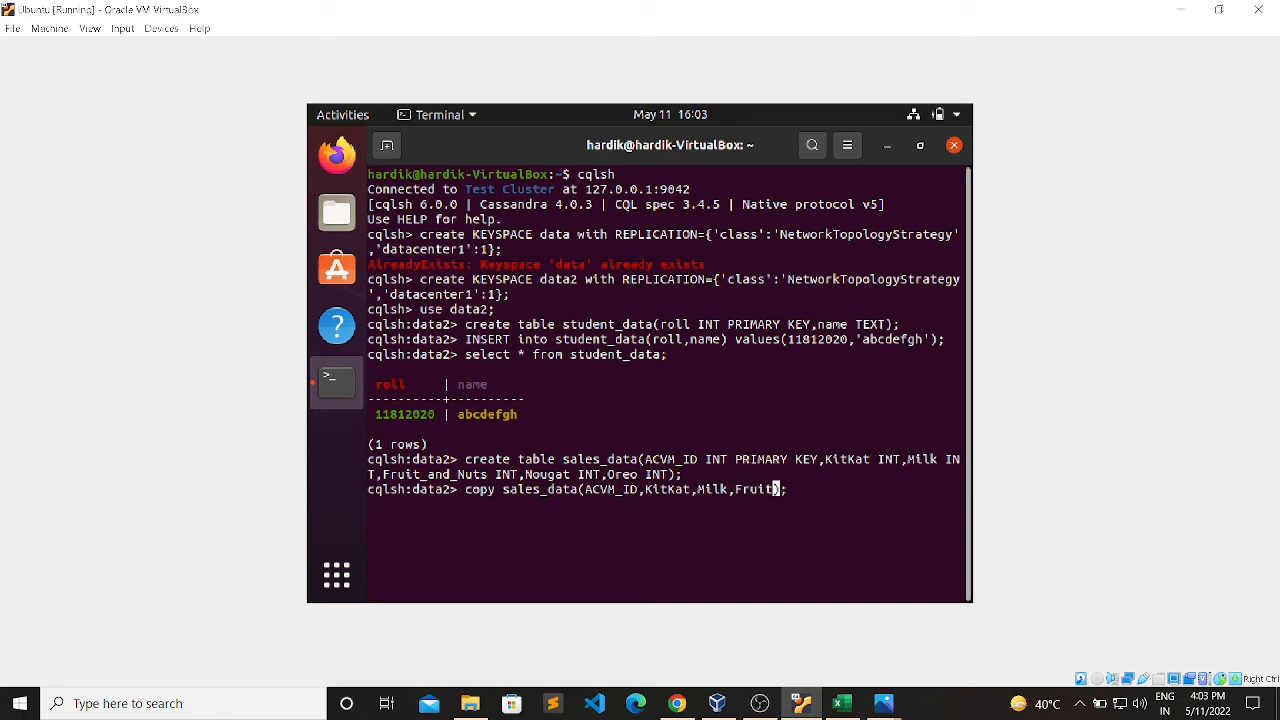
type("_and_N")
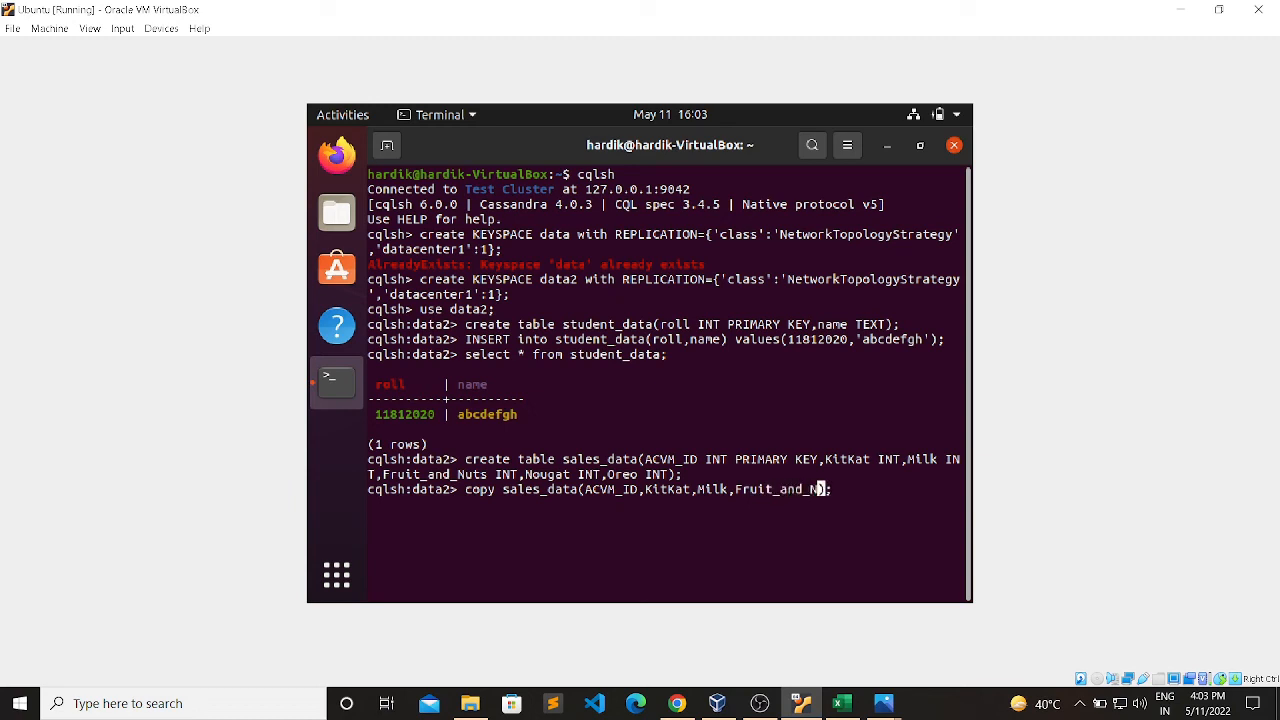
type("uts);")
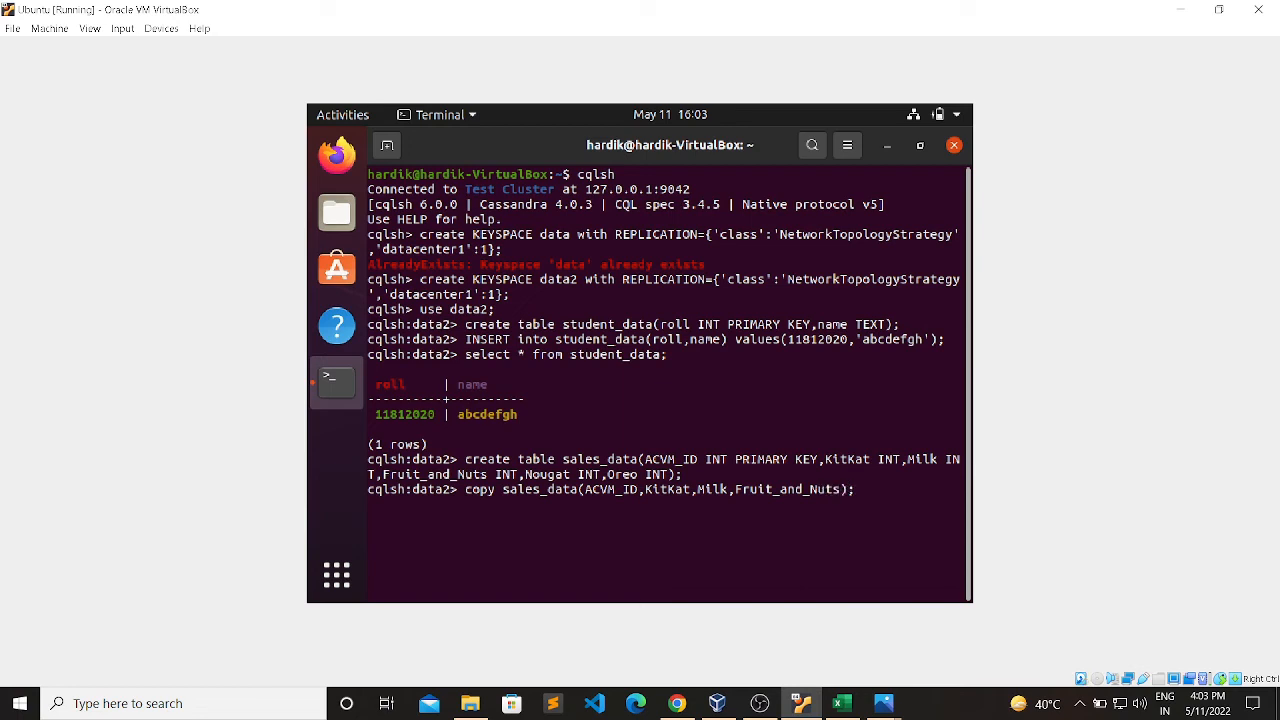
type(",Nougat,Oreo")
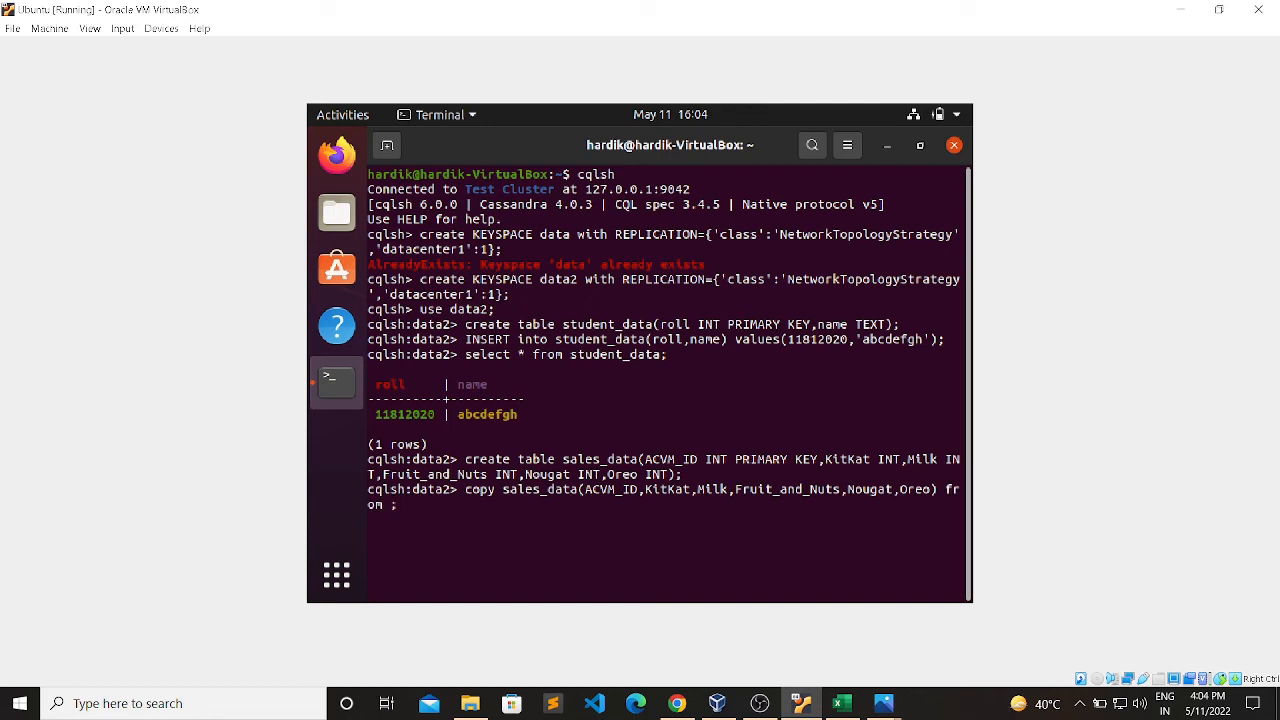
Source the copy from '~/Downloads/Example 3.6.csv' WITH HEADER=TRUE.
type("''")
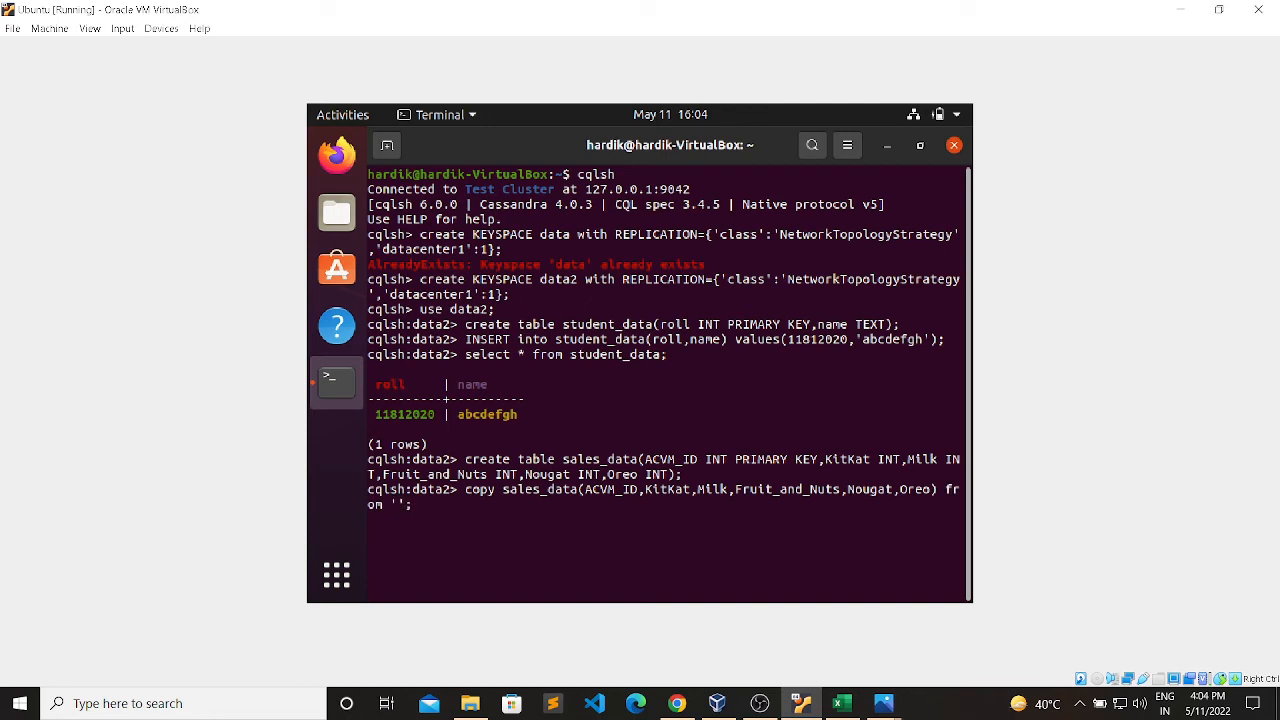
type("~/Downloads/")
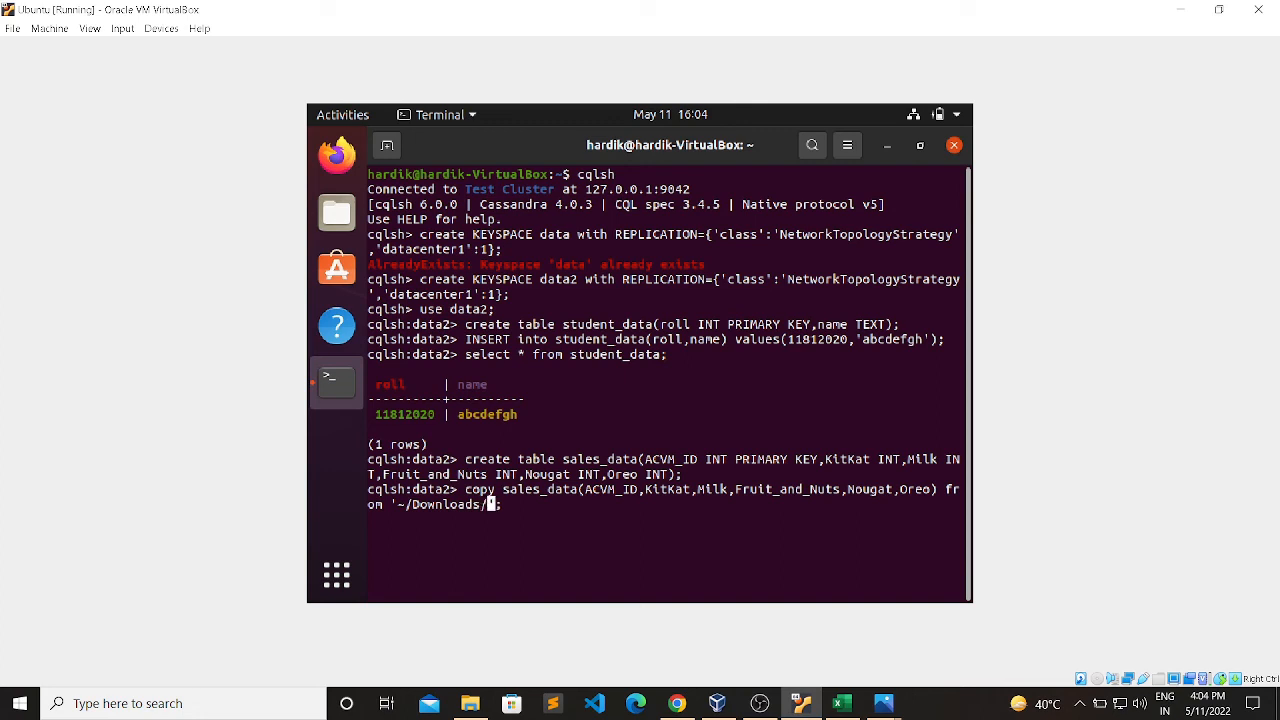
type("Example 3.")
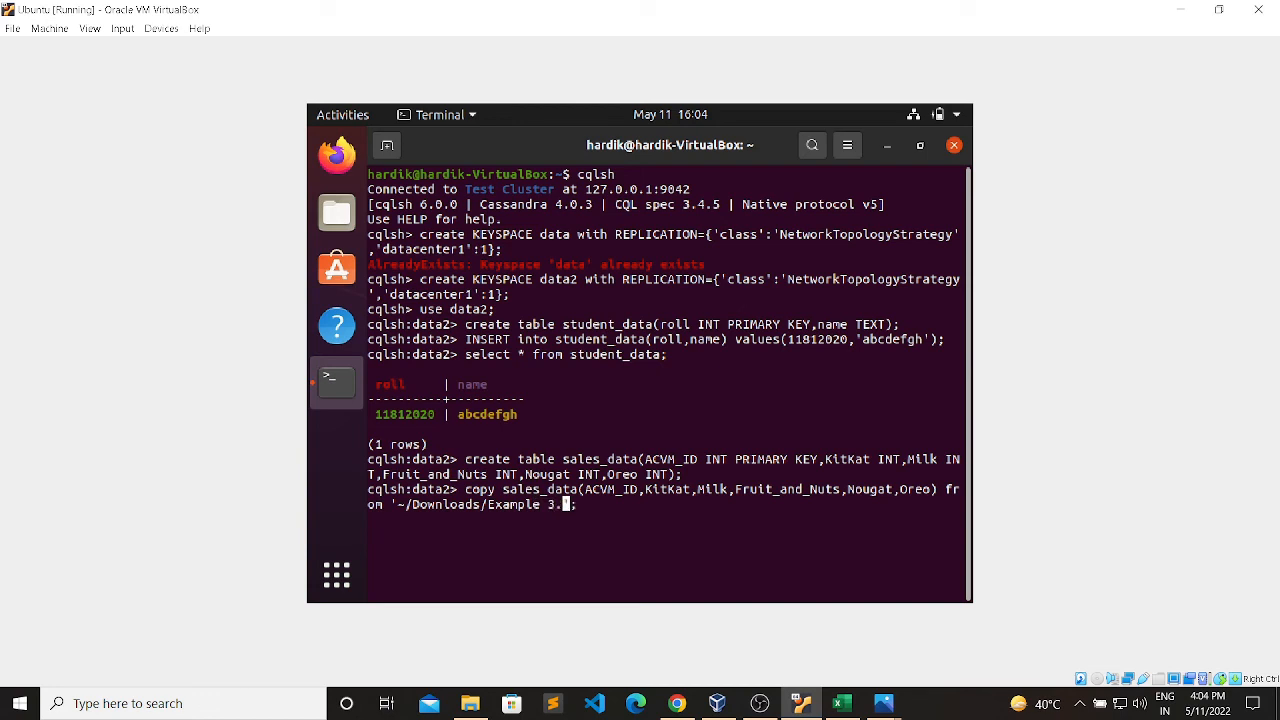
type("6.csv")
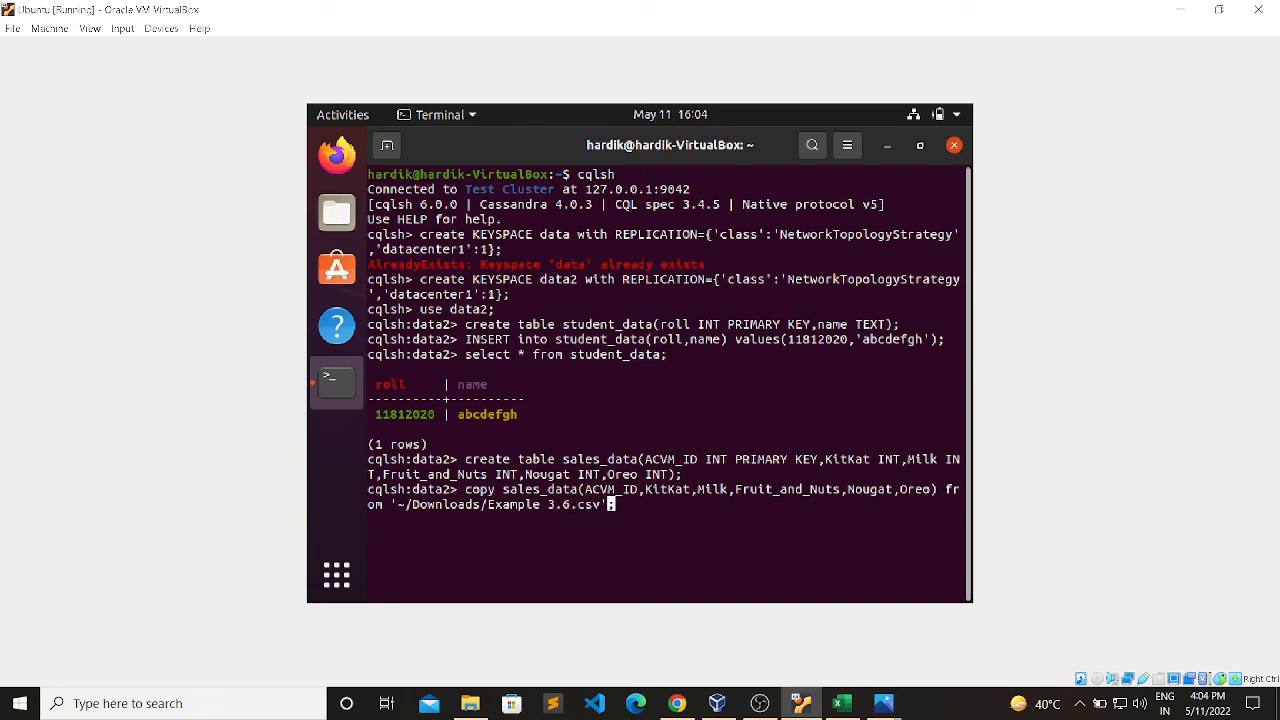
type("with")
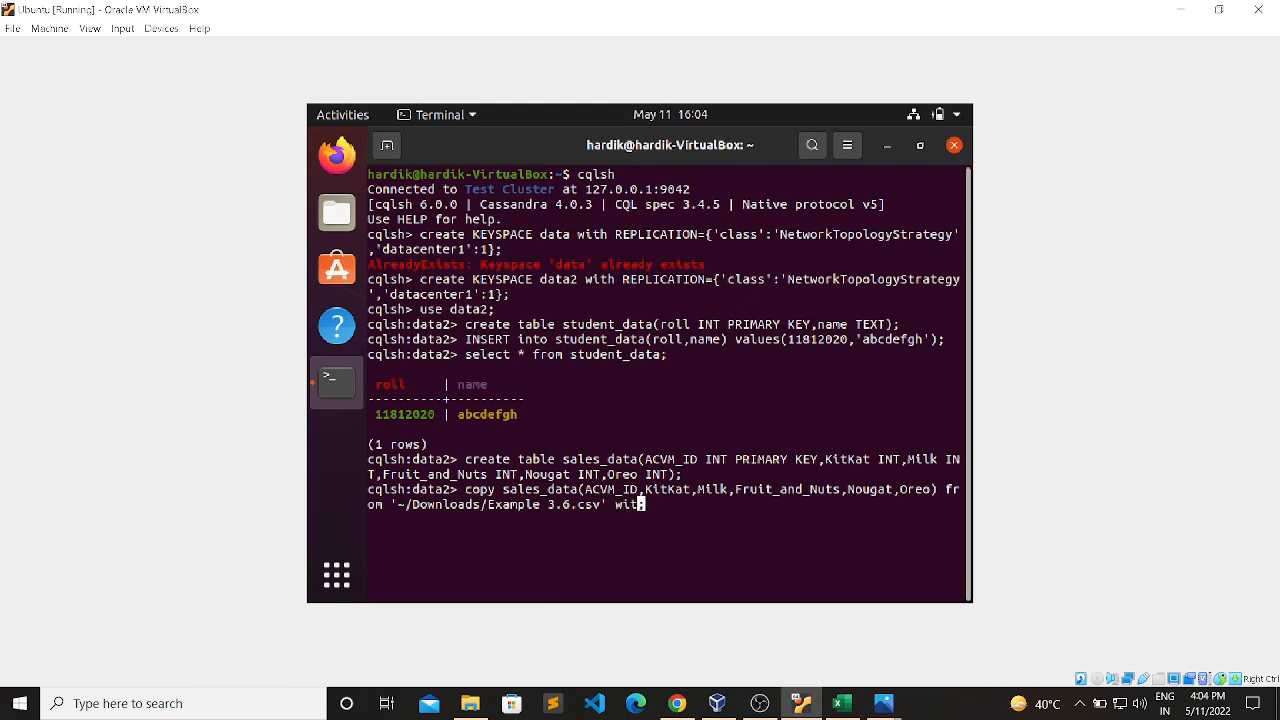
type("HEADE")
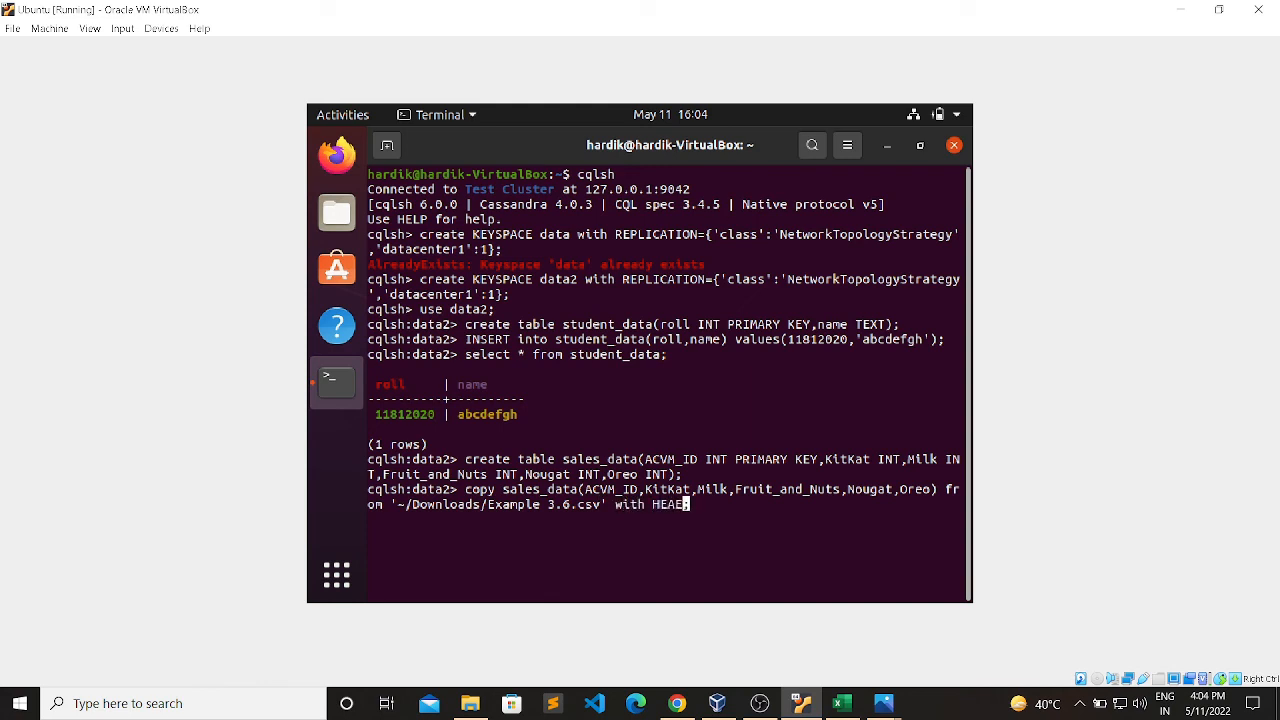
type("R")
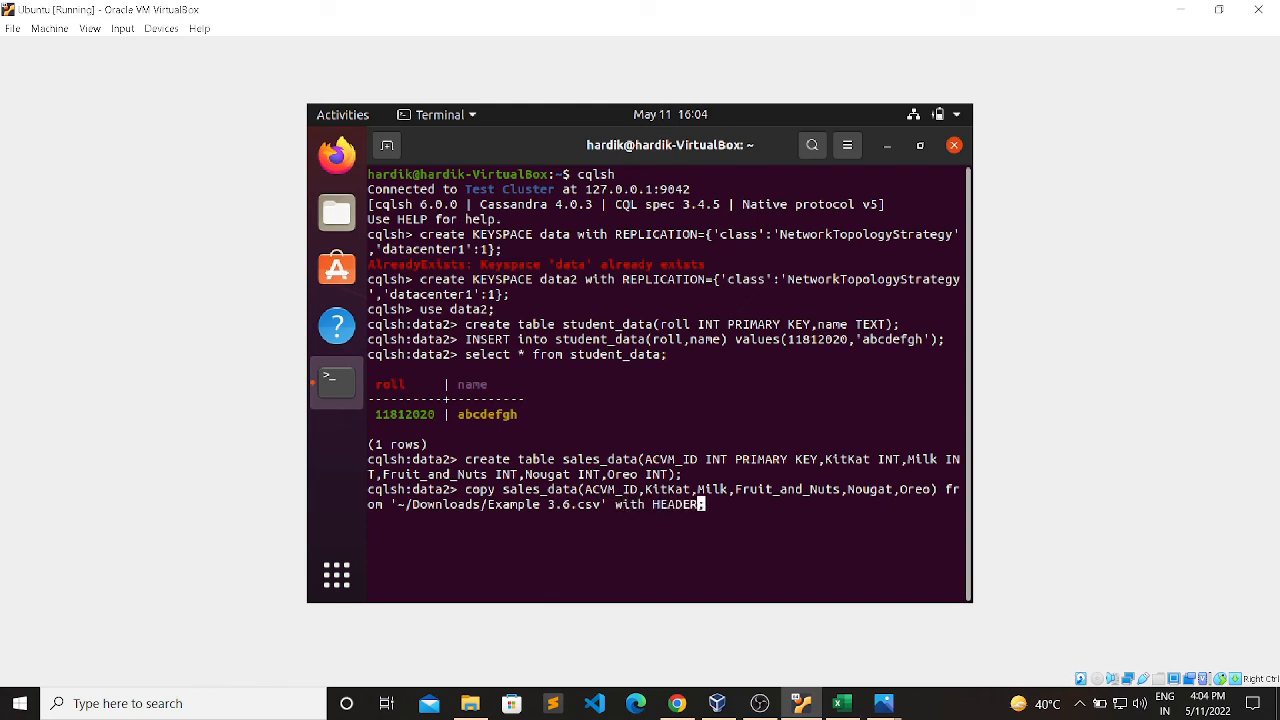
type("=TRUE;")
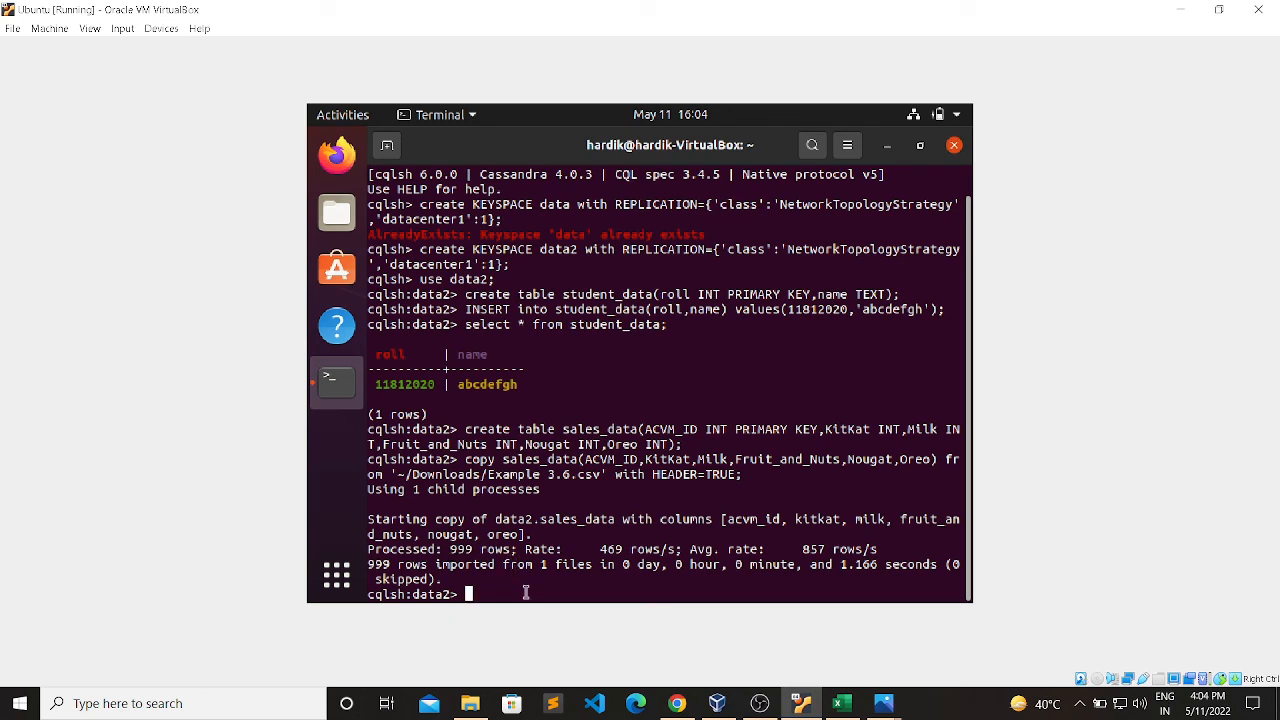
Query SELECT * FROM sales_data and page through to the 999-row count.
type("select")
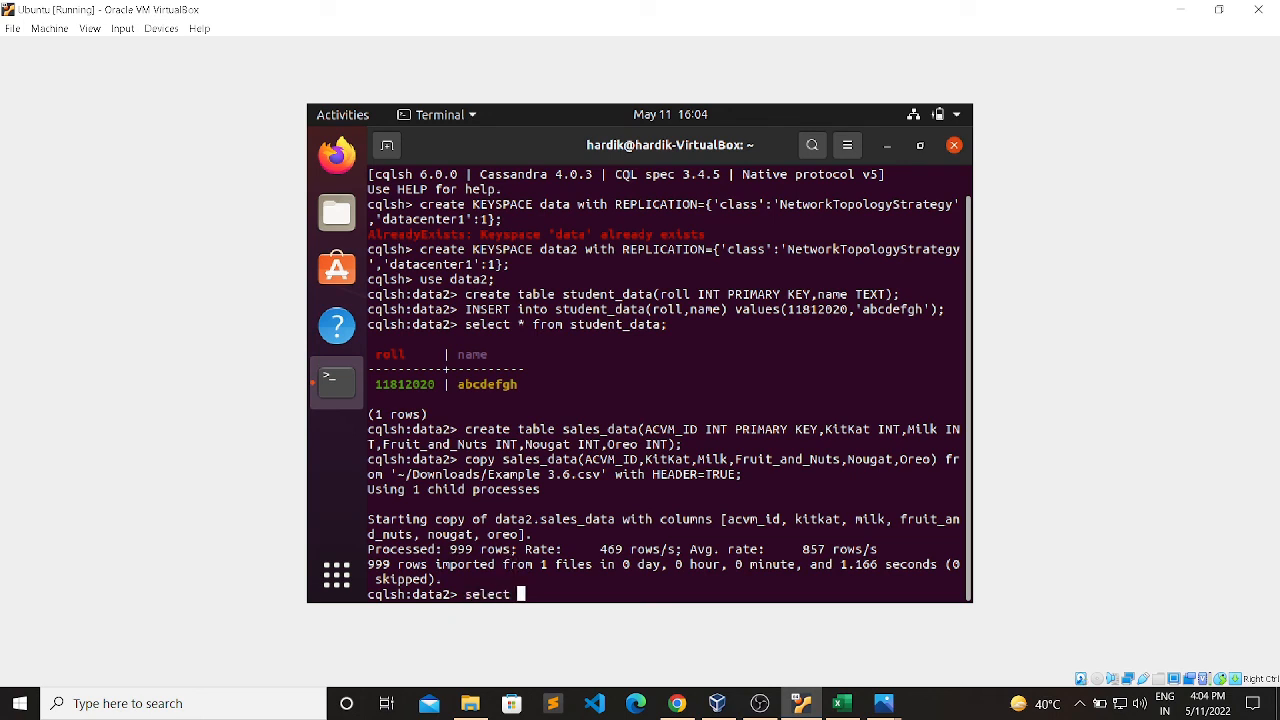
type("*")
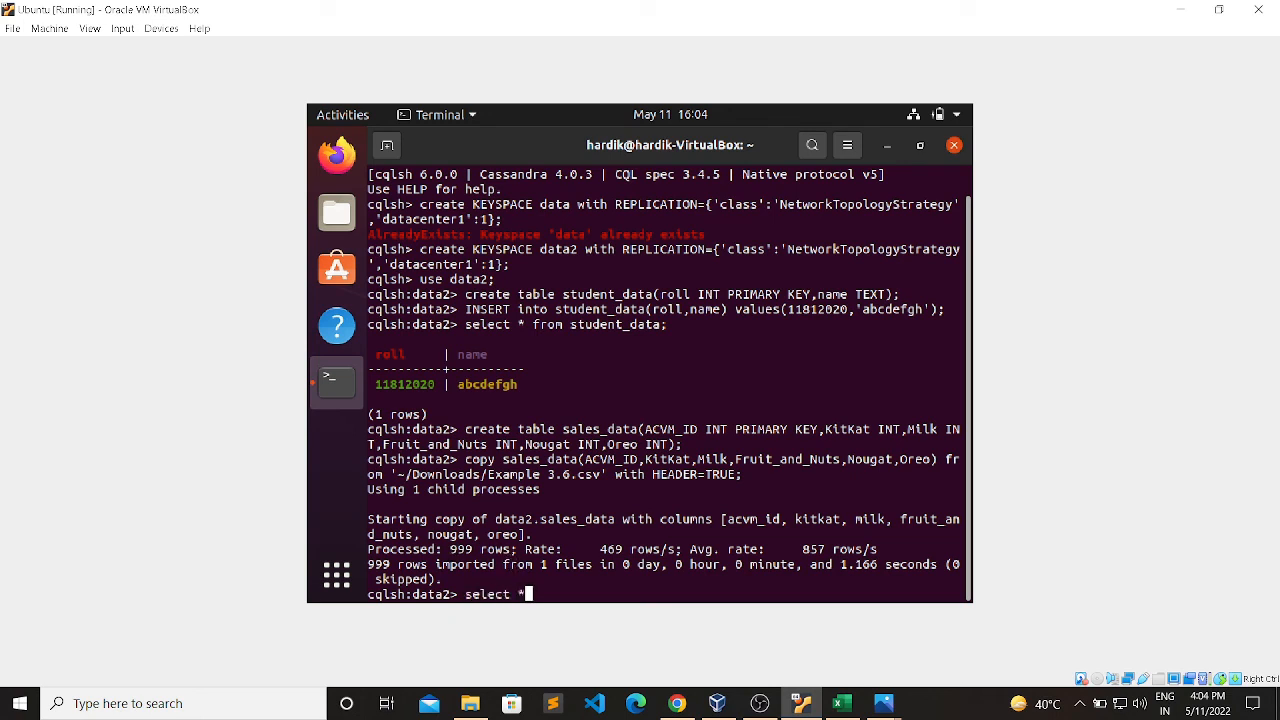
type("from")
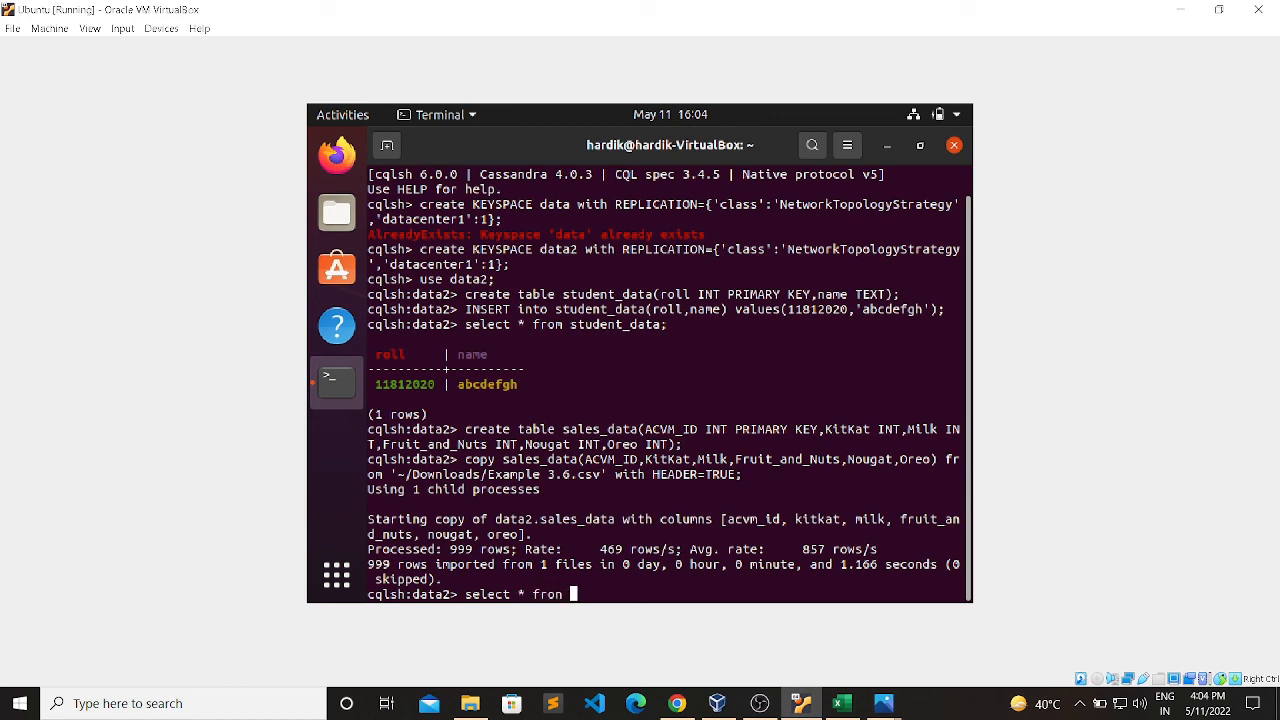
type("sal")
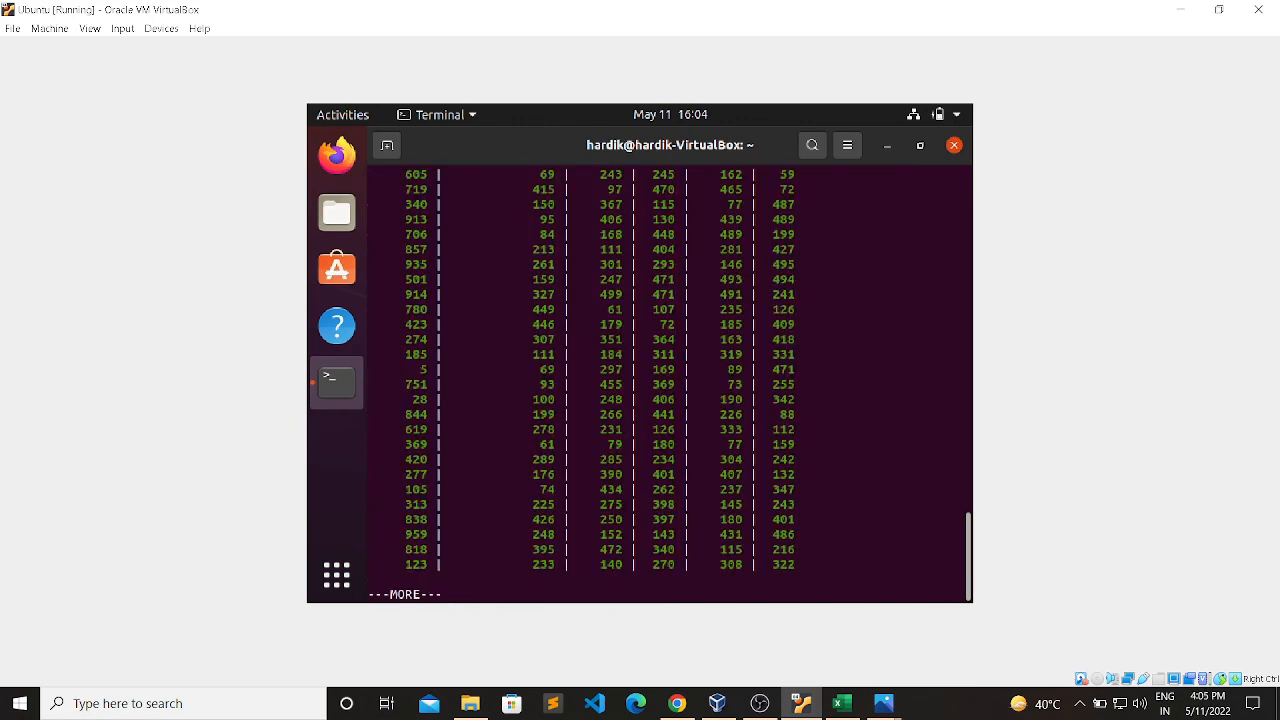
key("space")
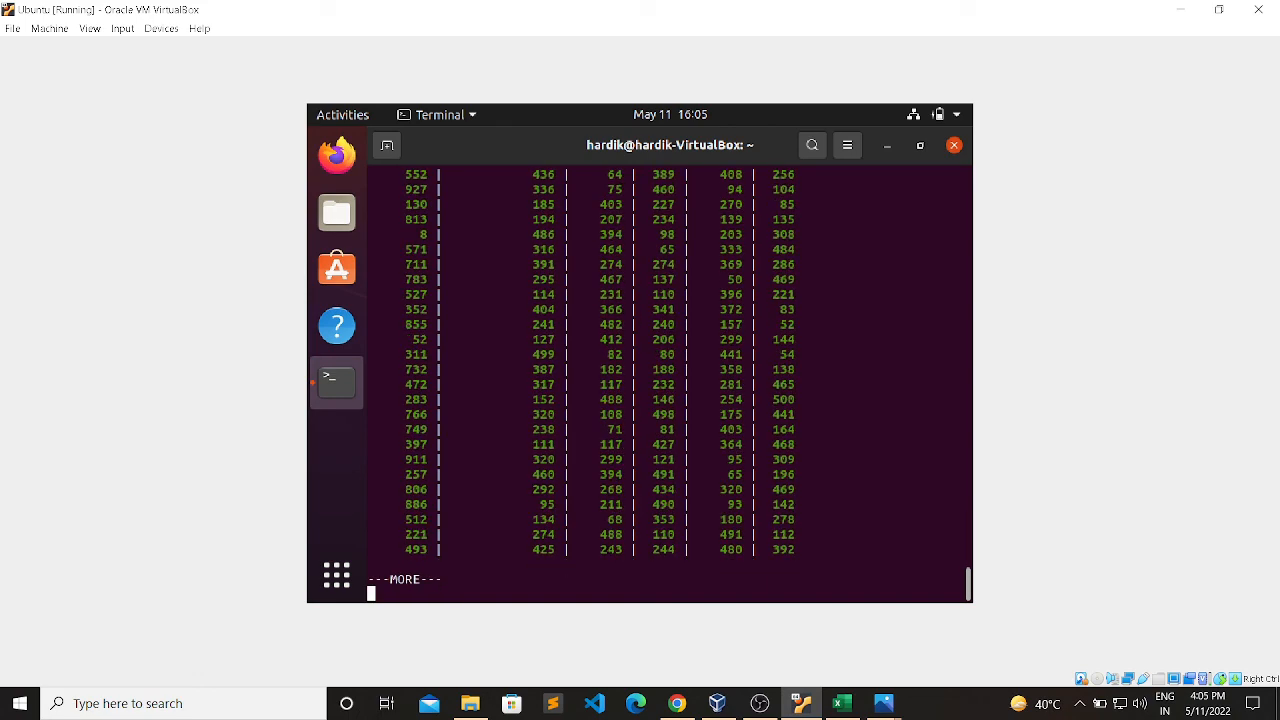
key("space")
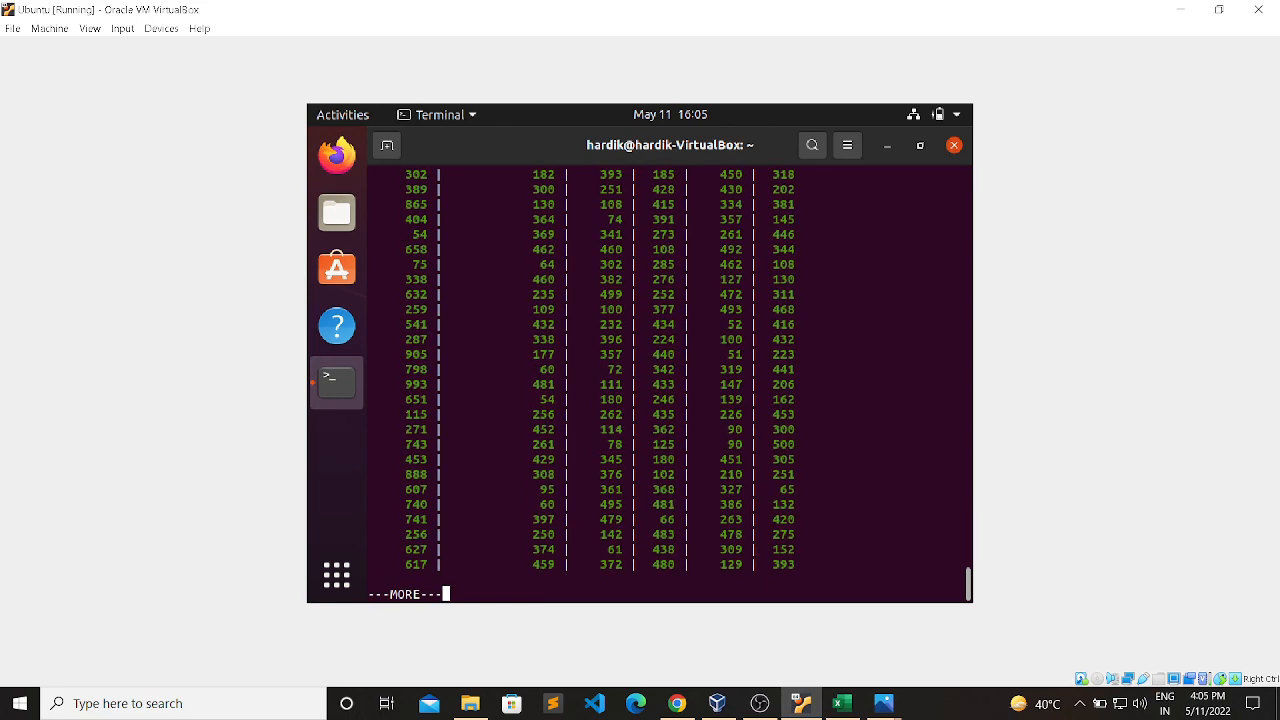
key("space")
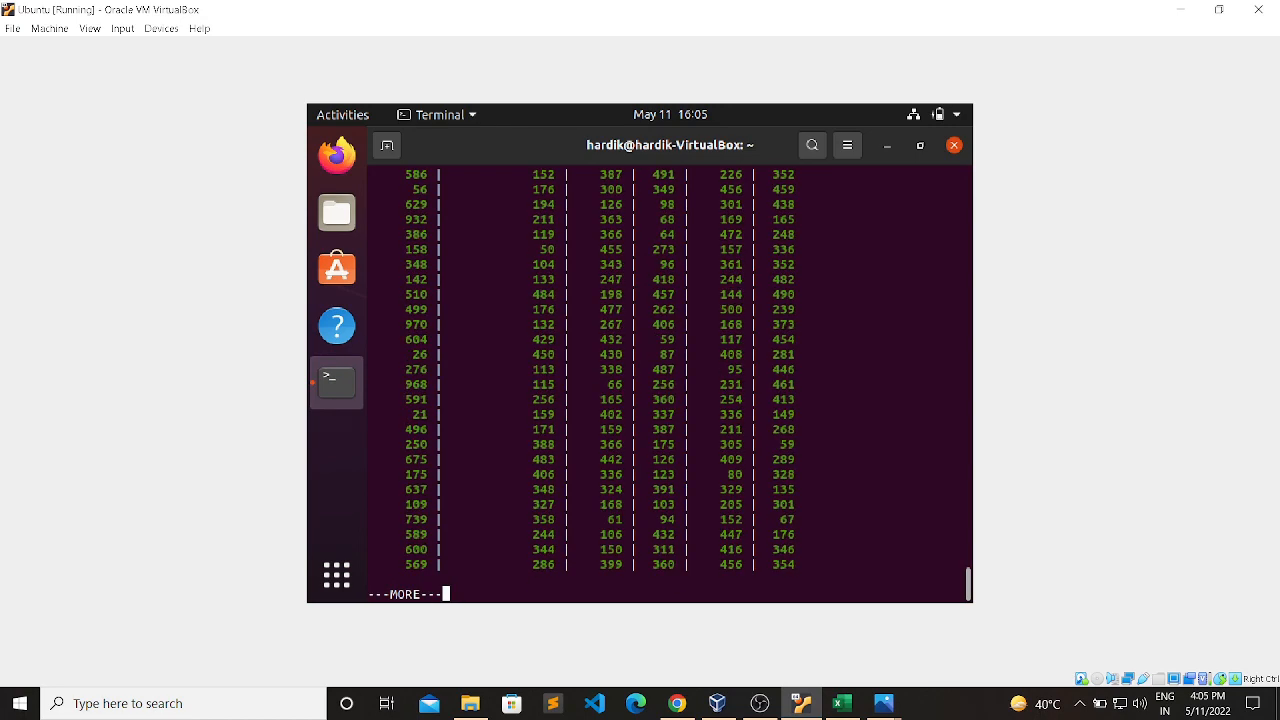
key("space")
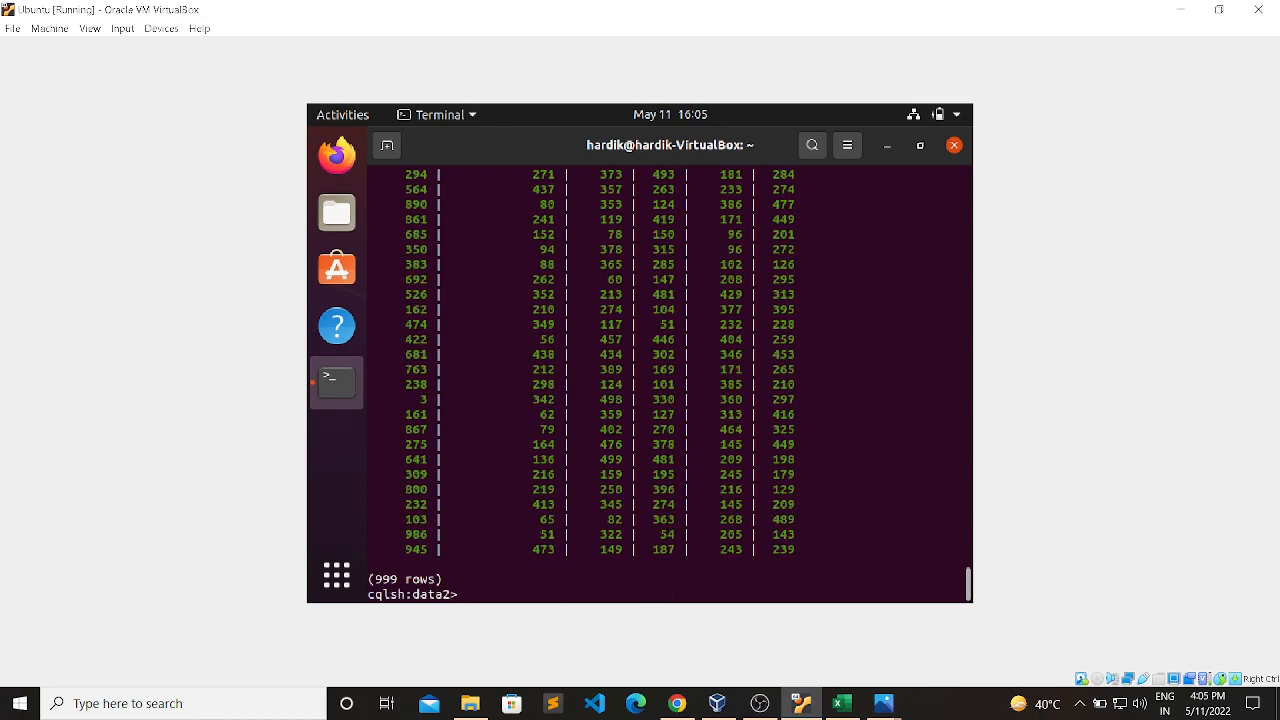
mouse_move(380, 564)
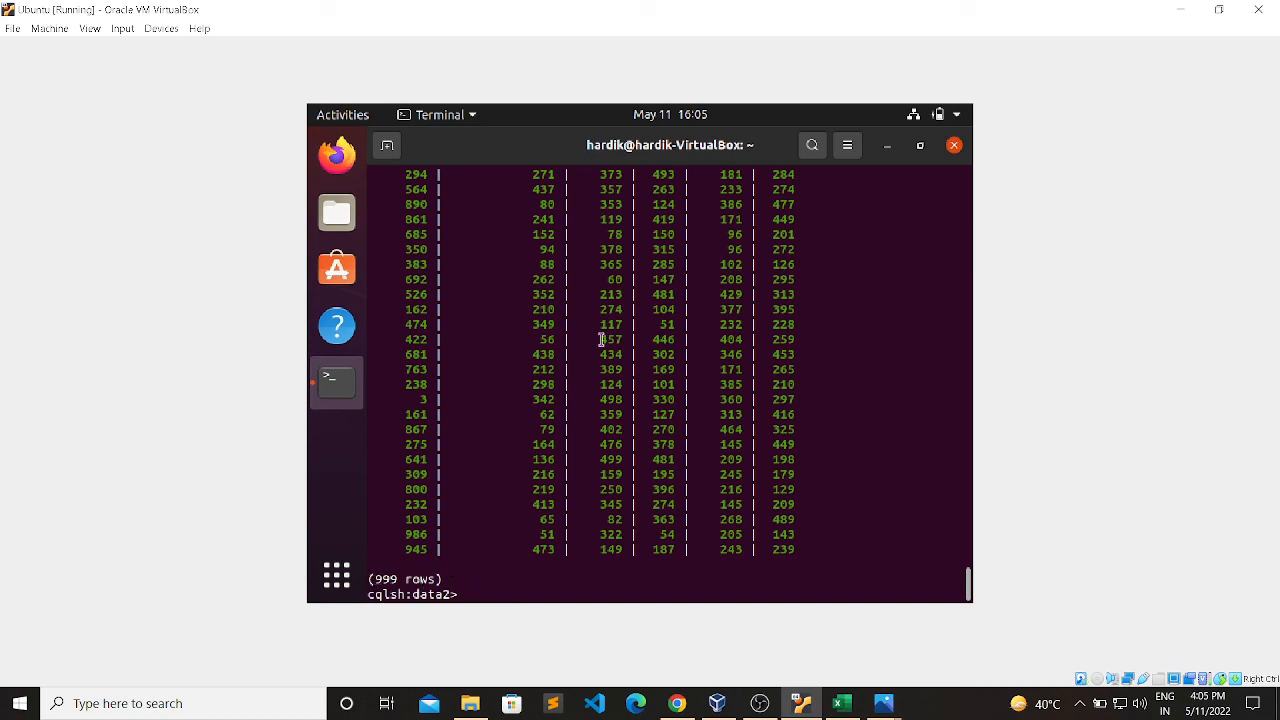
mouse_move(768, 506)
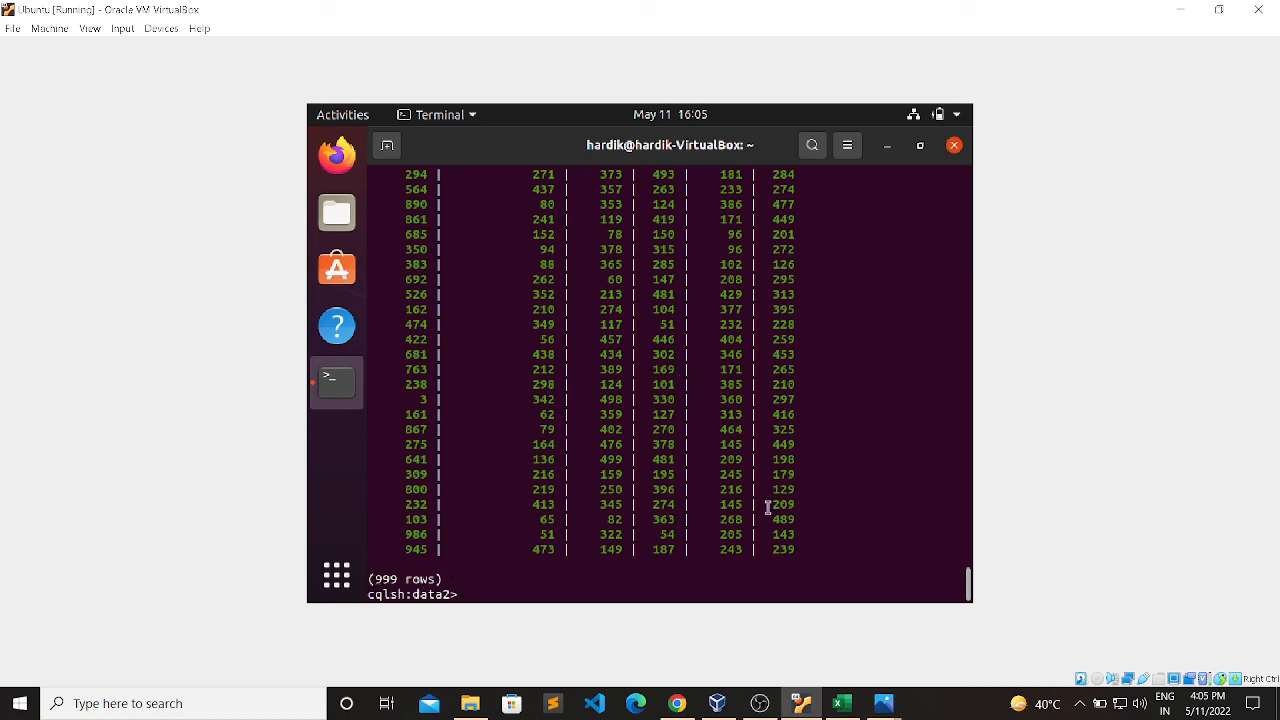